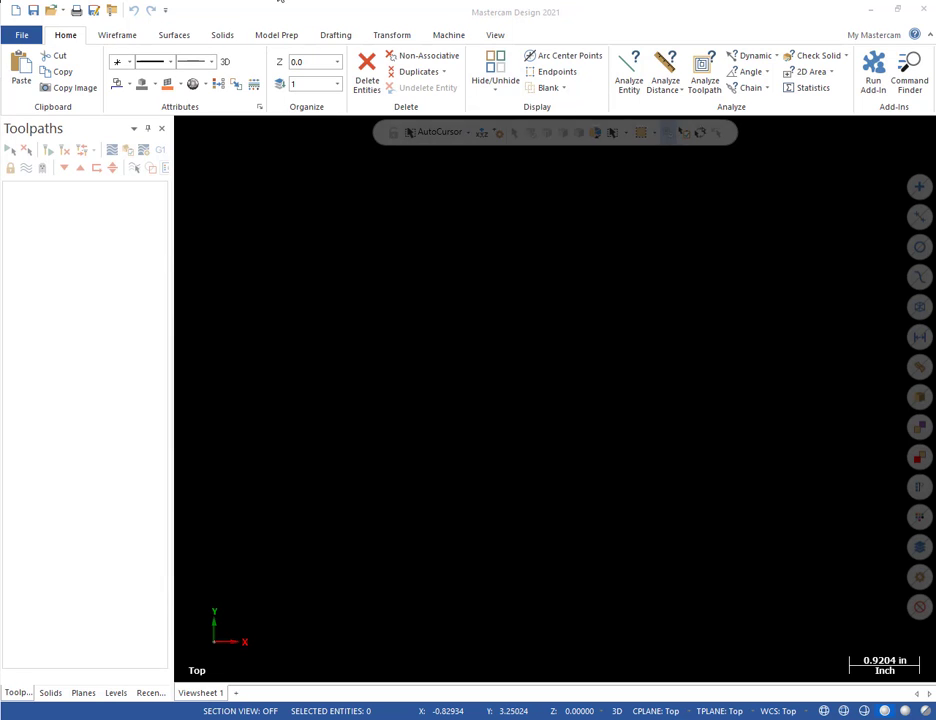
{"action": "mouse_move", "coordinate": [80, 110]}
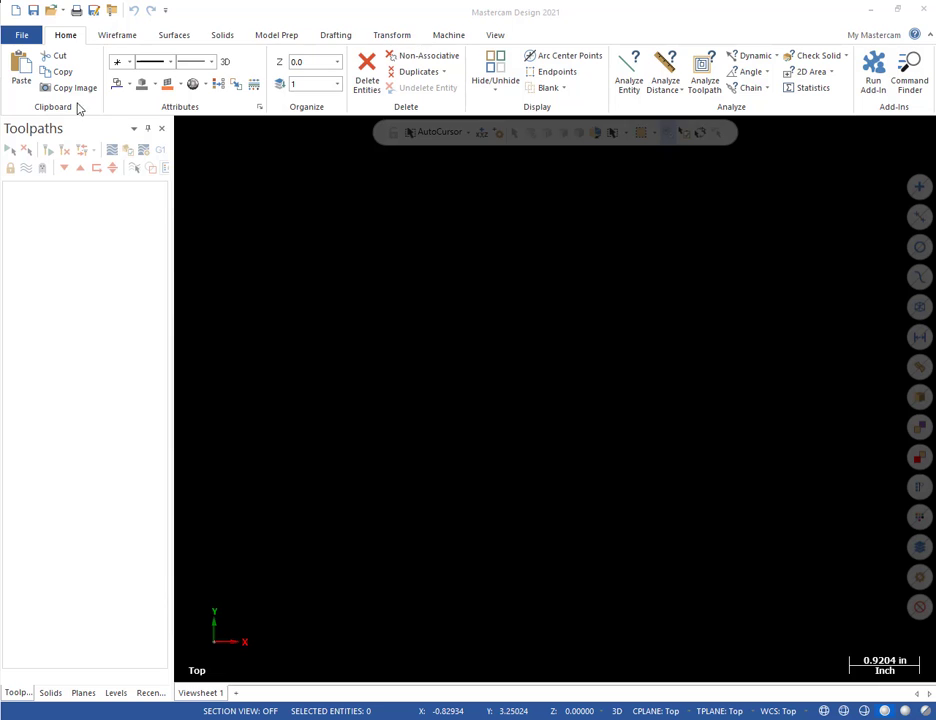
Add the default lathe machine to the job and return to the Toolpaths manager.
{"action": "left_click", "coordinate": [448, 34]}
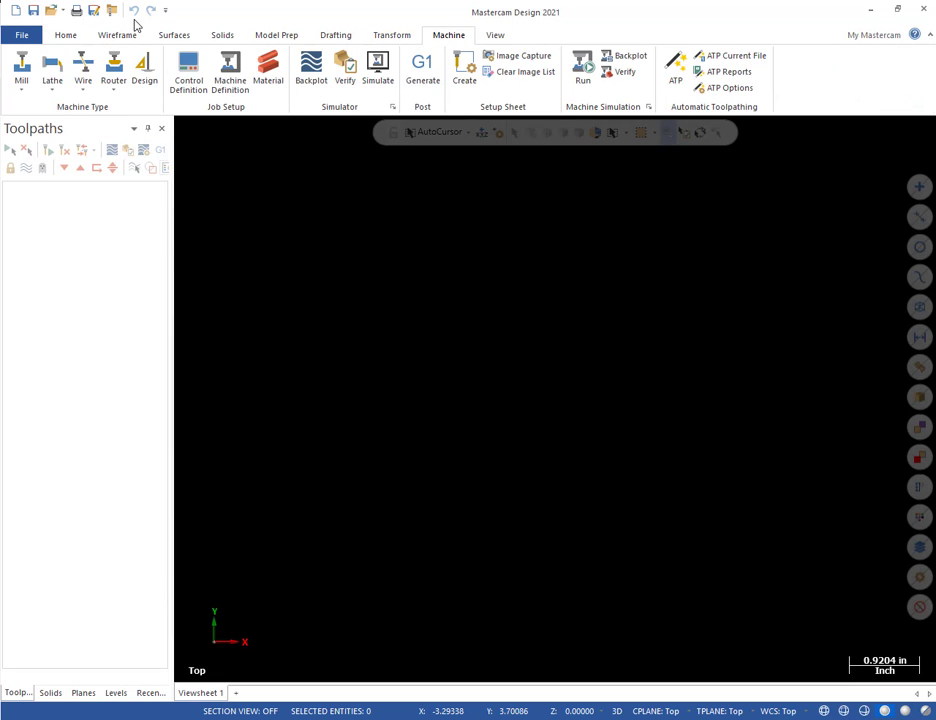
{"action": "left_click", "coordinate": [52, 75]}
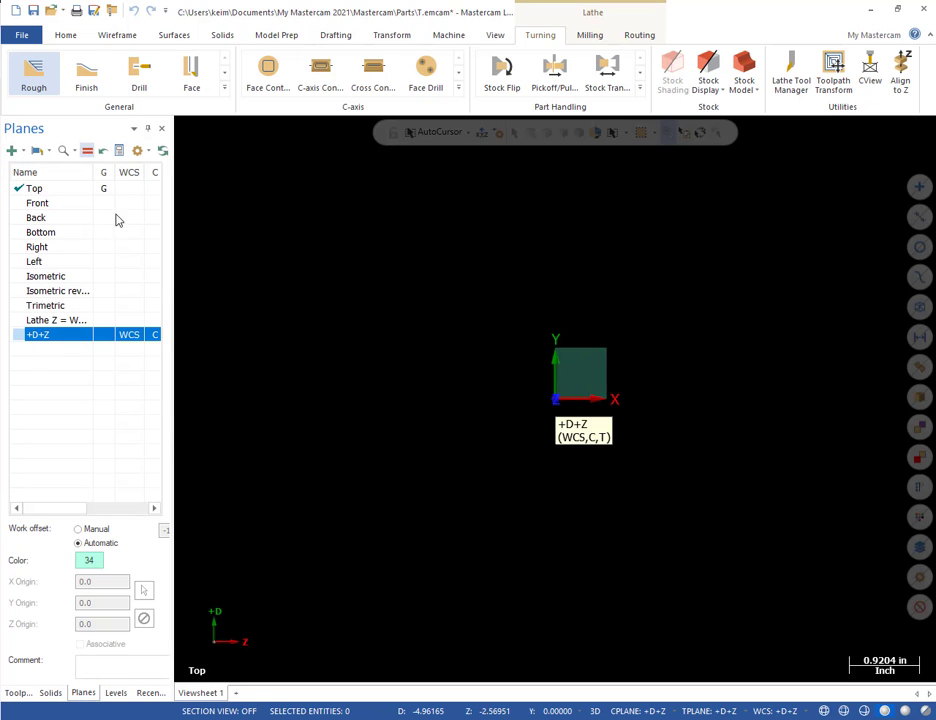
{"action": "left_click", "coordinate": [17, 692]}
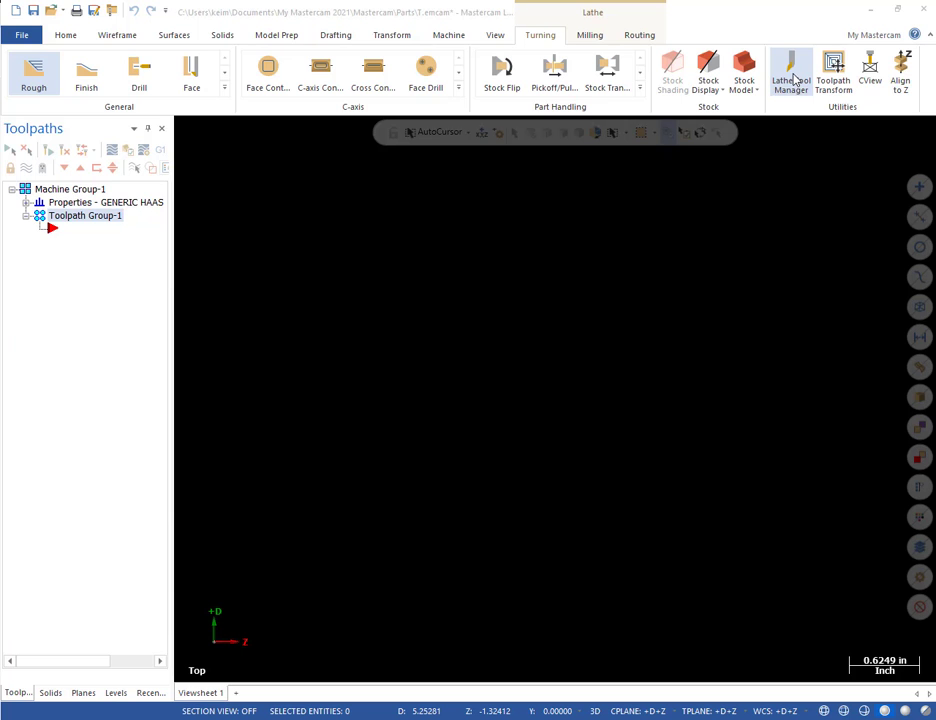
In the Lathe Tool Manager, select T2121 OD FINISH RIGHT - 35 DEG. from Lathe_Inch and open its context menu.
{"action": "left_click", "coordinate": [789, 70]}
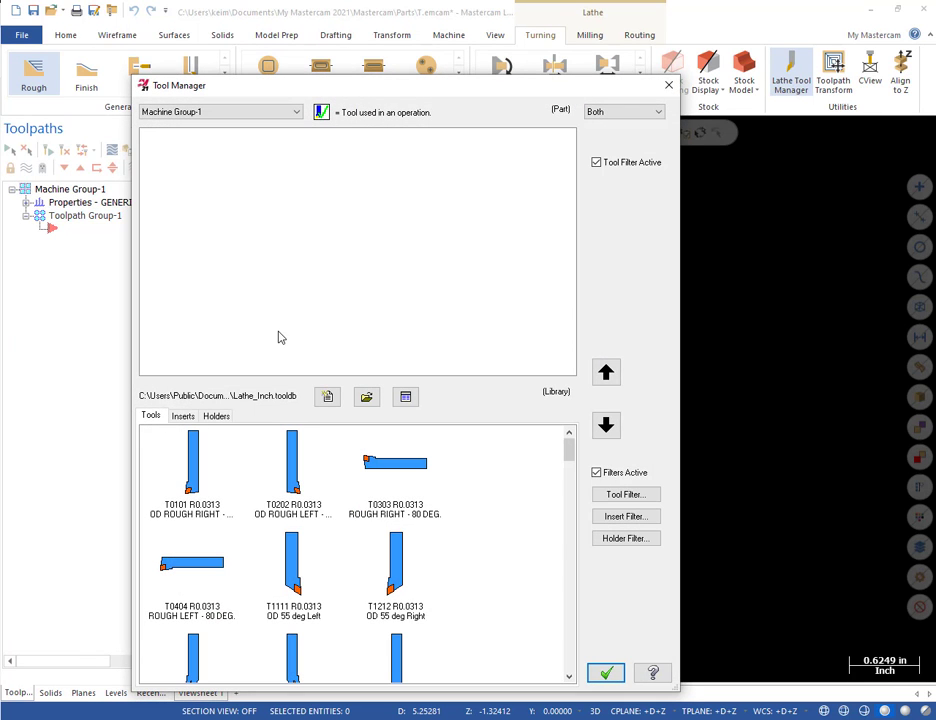
{"action": "mouse_move", "coordinate": [211, 489]}
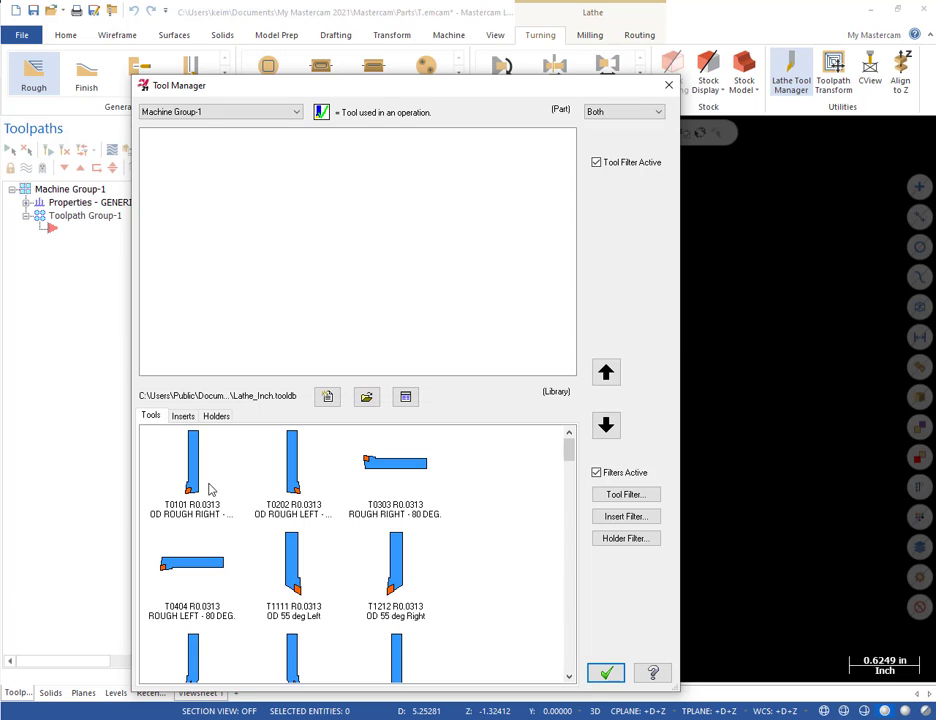
{"action": "left_click", "coordinate": [192, 465]}
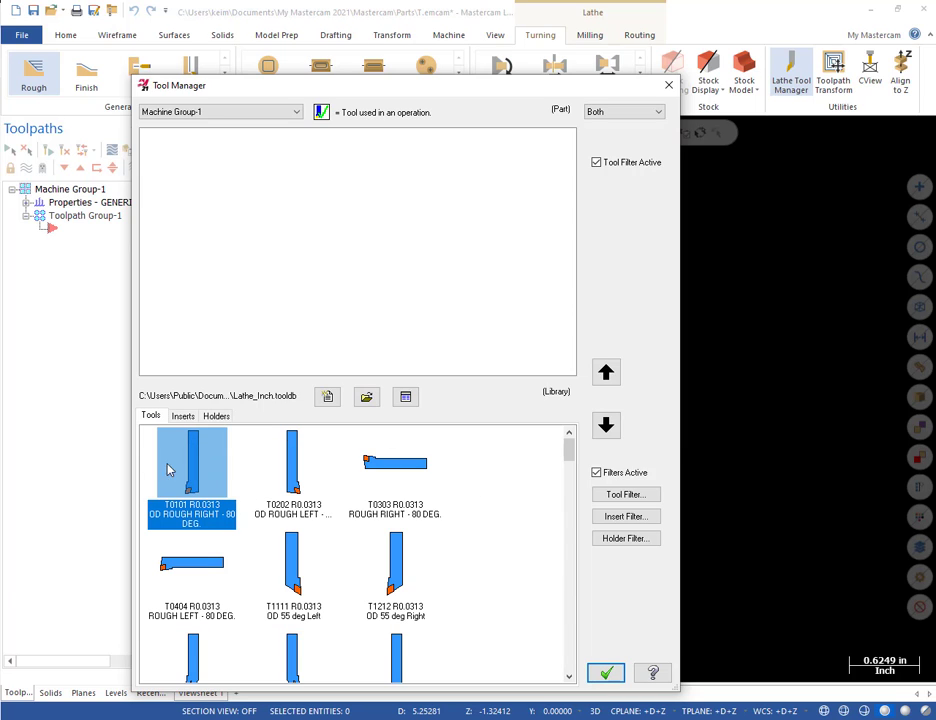
{"action": "mouse_move", "coordinate": [205, 470]}
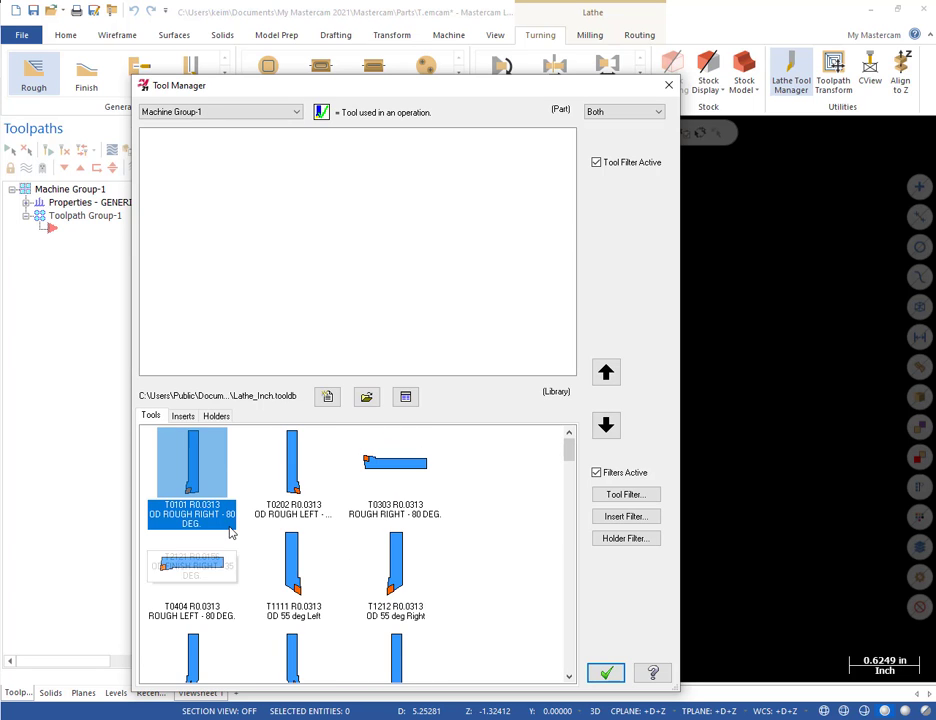
{"action": "scroll", "scroll_direction": "down", "scroll_amount": 3}
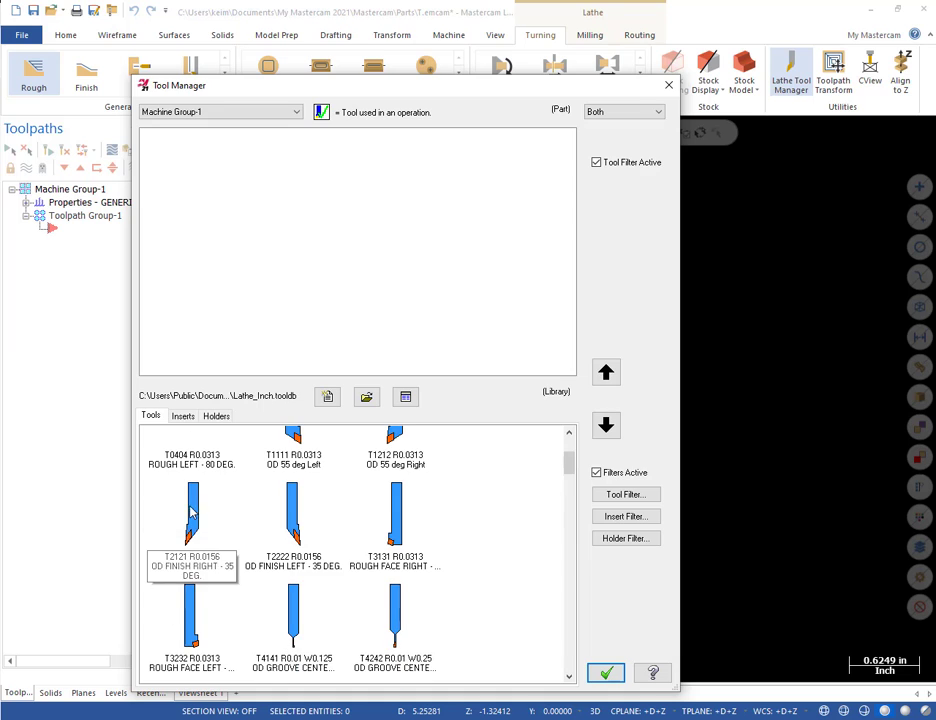
{"action": "left_click", "coordinate": [192, 510]}
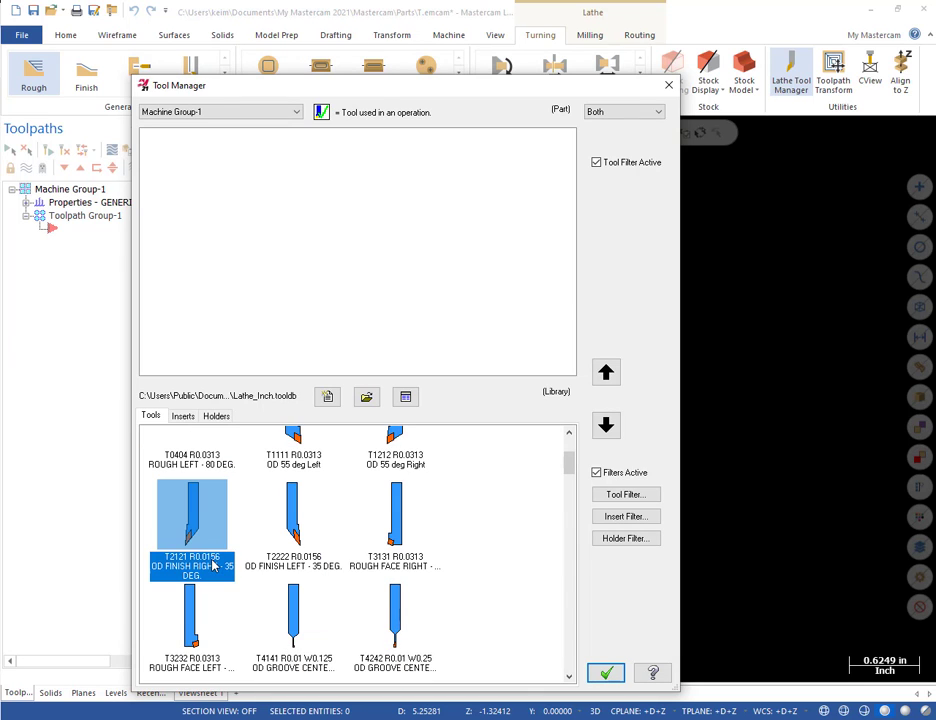
{"action": "right_click", "coordinate": [192, 515]}
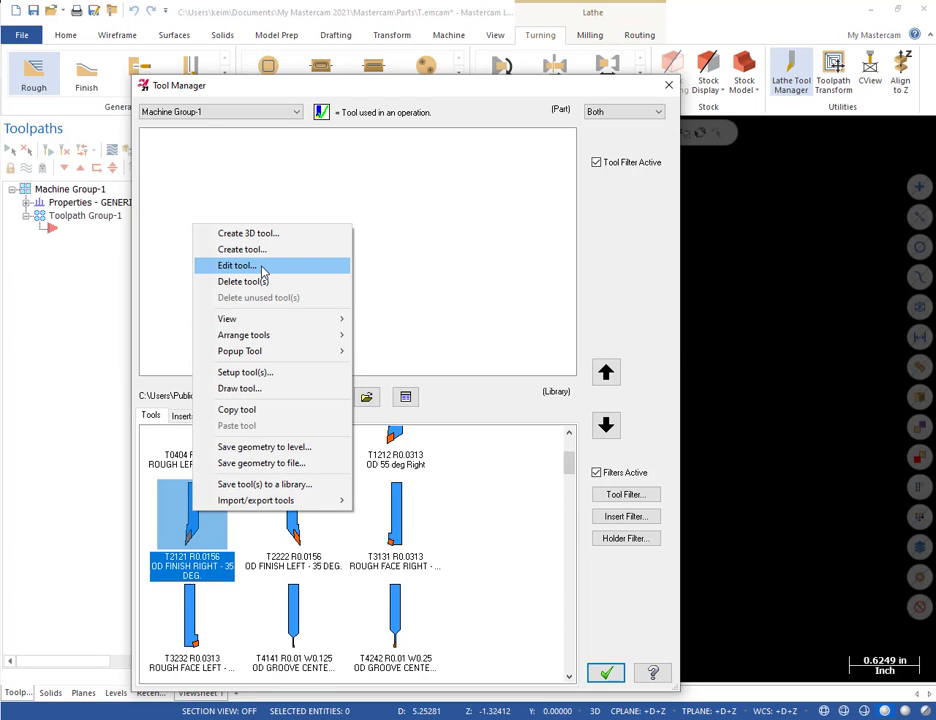
Edit tool T2121 and view its General Turning type options.
{"action": "left_click", "coordinate": [237, 265]}
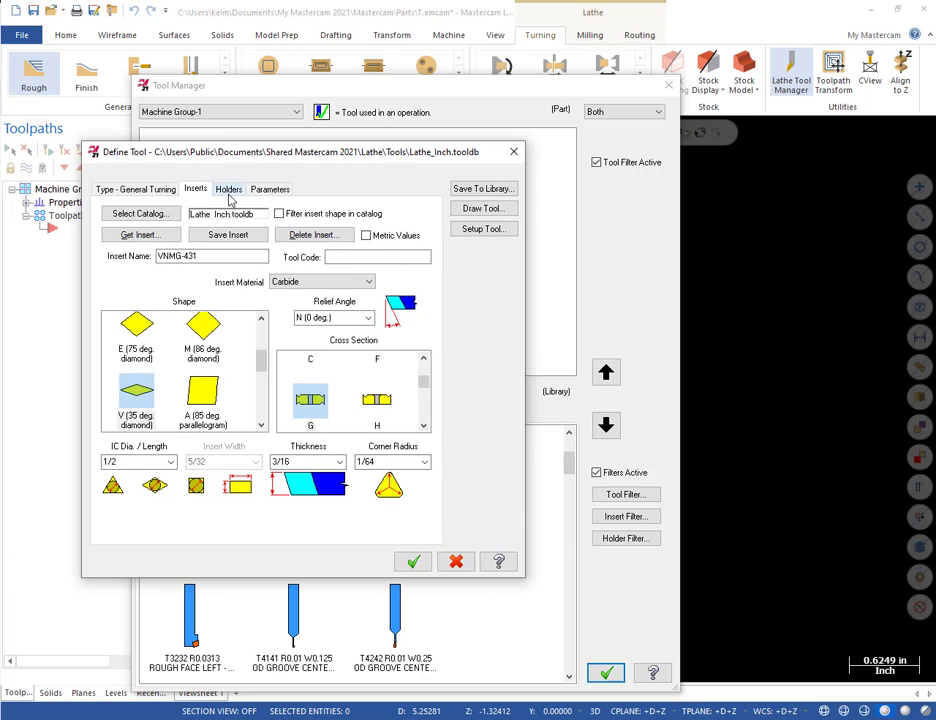
{"action": "left_click", "coordinate": [135, 189]}
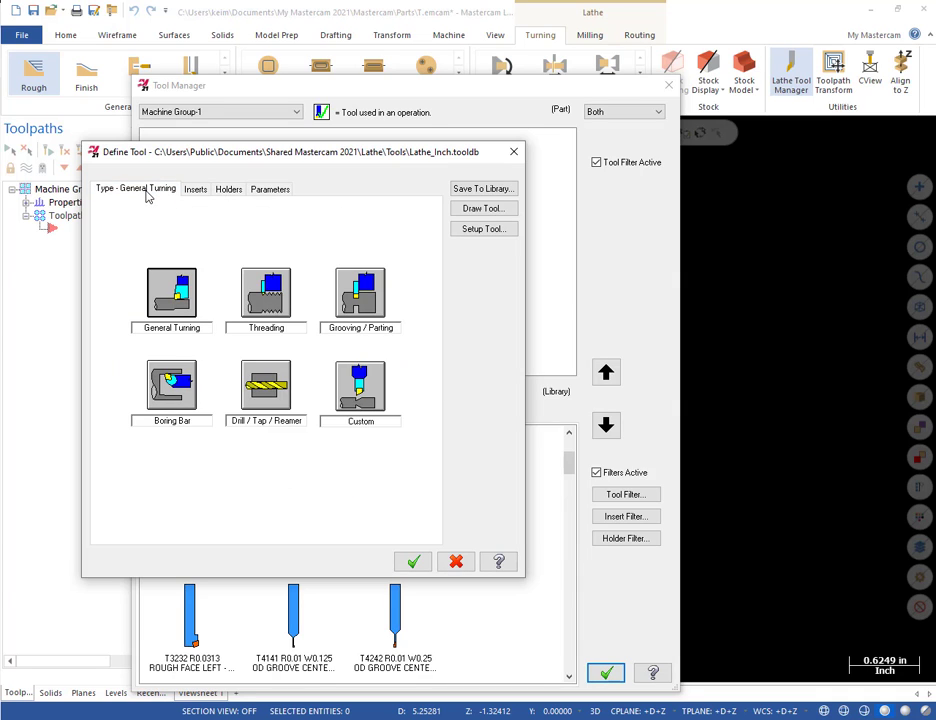
{"action": "mouse_move", "coordinate": [143, 203]}
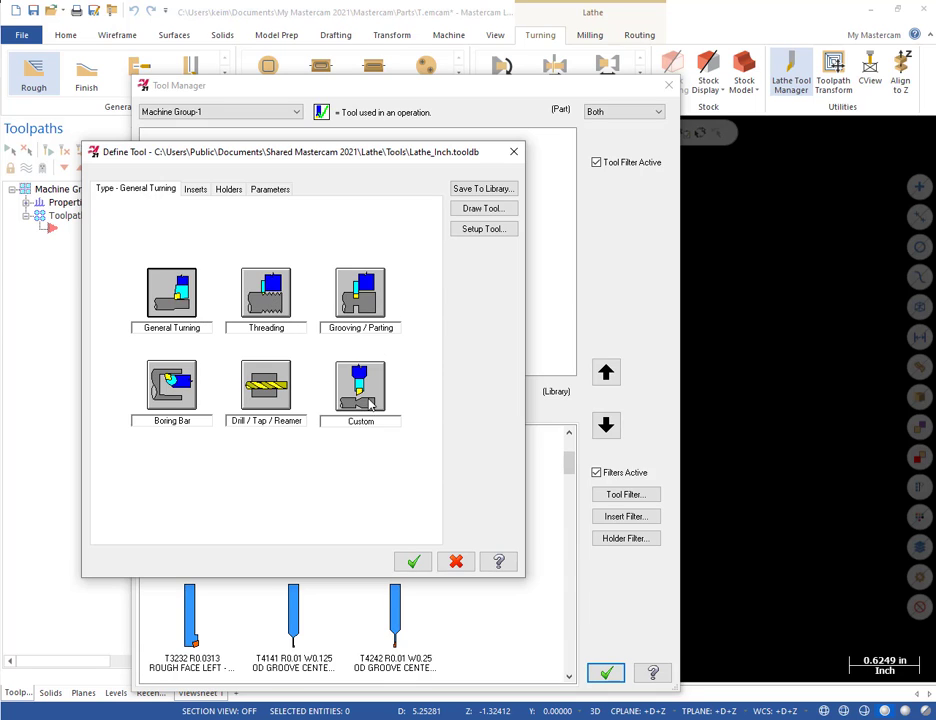
{"action": "mouse_move", "coordinate": [107, 192]}
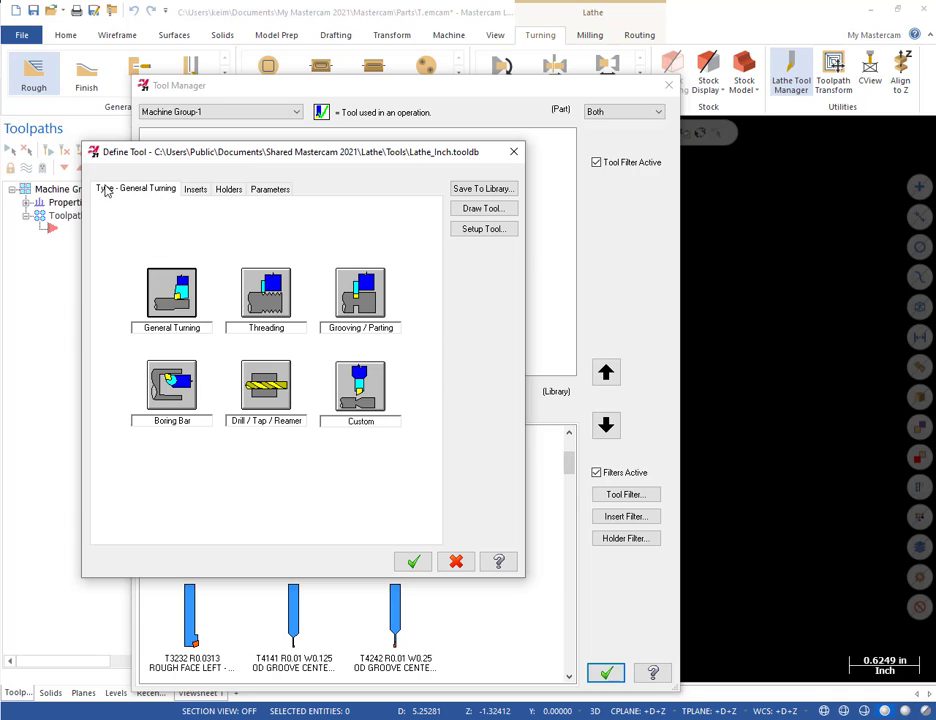
{"action": "mouse_move", "coordinate": [208, 210]}
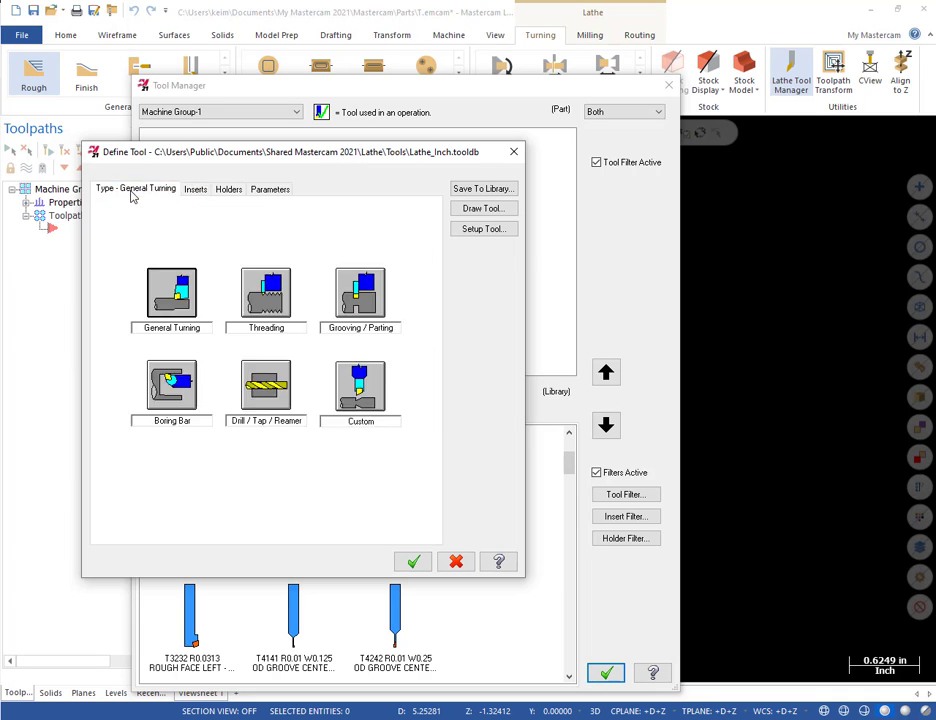
Review the VNMG-431 insert: V 35-degree shape, 1/2 size, 1/64 radius, 0-degree relief.
{"action": "left_click", "coordinate": [195, 189]}
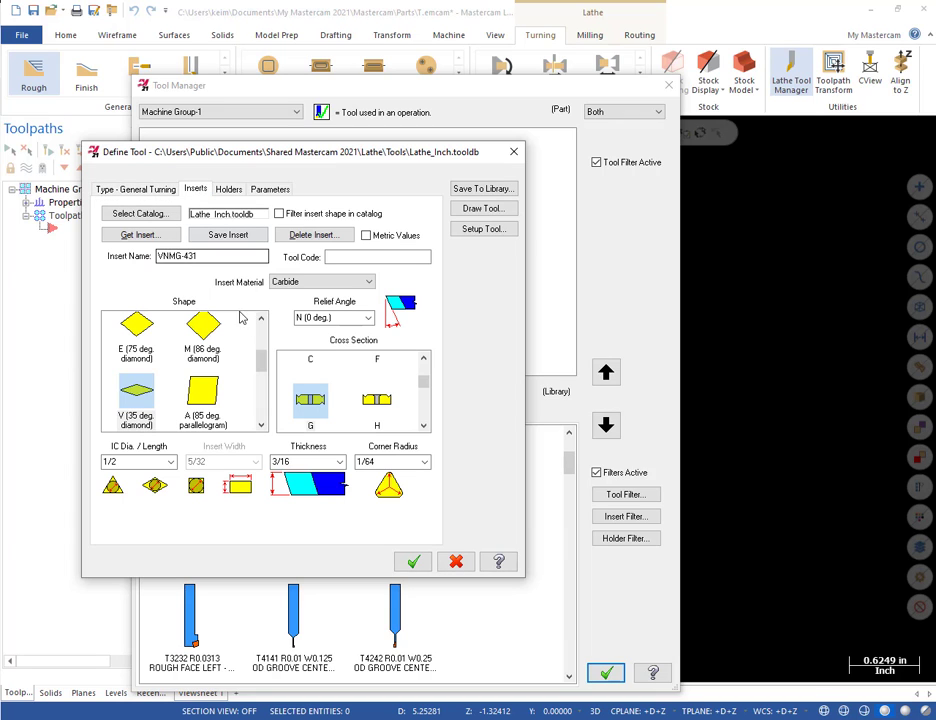
{"action": "mouse_move", "coordinate": [253, 379]}
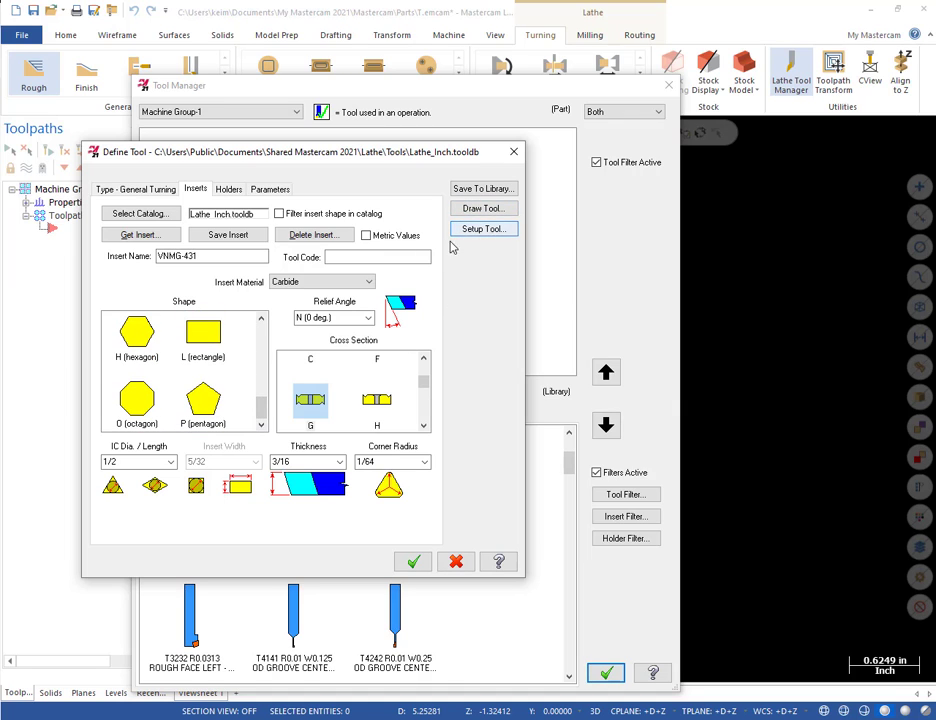
{"action": "mouse_move", "coordinate": [265, 418]}
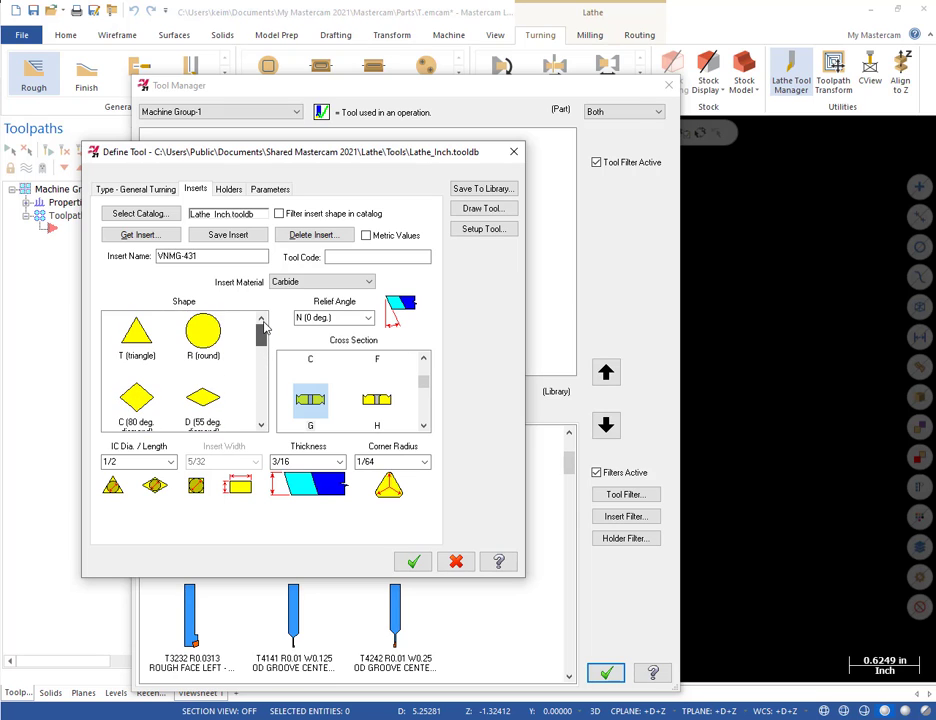
{"action": "left_click", "coordinate": [260, 347]}
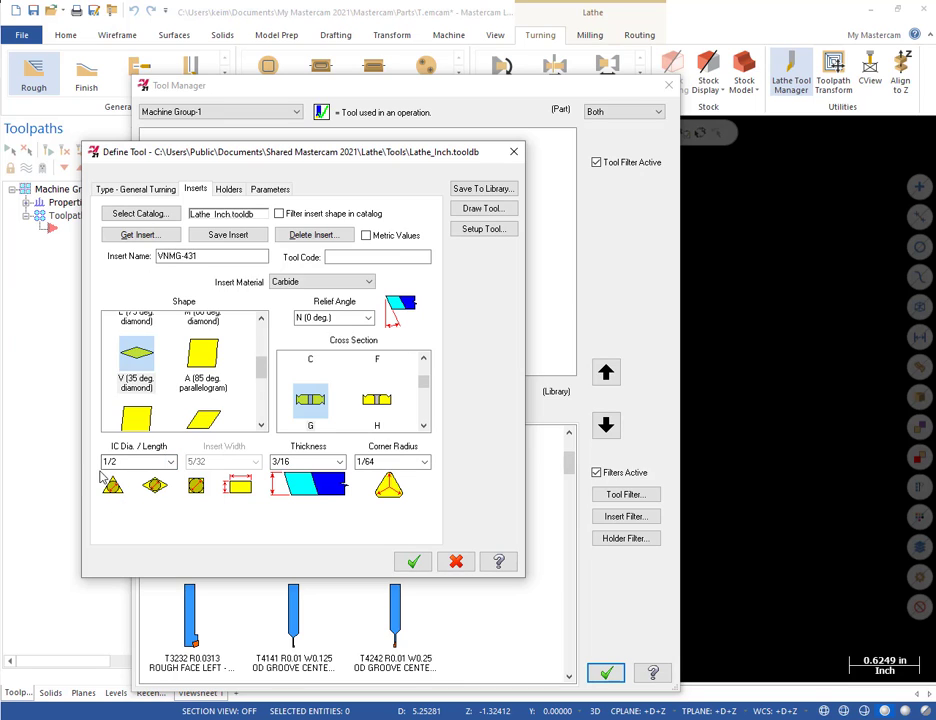
{"action": "mouse_move", "coordinate": [138, 477]}
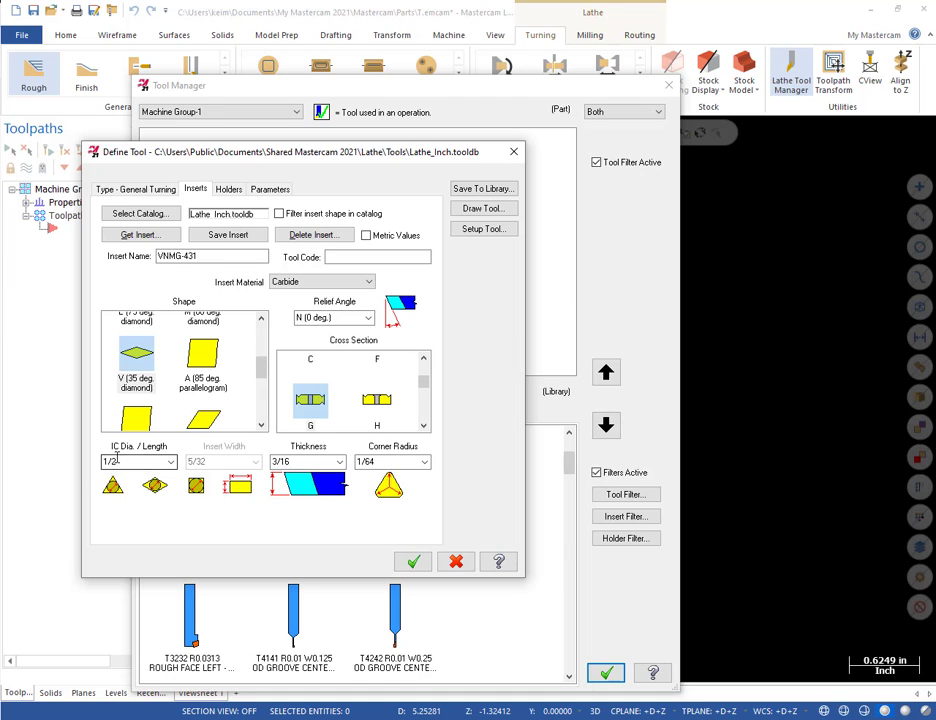
{"action": "left_click", "coordinate": [212, 256]}
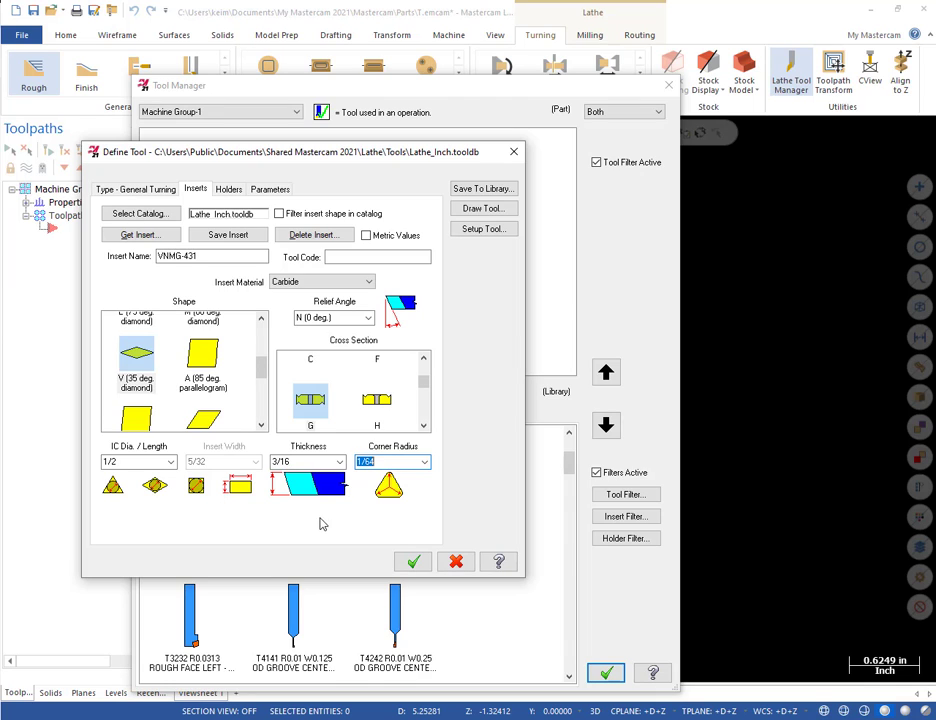
{"action": "left_click", "coordinate": [210, 256]}
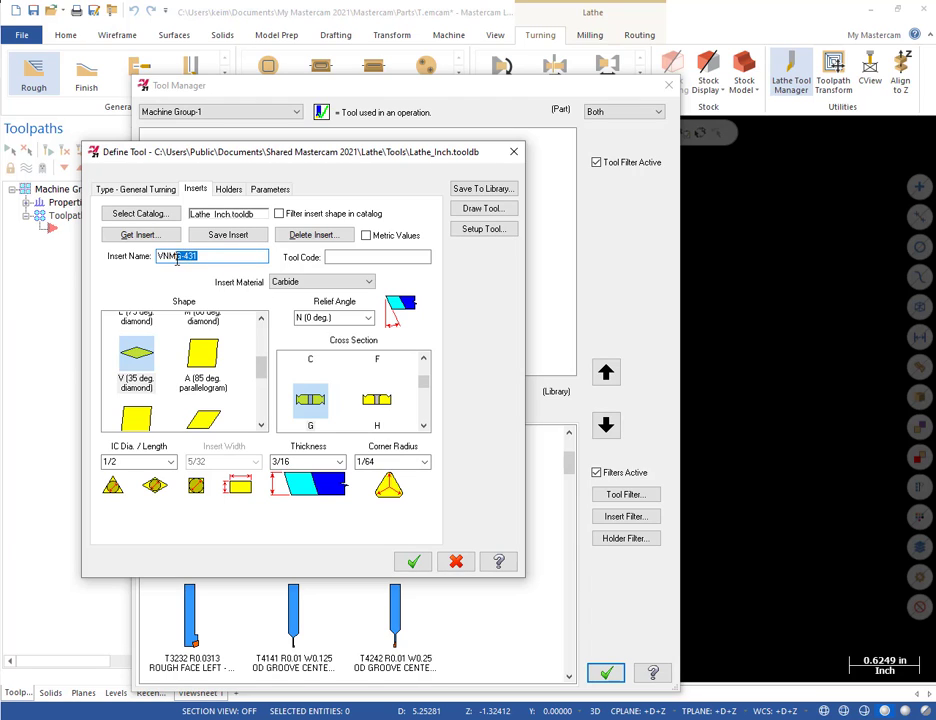
{"action": "triple_click", "coordinate": [210, 256]}
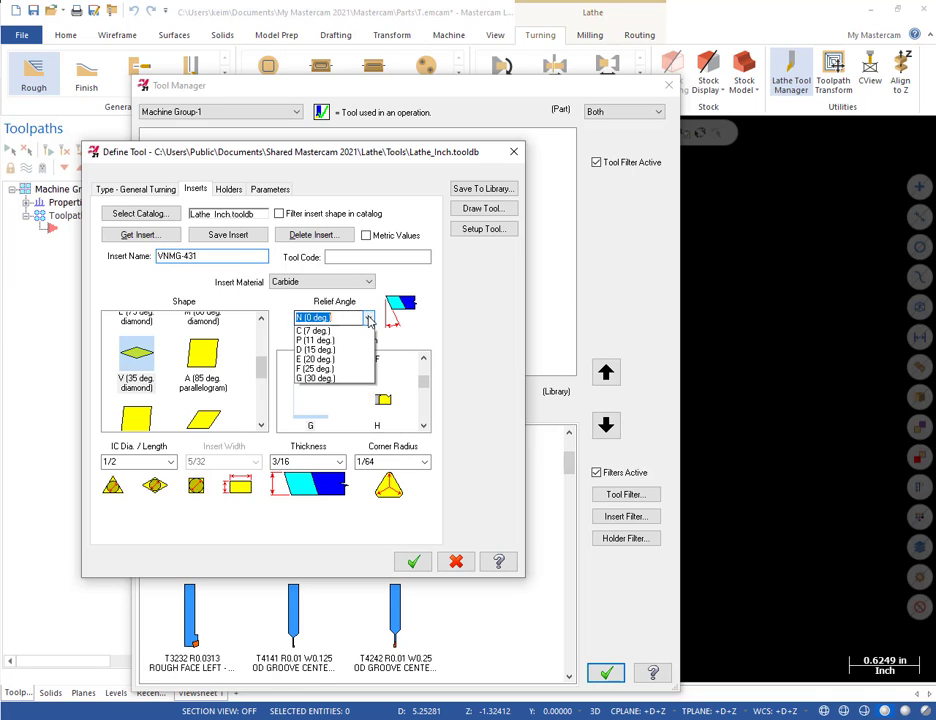
{"action": "left_click", "coordinate": [317, 345]}
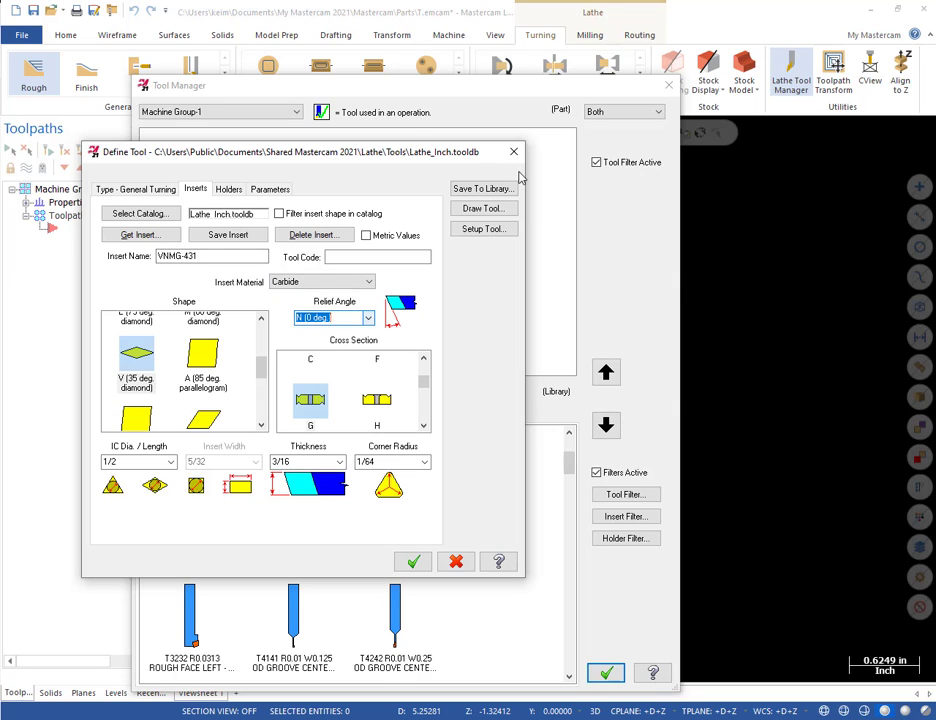
{"action": "mouse_move", "coordinate": [393, 248]}
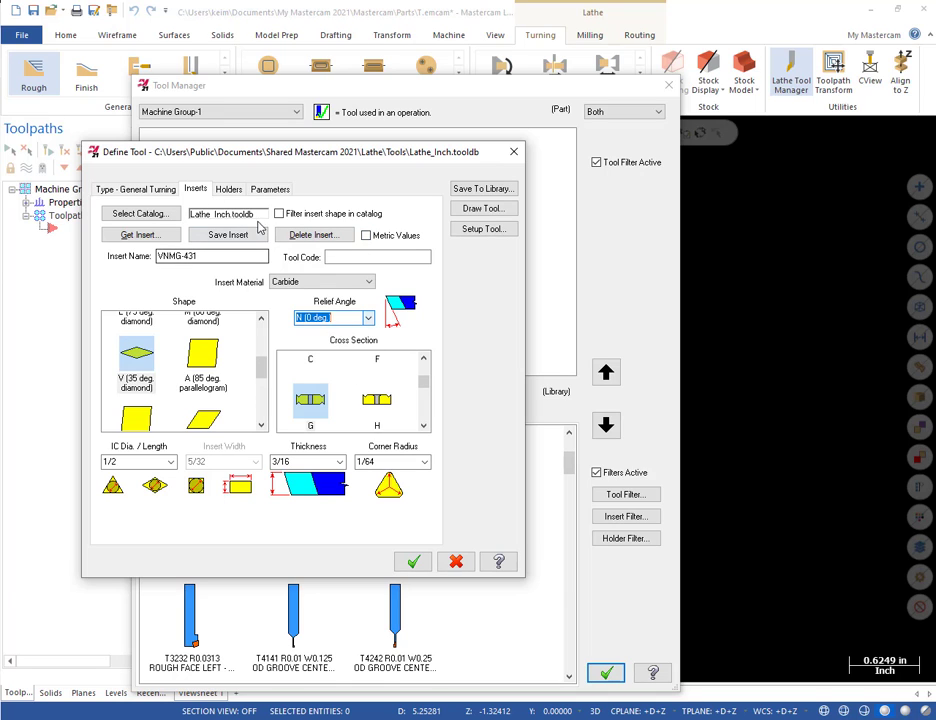
View the MVJNR-164D holder with J -3 degree side clearance and 1.0 shank.
{"action": "left_click", "coordinate": [229, 189]}
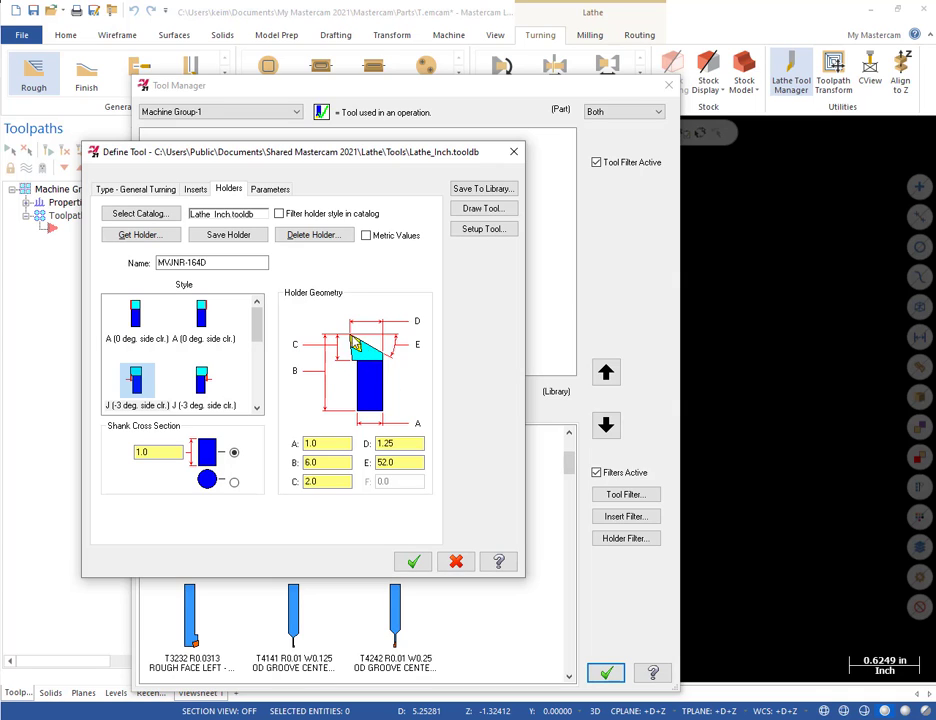
{"action": "mouse_move", "coordinate": [356, 344]}
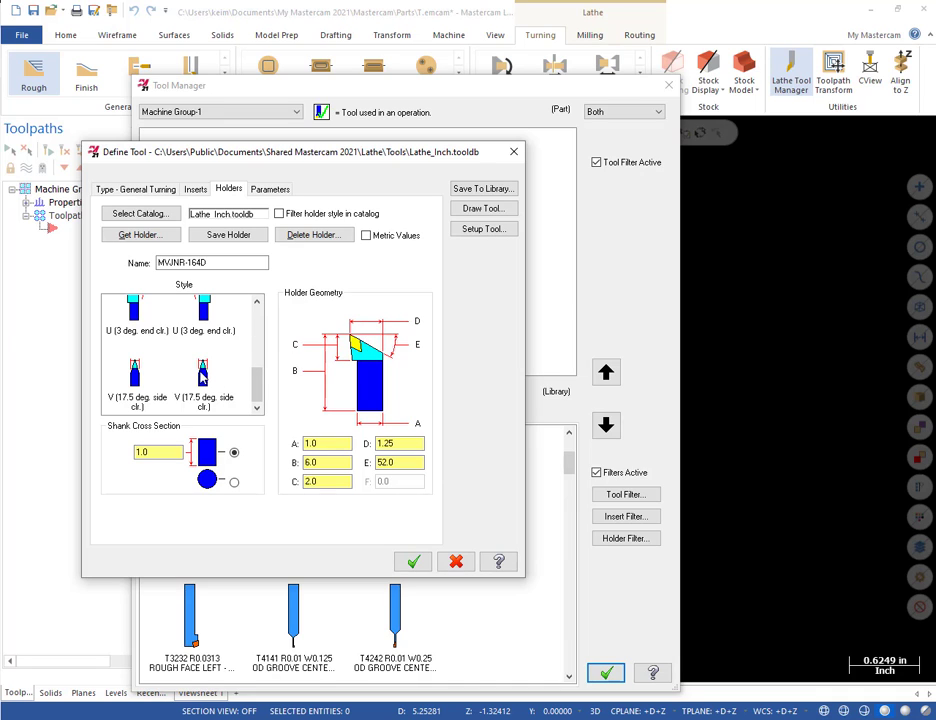
{"action": "mouse_move", "coordinate": [345, 345]}
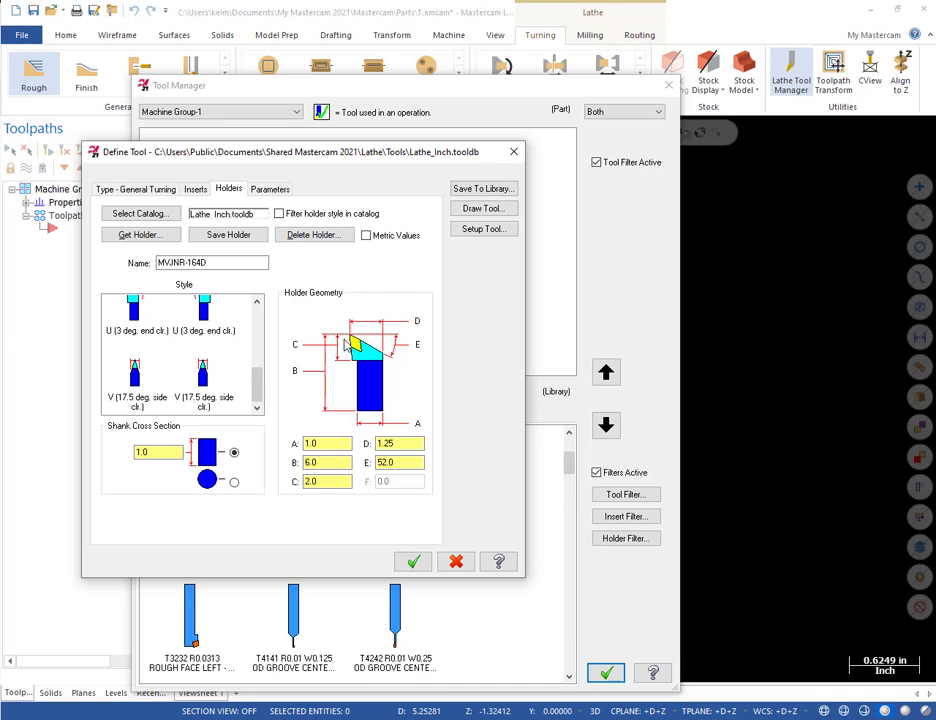
{"action": "mouse_move", "coordinate": [369, 333]}
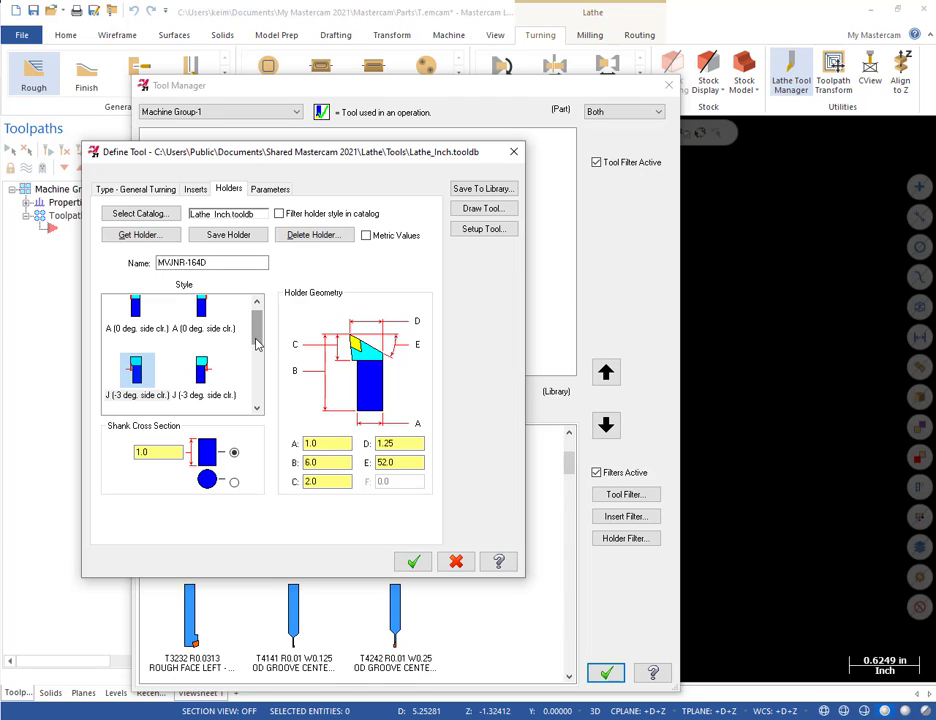
{"action": "mouse_move", "coordinate": [329, 318]}
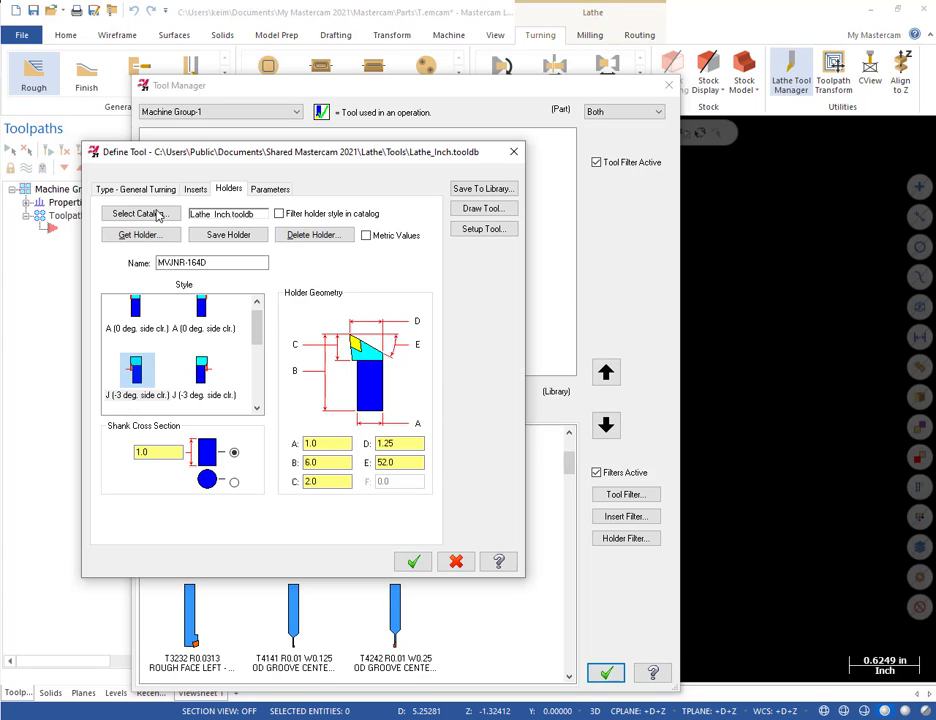
{"action": "mouse_move", "coordinate": [330, 305]}
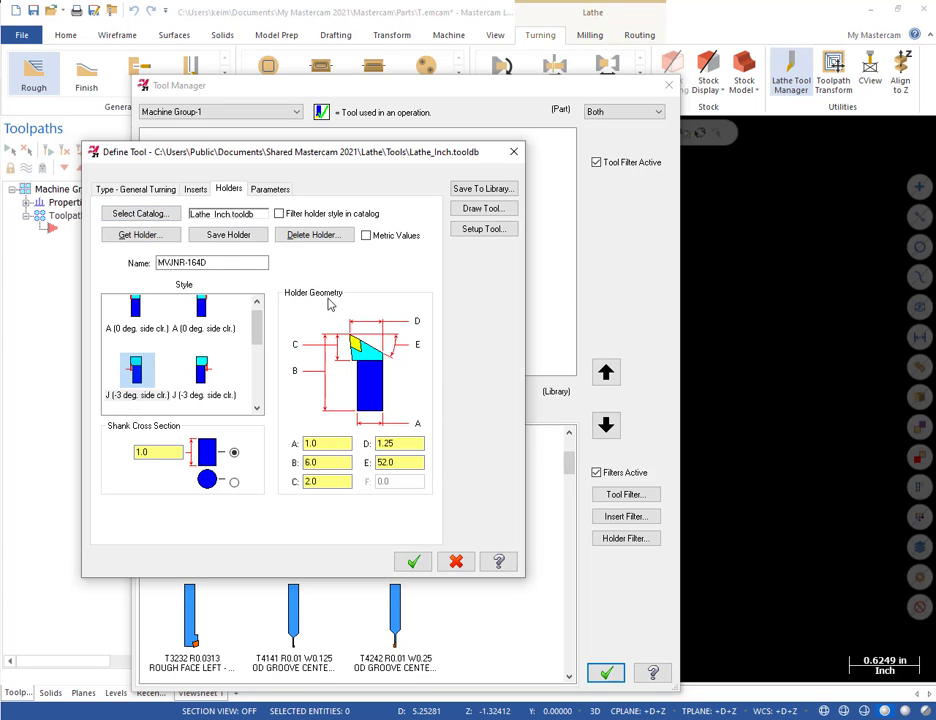
{"action": "mouse_move", "coordinate": [245, 463]}
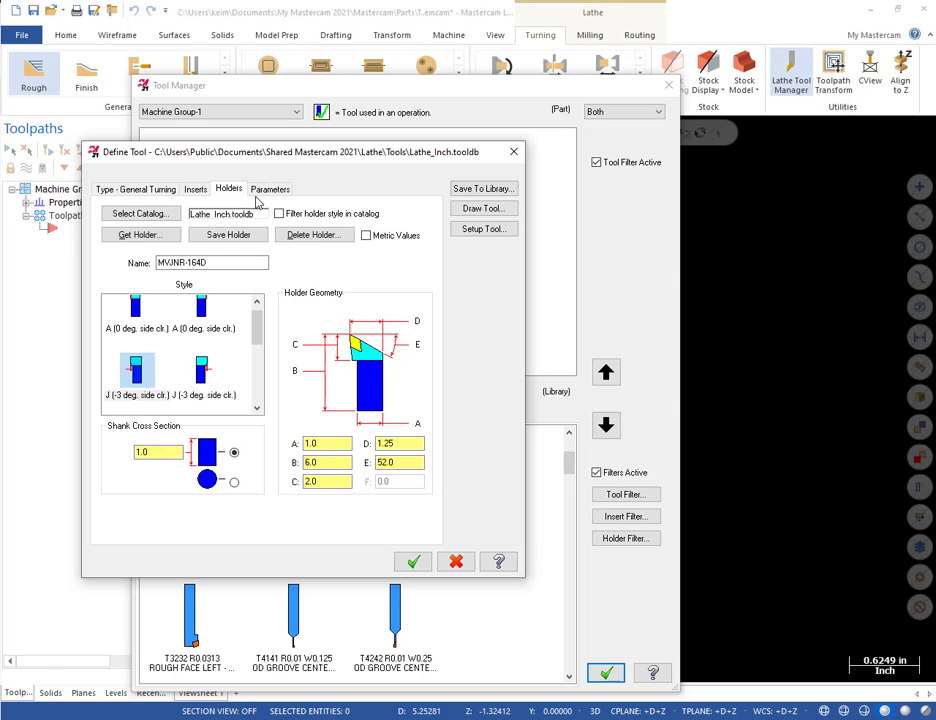
{"action": "mouse_move", "coordinate": [284, 228]}
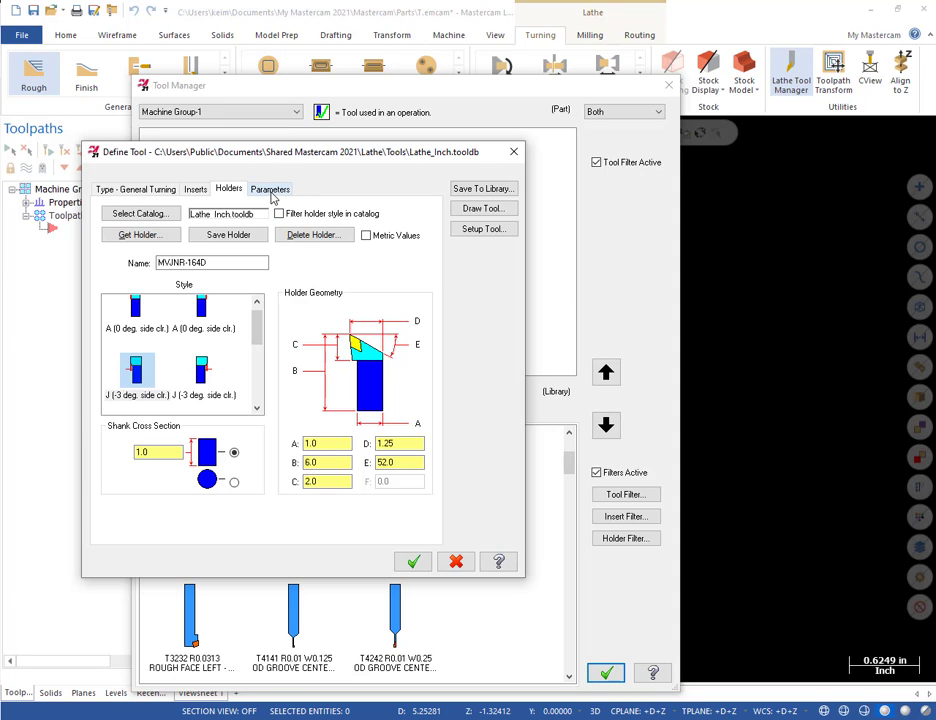
Change the tool's spindle speed to 1000 in its cutting parameters.
{"action": "left_click", "coordinate": [270, 189]}
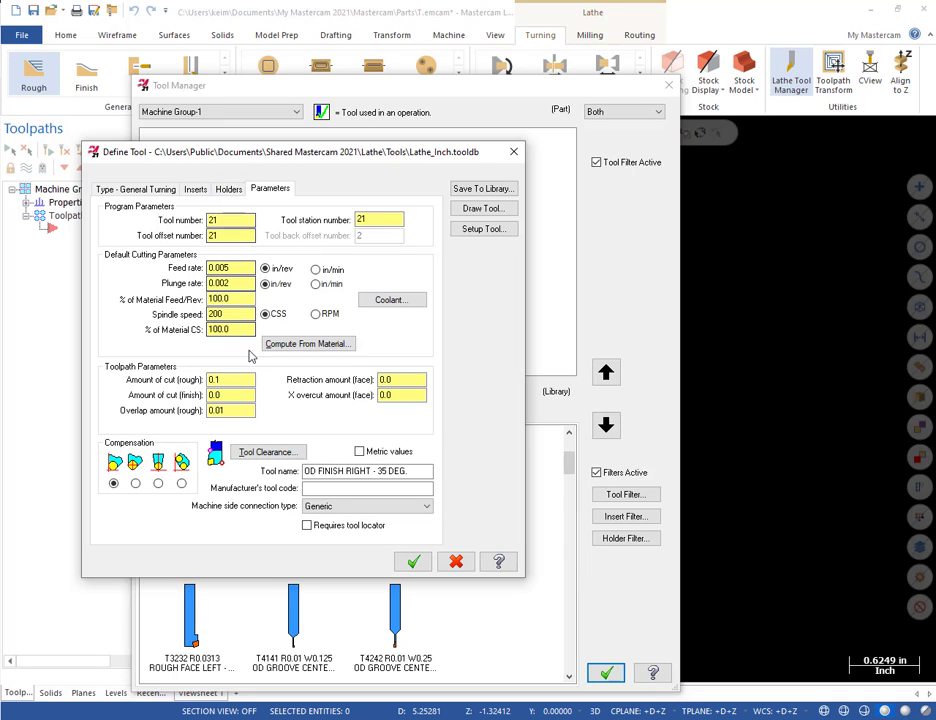
{"action": "left_click", "coordinate": [231, 268]}
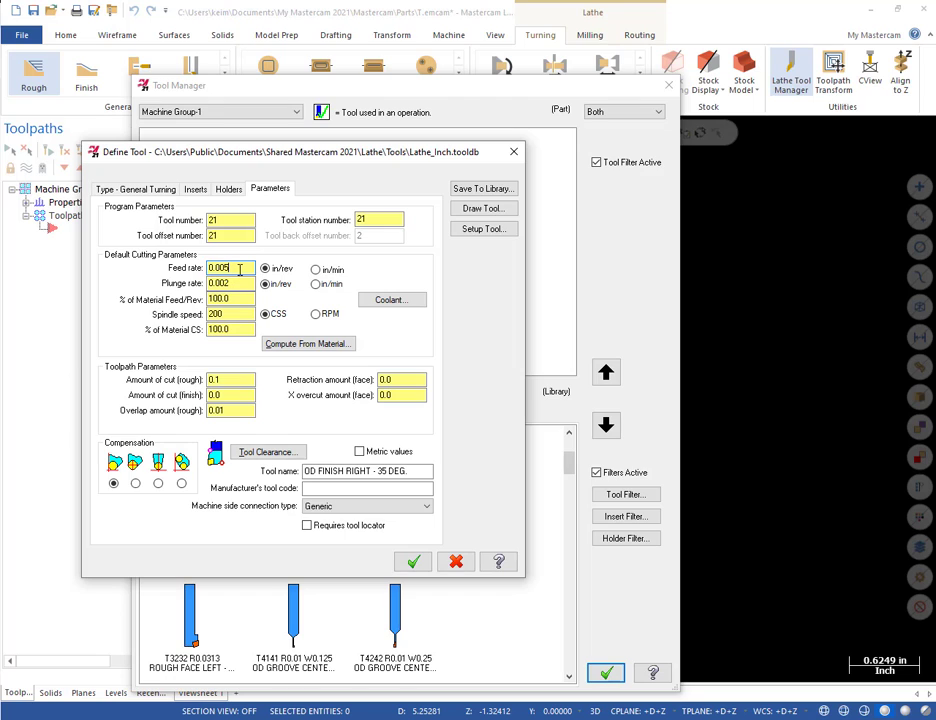
{"action": "triple_click", "coordinate": [231, 268]}
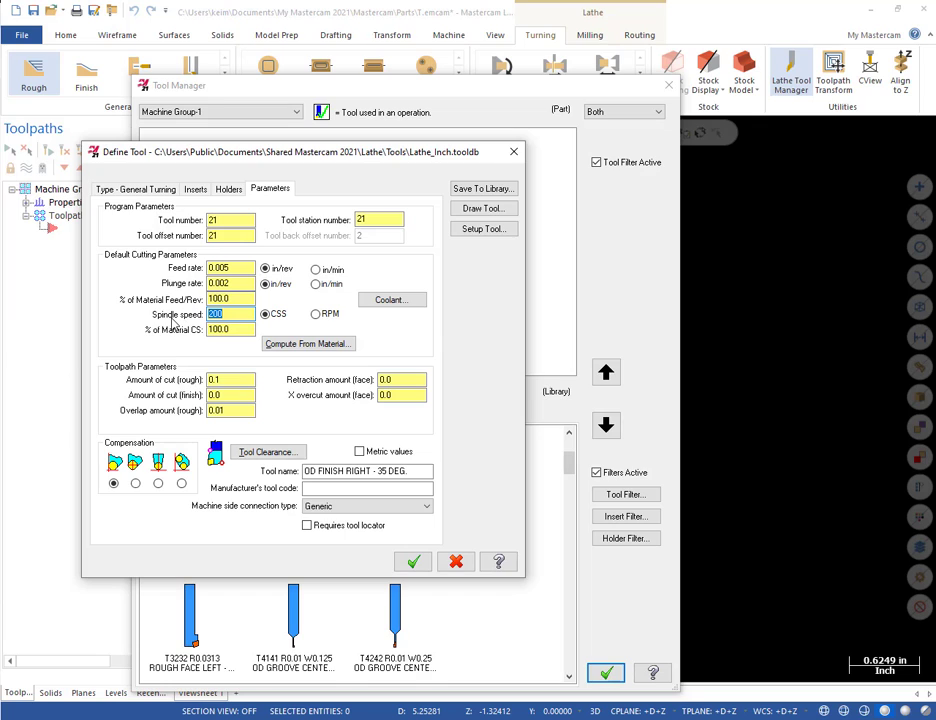
{"action": "type", "text": "1000"}
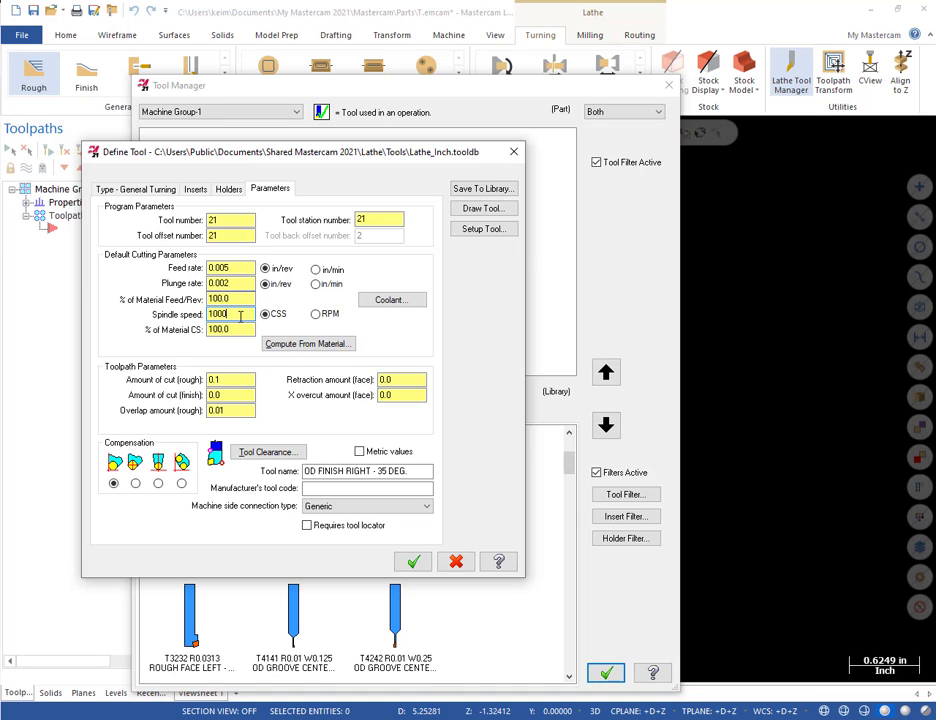
Set Flood coolant to On for the tool and confirm.
{"action": "left_click", "coordinate": [390, 300]}
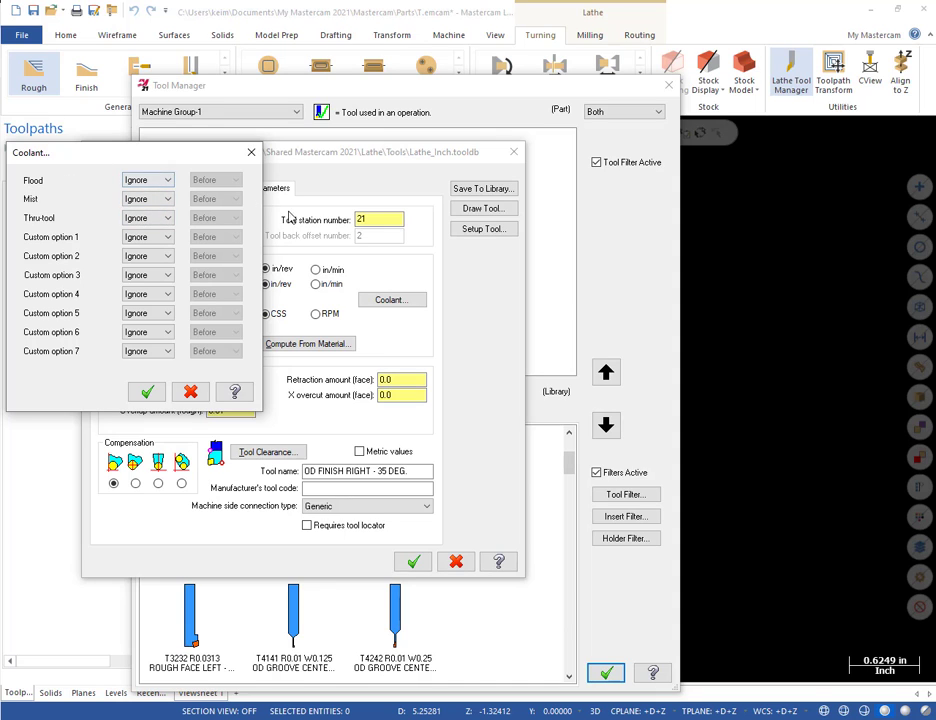
{"action": "left_click", "coordinate": [147, 179]}
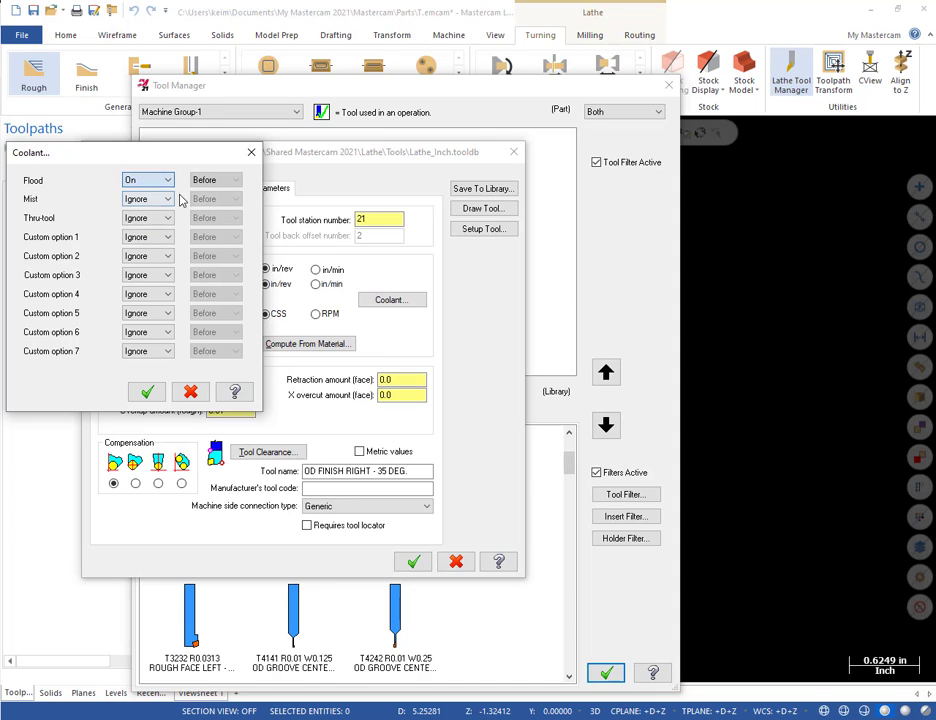
{"action": "left_click", "coordinate": [147, 391]}
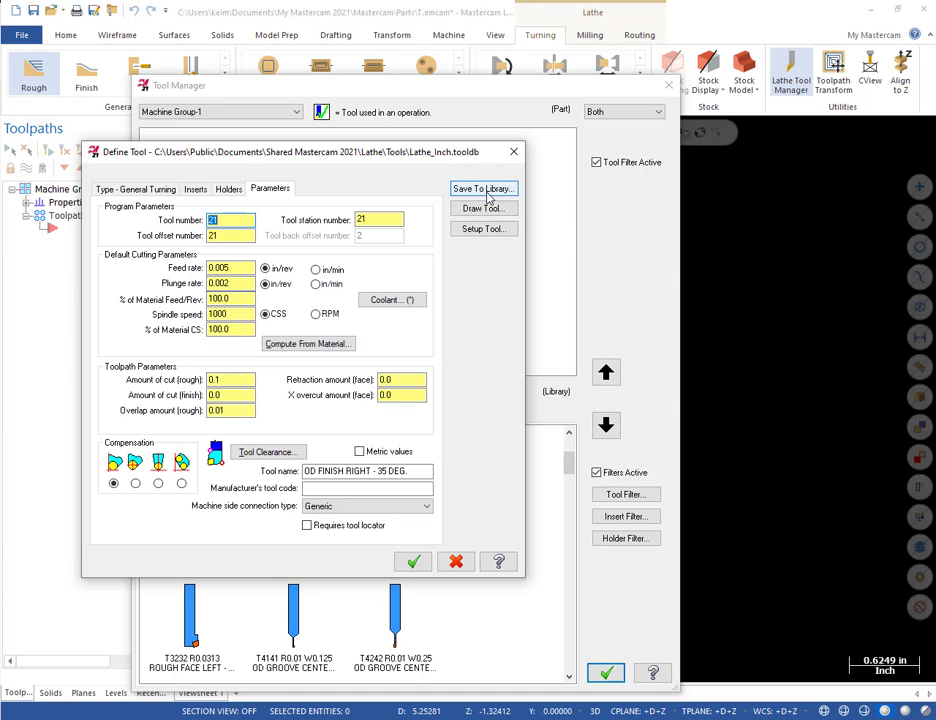
{"action": "left_click", "coordinate": [135, 189]}
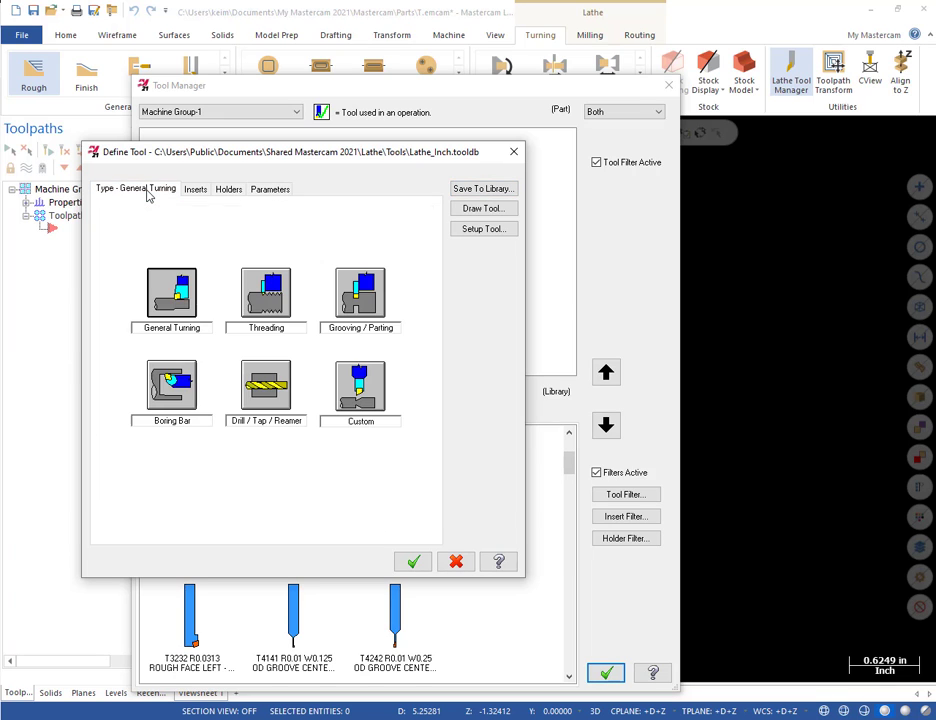
Rename the tool to 'OD FINISH RIGHT - 35 DEG. .015R'.
{"action": "left_click", "coordinate": [229, 189]}
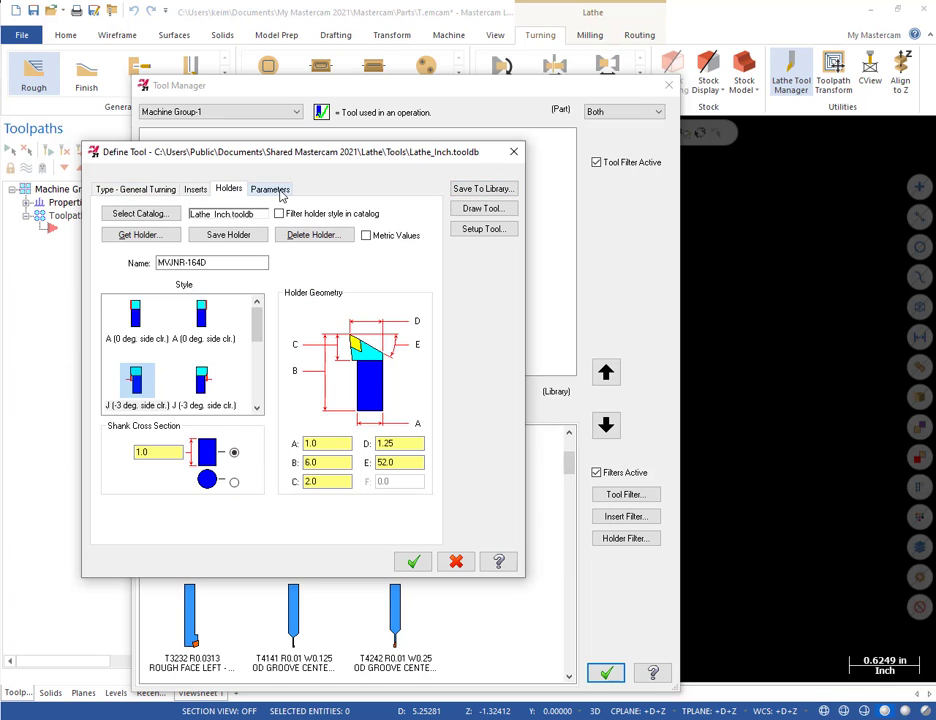
{"action": "left_click", "coordinate": [270, 189]}
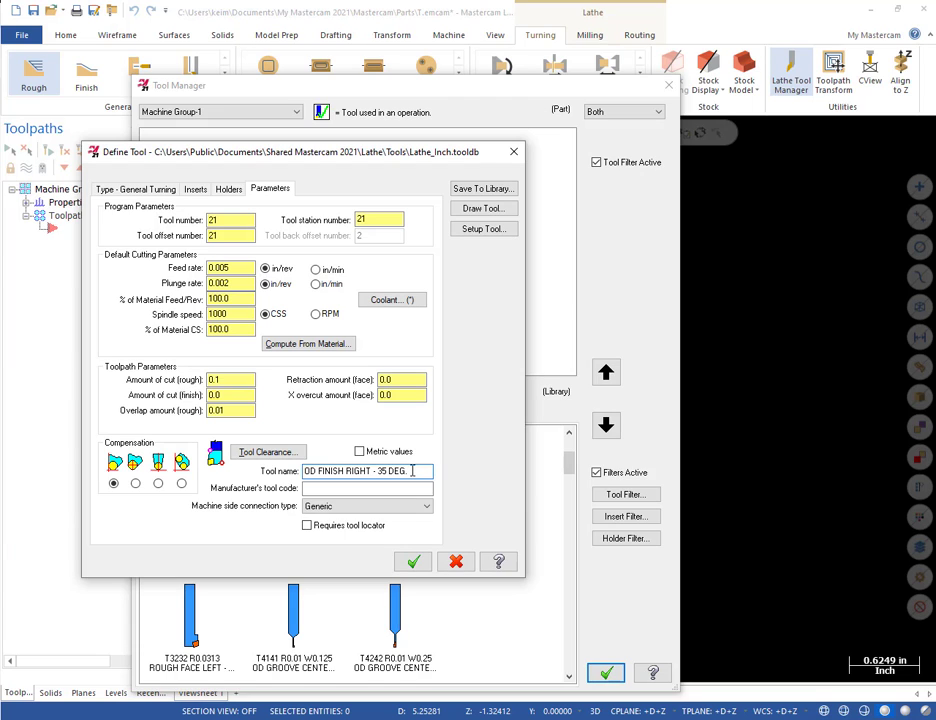
{"action": "type", "text": ".032"}
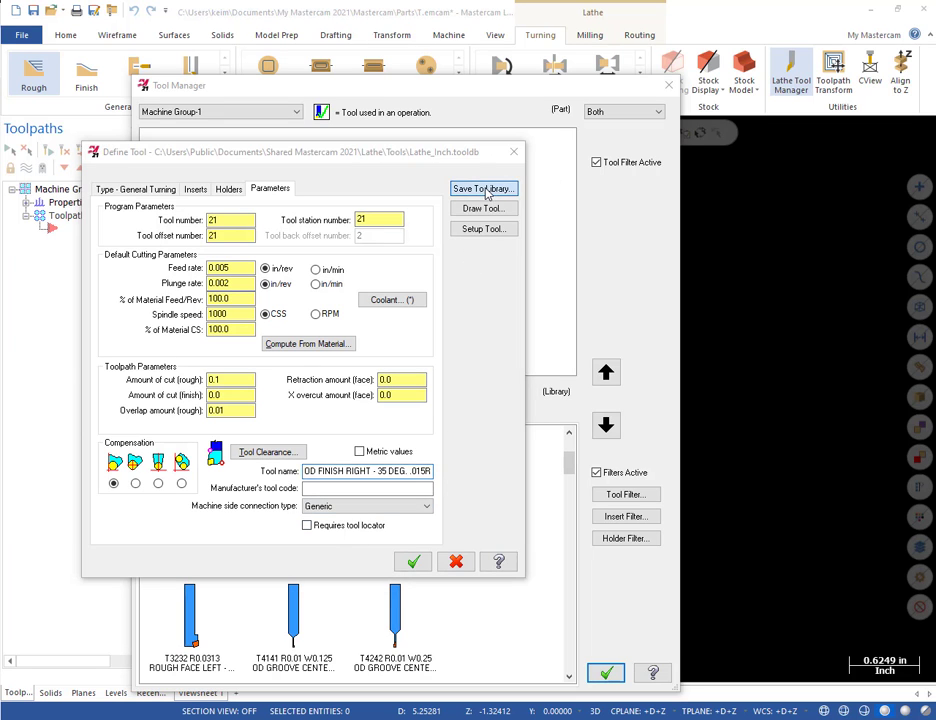
Save the edited tool into Lathe Steel Tools.tooldb, replacing the file, and accept the definition.
{"action": "left_click", "coordinate": [483, 189]}
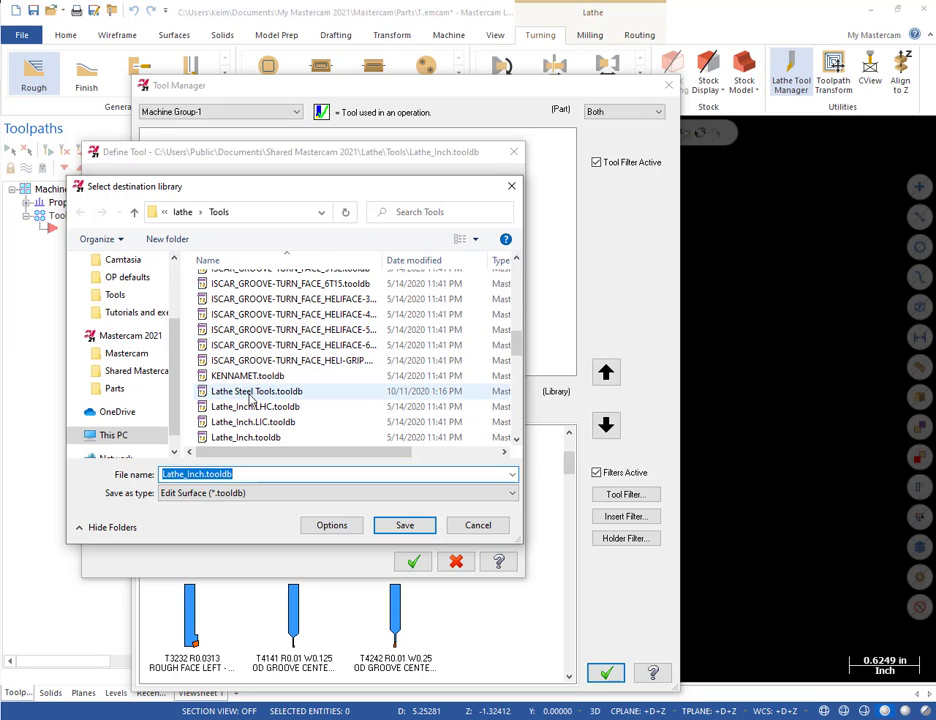
{"action": "mouse_move", "coordinate": [255, 391]}
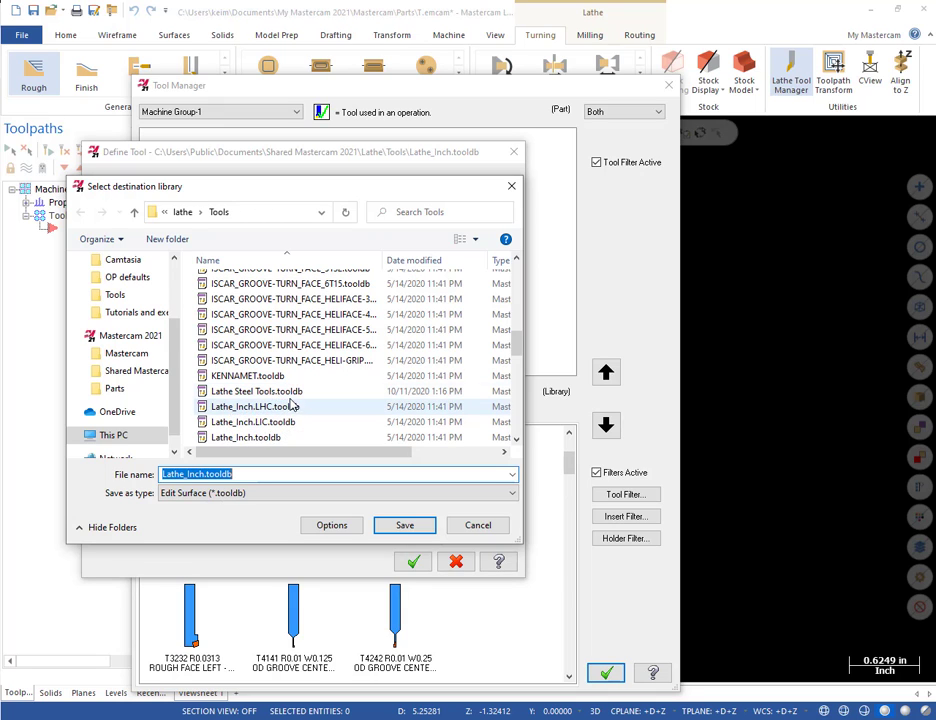
{"action": "mouse_move", "coordinate": [305, 402]}
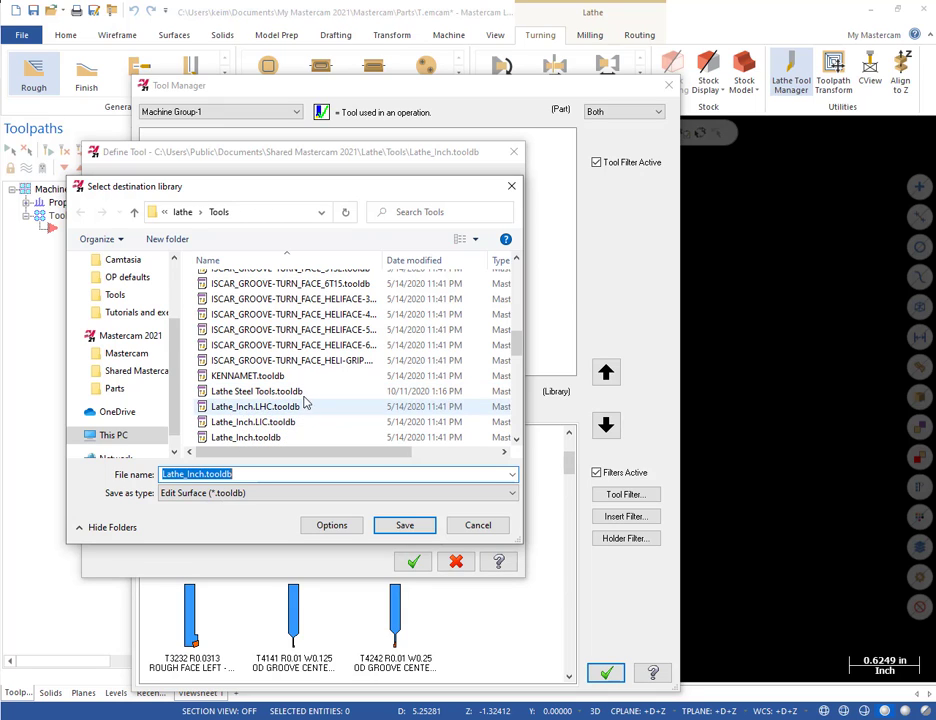
{"action": "mouse_move", "coordinate": [255, 391]}
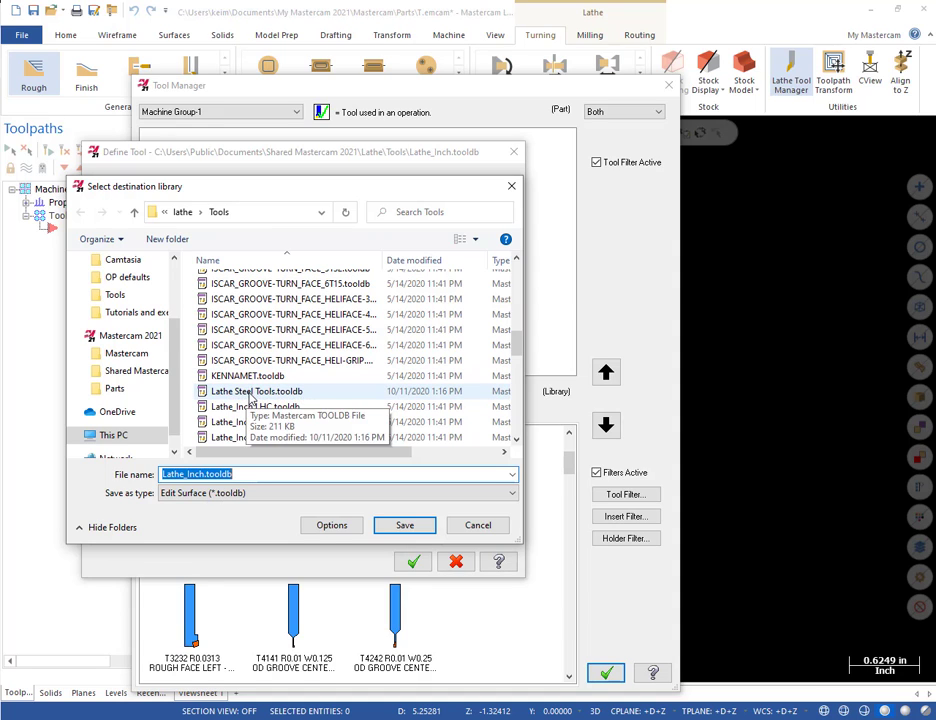
{"action": "left_click", "coordinate": [256, 391]}
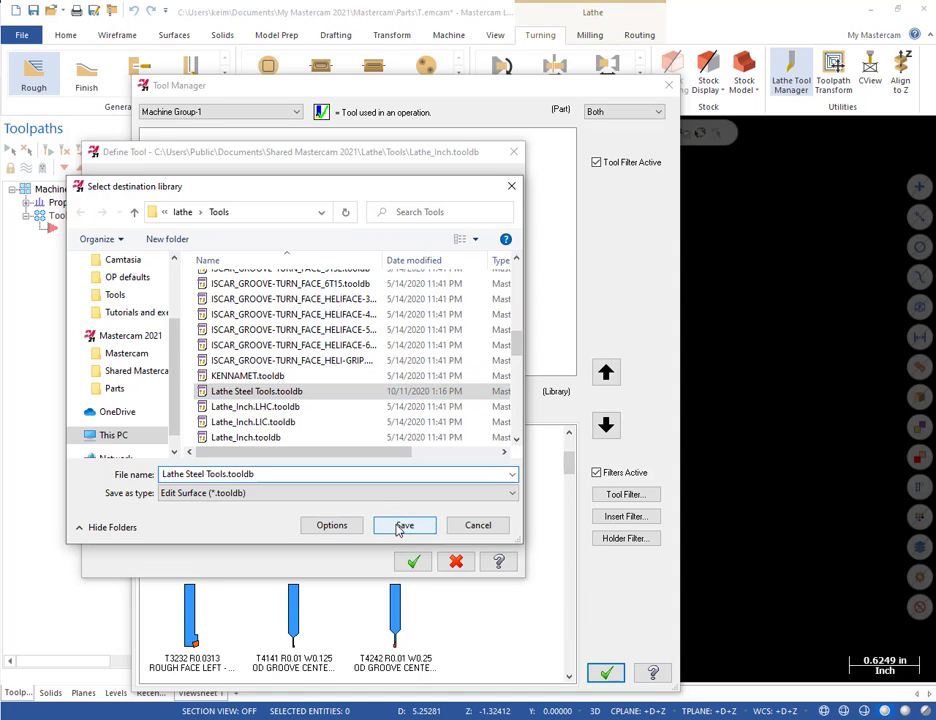
{"action": "left_click", "coordinate": [404, 525]}
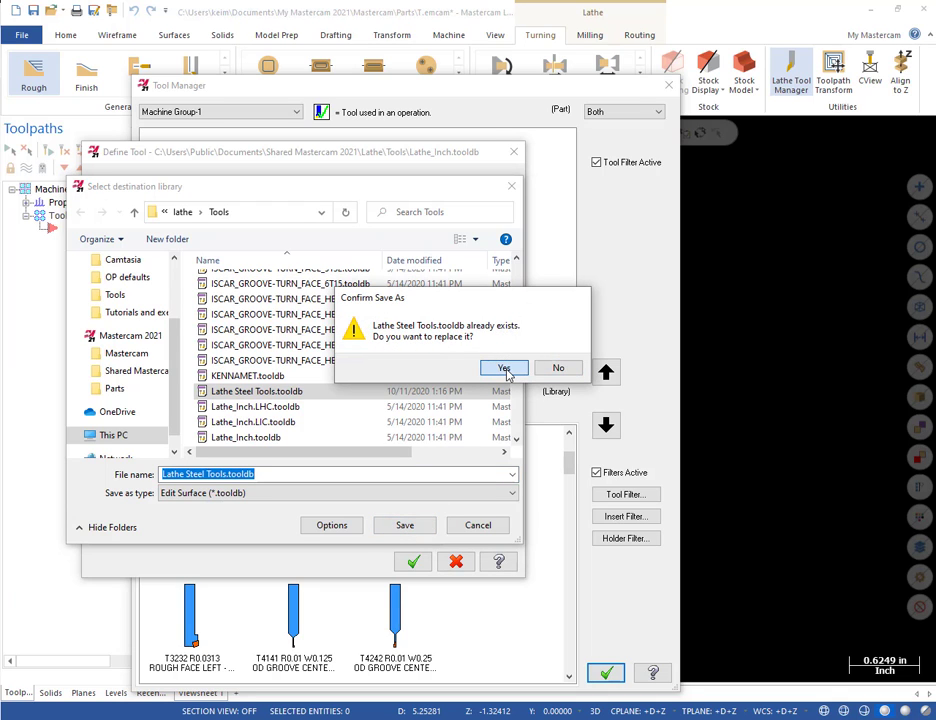
{"action": "left_click", "coordinate": [504, 368]}
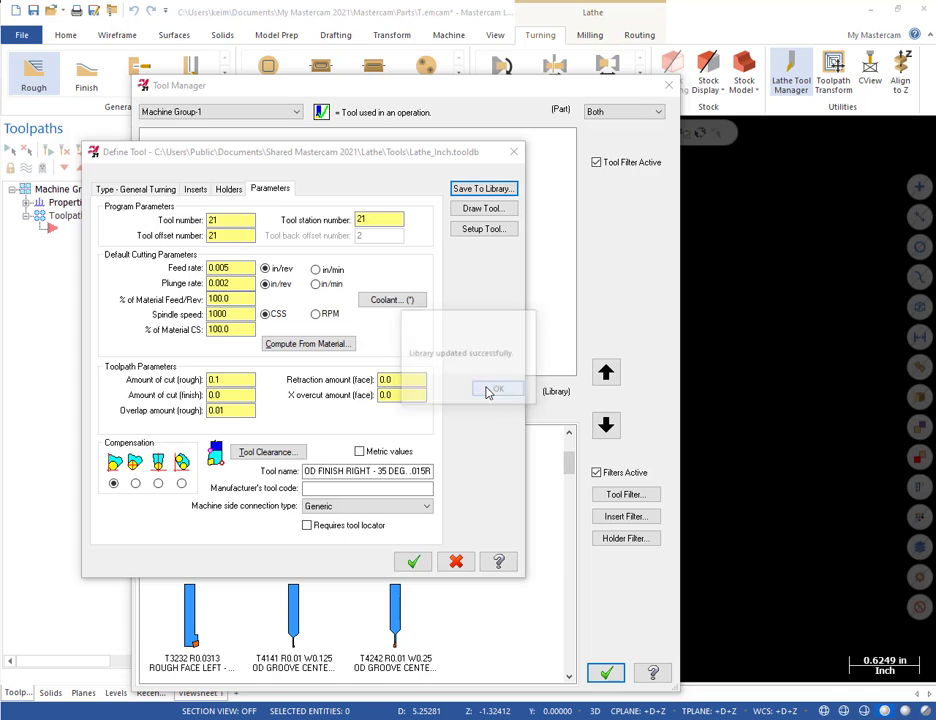
{"action": "left_click", "coordinate": [497, 389]}
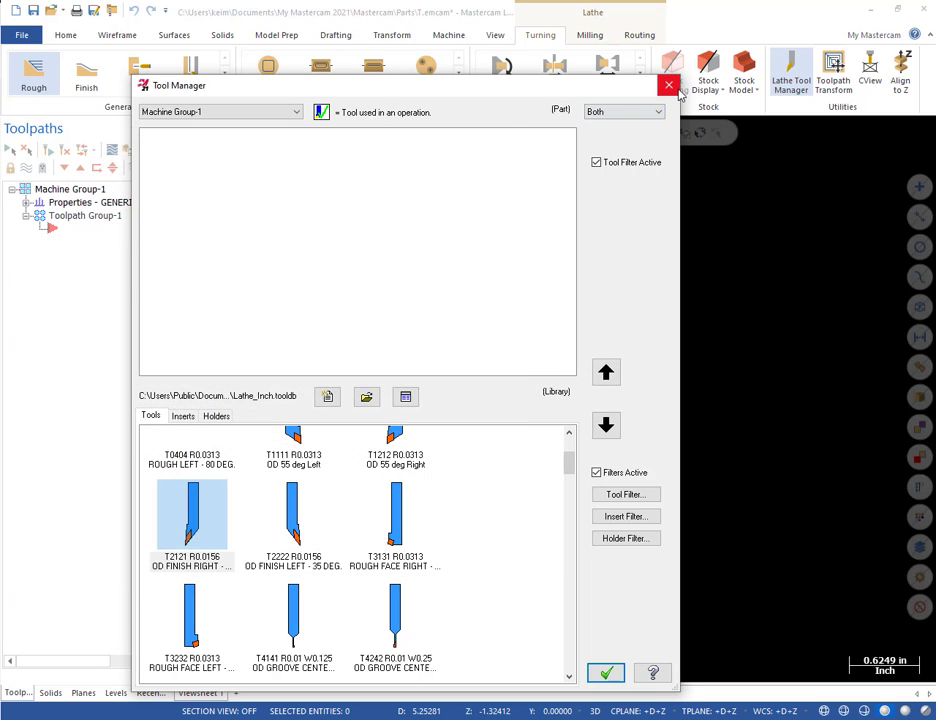
Close Tool Manager and draw the stepped part profile from connected endpoint lines.
{"action": "left_click", "coordinate": [669, 85]}
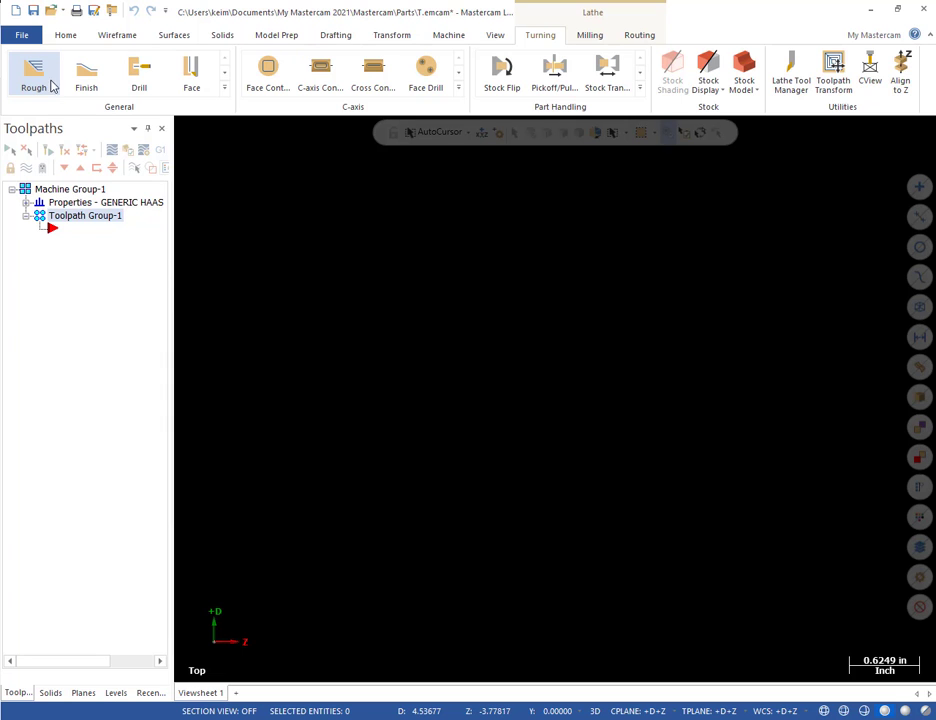
{"action": "left_click", "coordinate": [117, 34]}
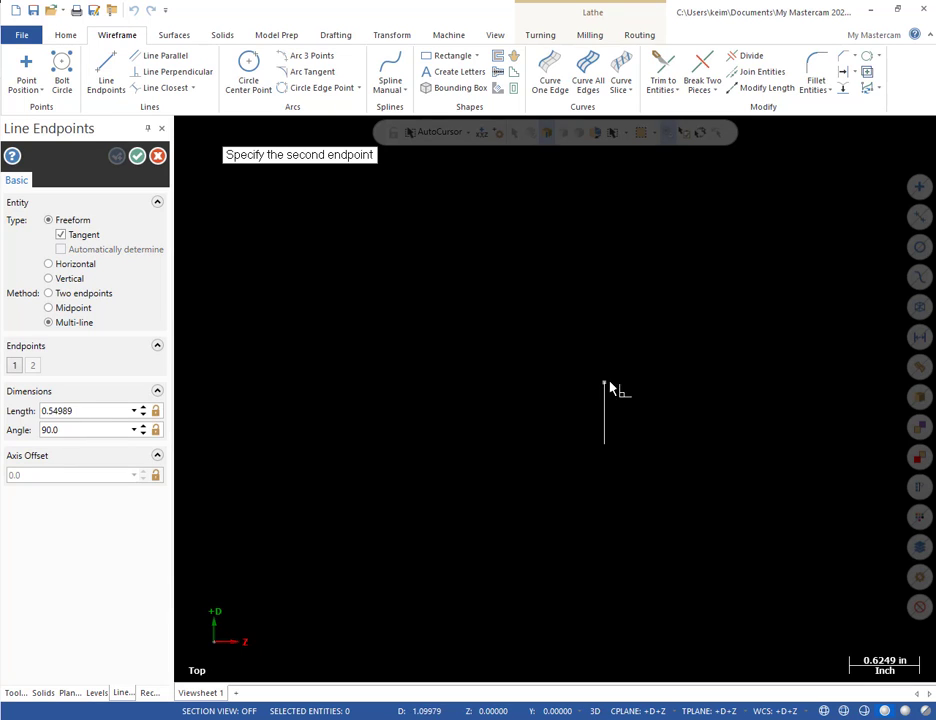
{"action": "mouse_move", "coordinate": [528, 397]}
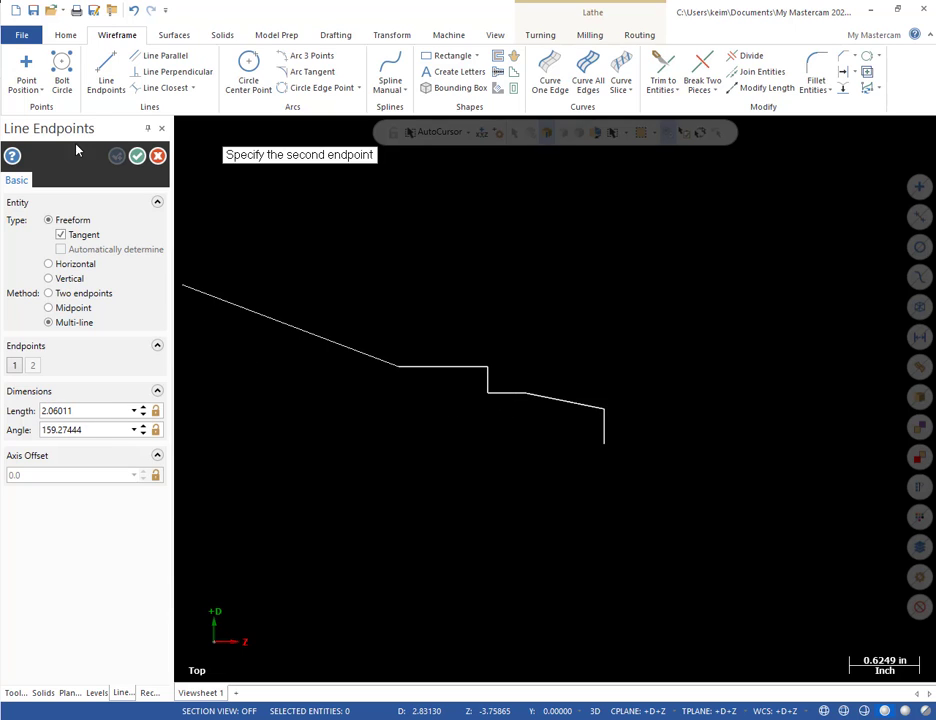
{"action": "left_click", "coordinate": [157, 155]}
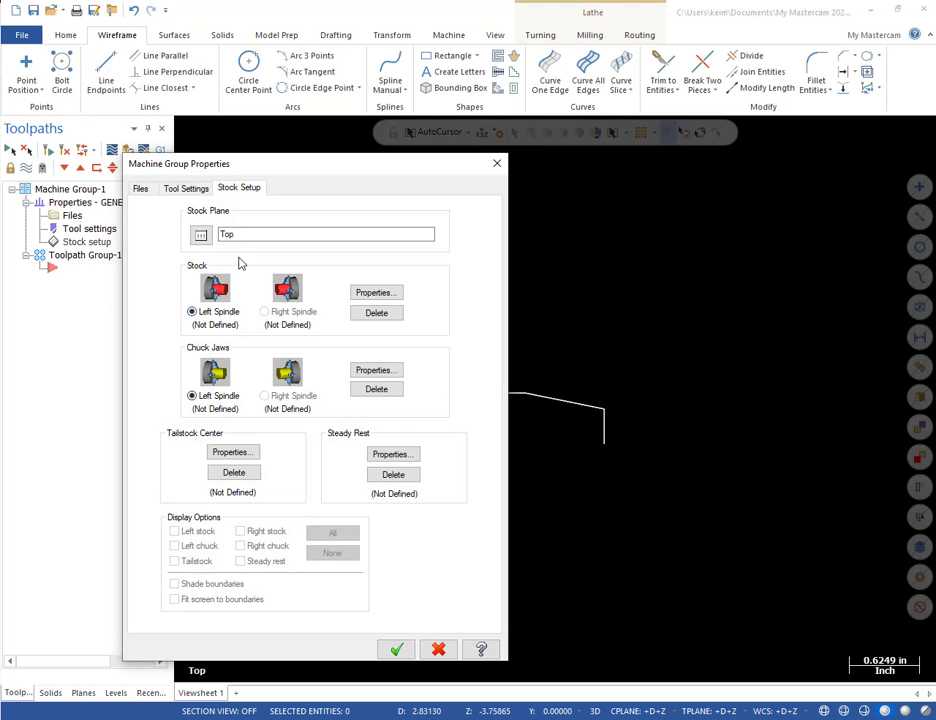
Define the bar stock around the profile and start a rough turning toolpath.
{"action": "left_click", "coordinate": [200, 234]}
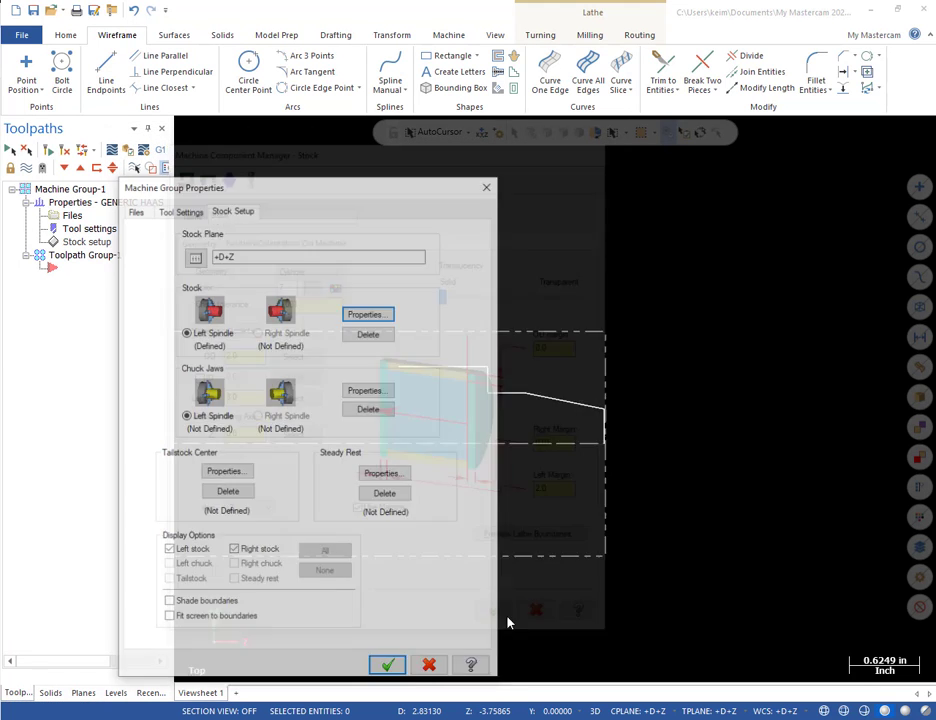
{"action": "left_click", "coordinate": [387, 665]}
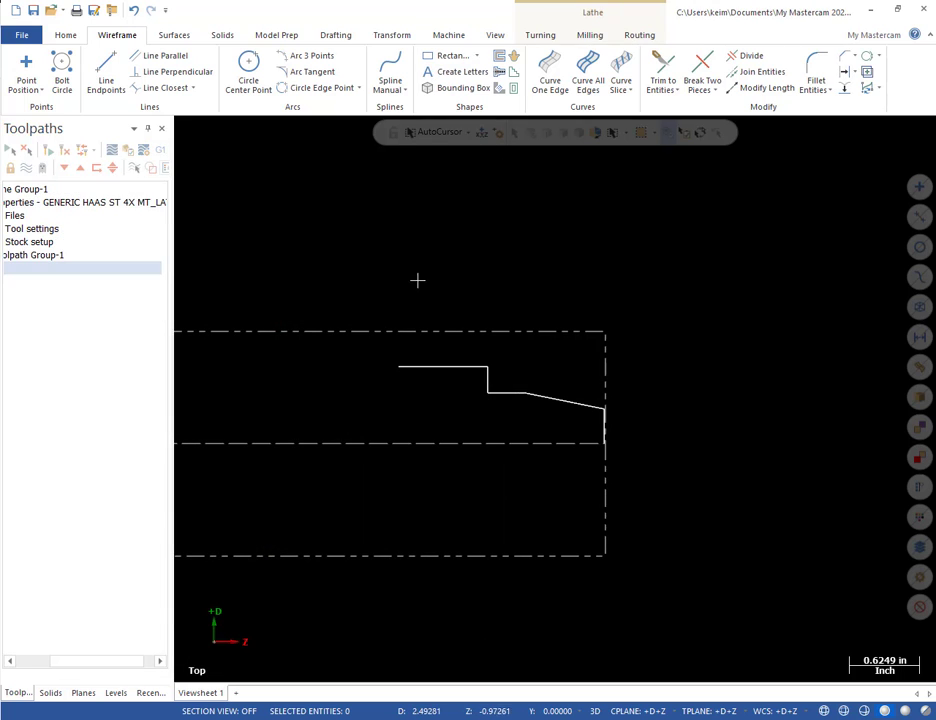
{"action": "left_click", "coordinate": [540, 34]}
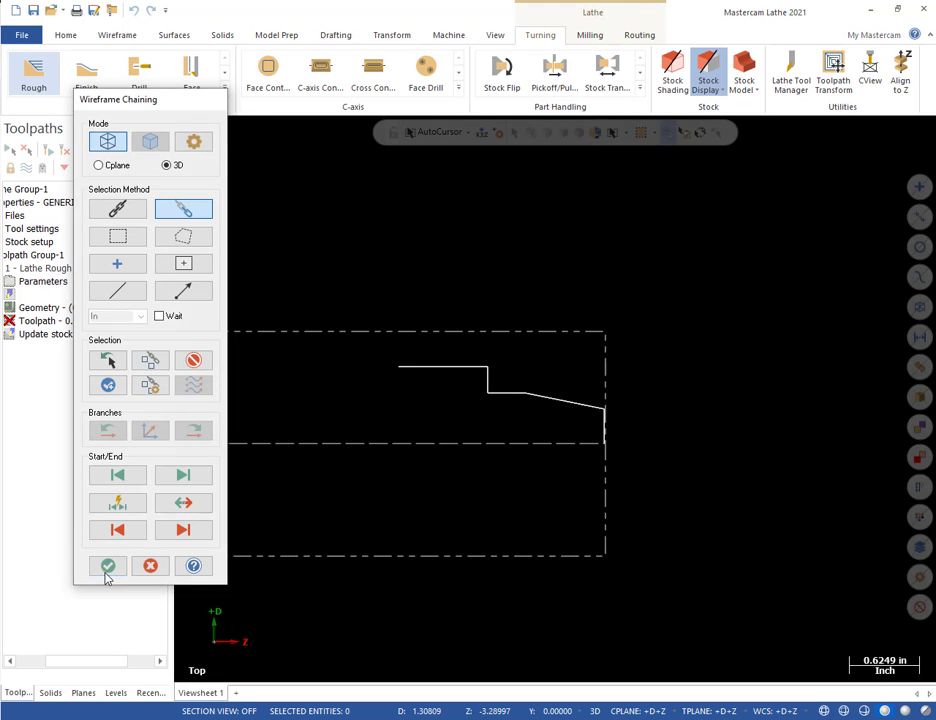
Rough the chained profile with Lathe Steel Tools T0101 OD rough right 80° tool at 900 spindle speed.
{"action": "left_click", "coordinate": [108, 566]}
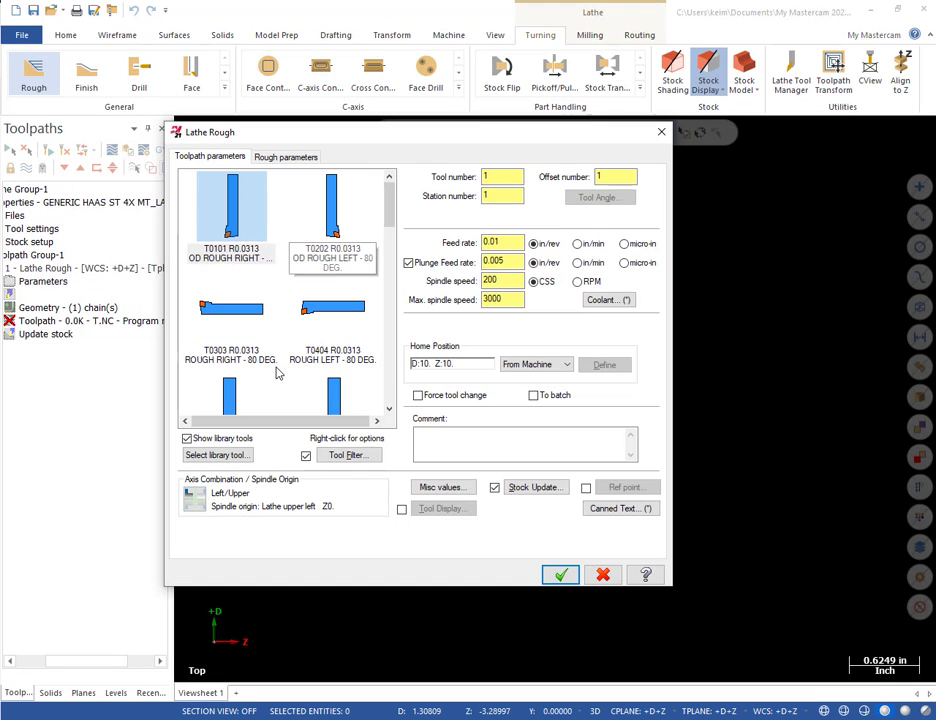
{"action": "left_click", "coordinate": [230, 210]}
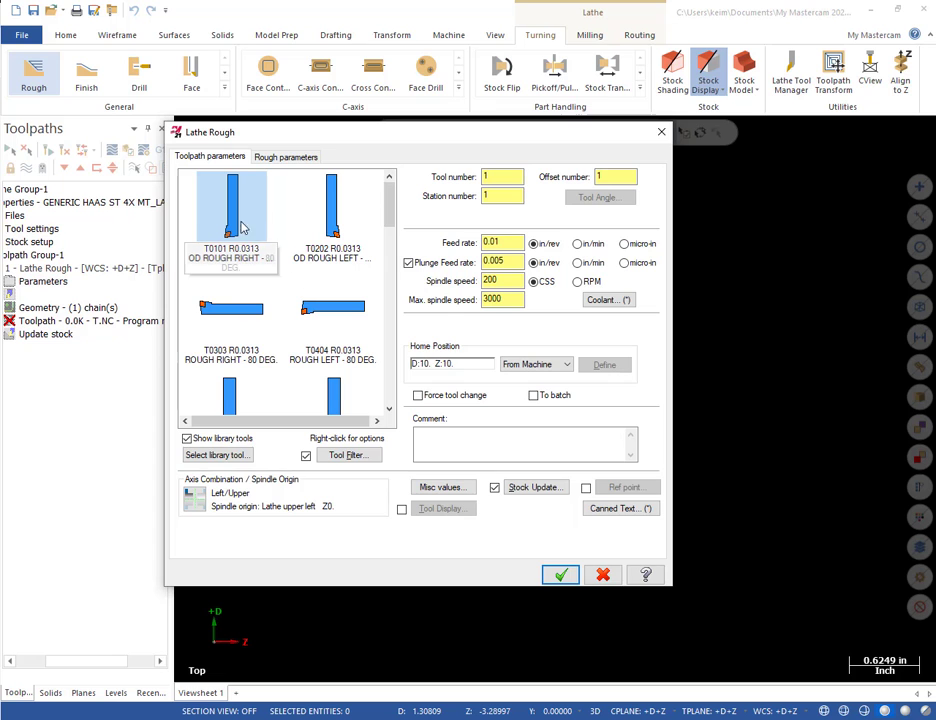
{"action": "left_click", "coordinate": [216, 455]}
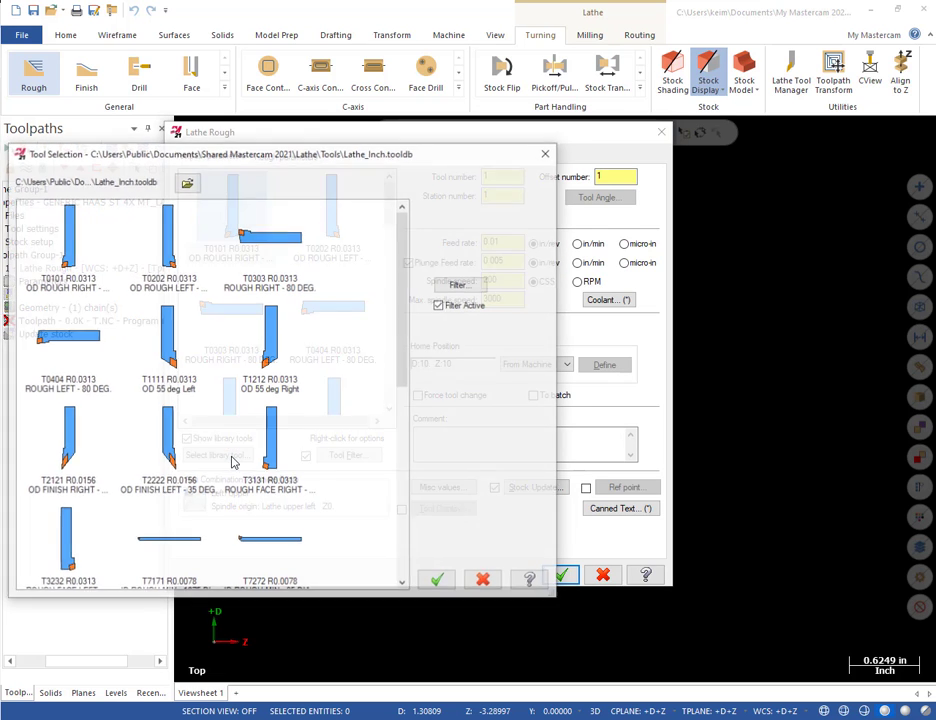
{"action": "left_click", "coordinate": [187, 183]}
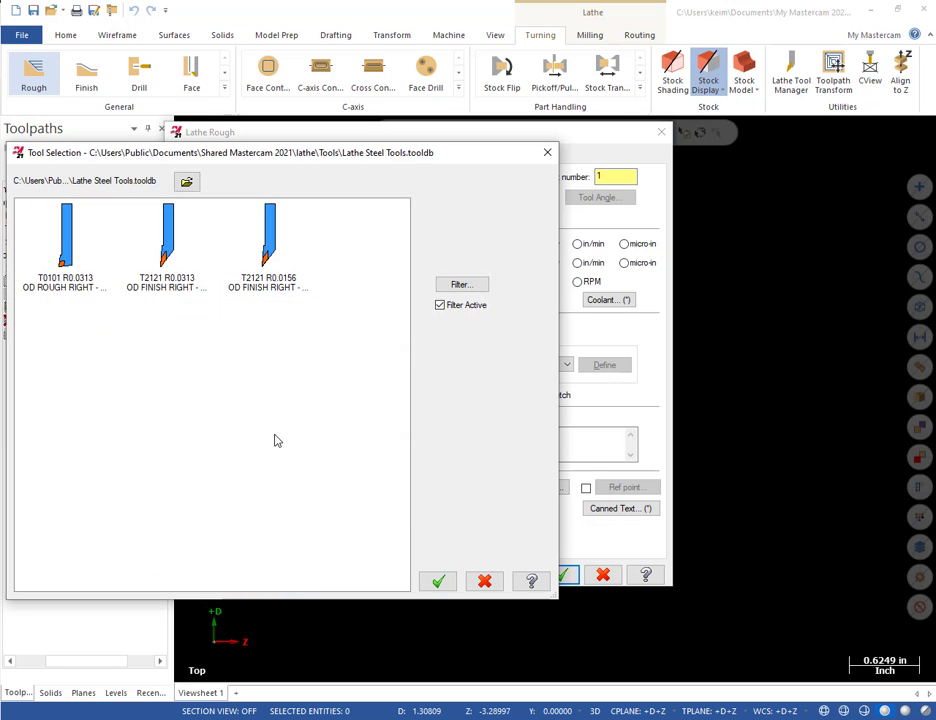
{"action": "mouse_move", "coordinate": [170, 487]}
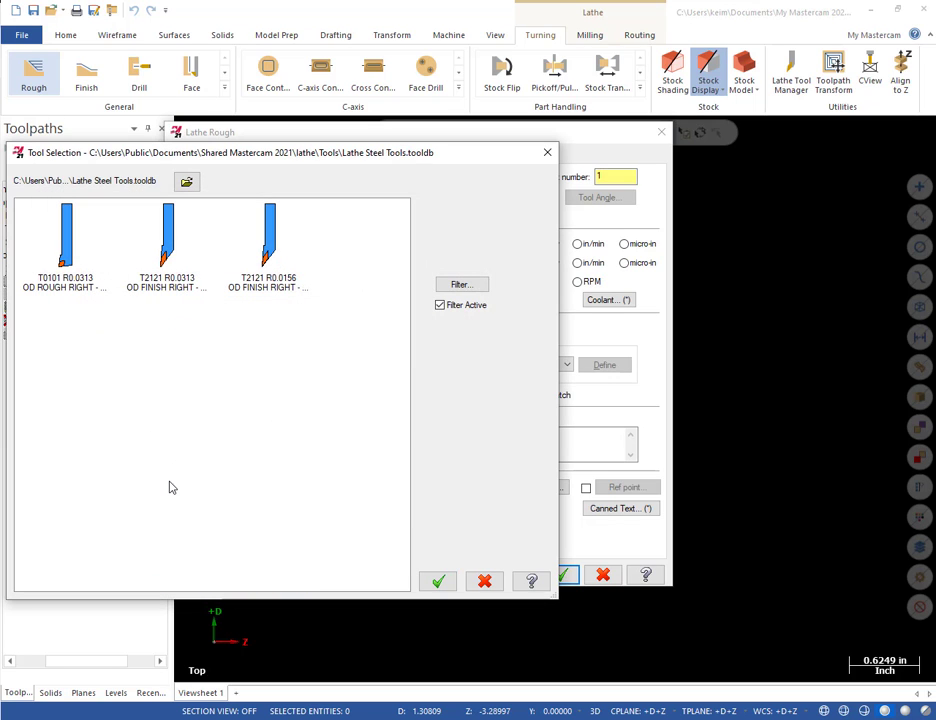
{"action": "mouse_move", "coordinate": [169, 491]}
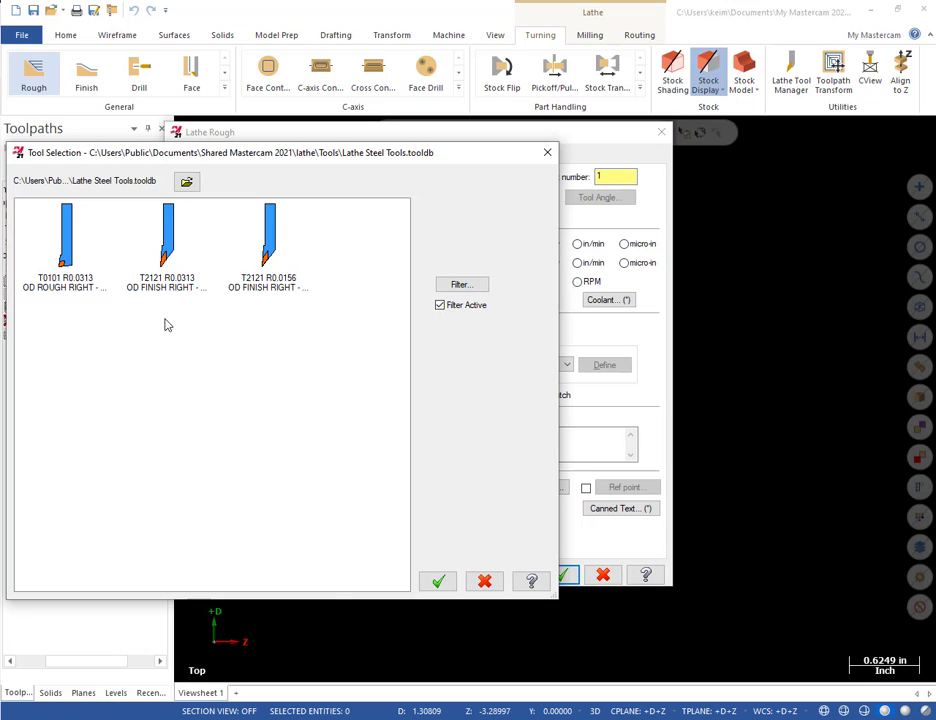
{"action": "mouse_move", "coordinate": [283, 273]}
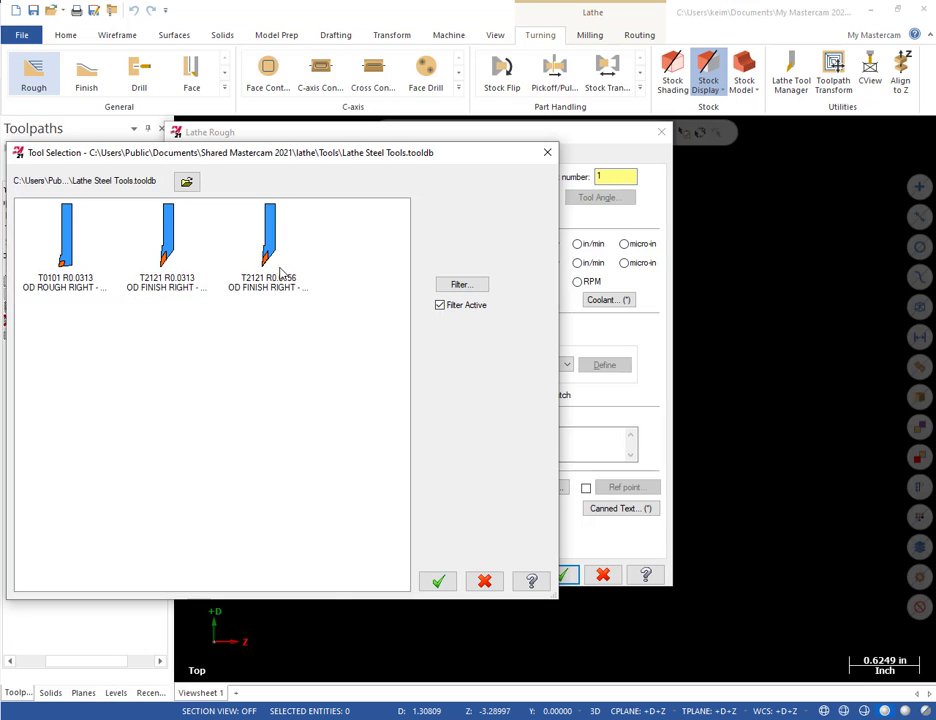
{"action": "mouse_move", "coordinate": [268, 245]}
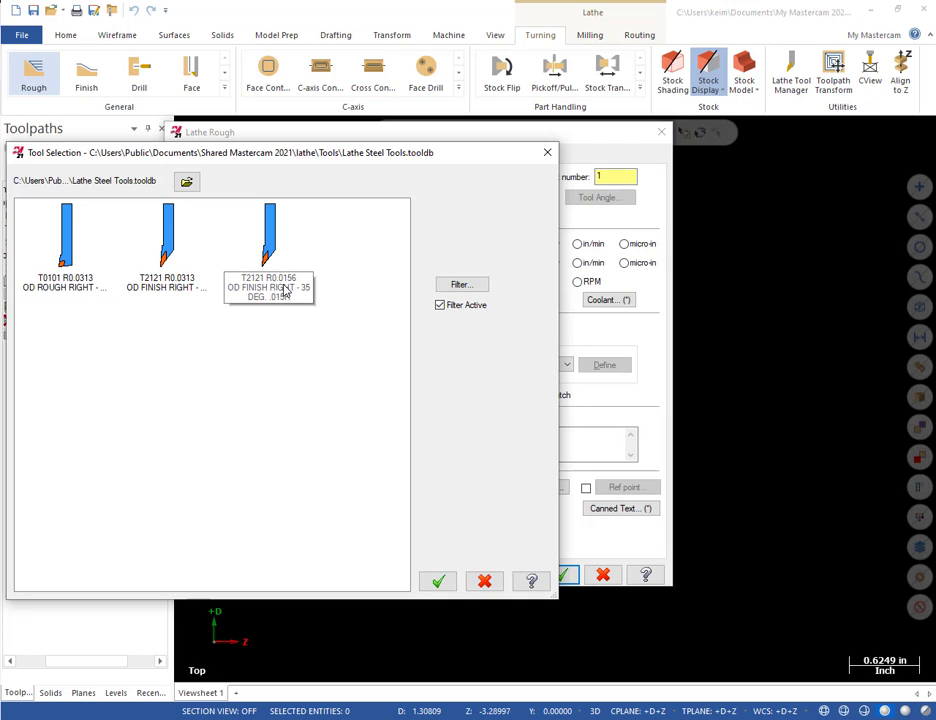
{"action": "mouse_move", "coordinate": [290, 290]}
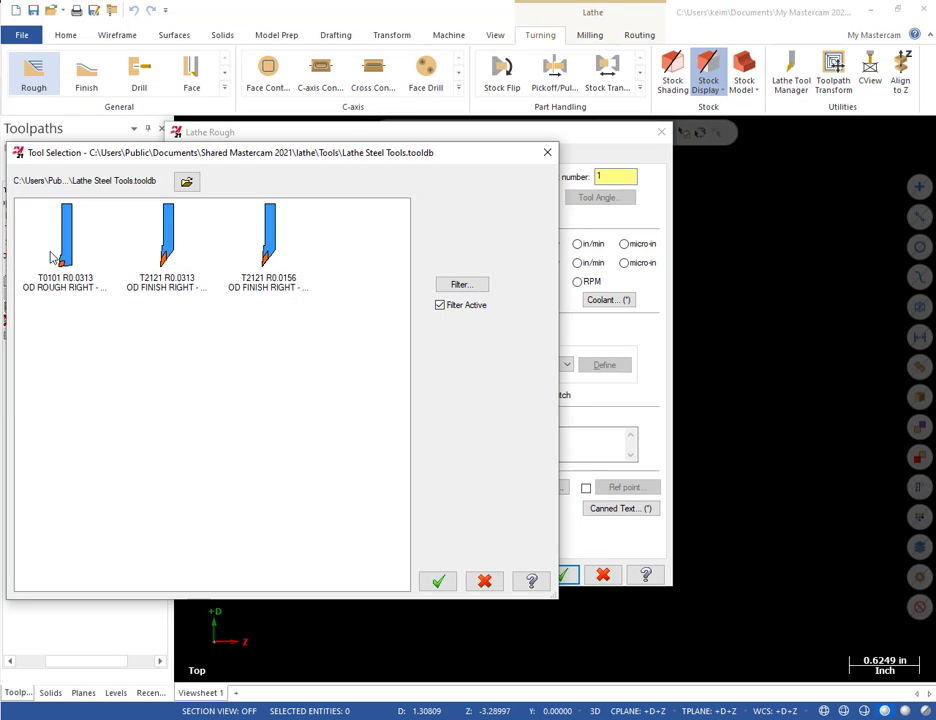
{"action": "left_click", "coordinate": [65, 240]}
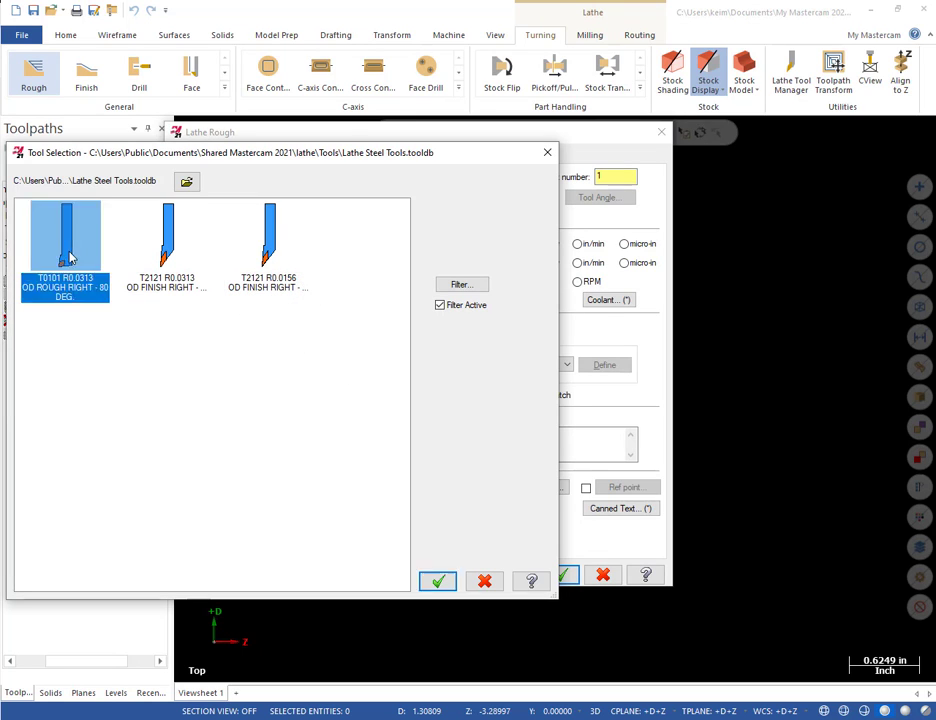
{"action": "left_click", "coordinate": [437, 581]}
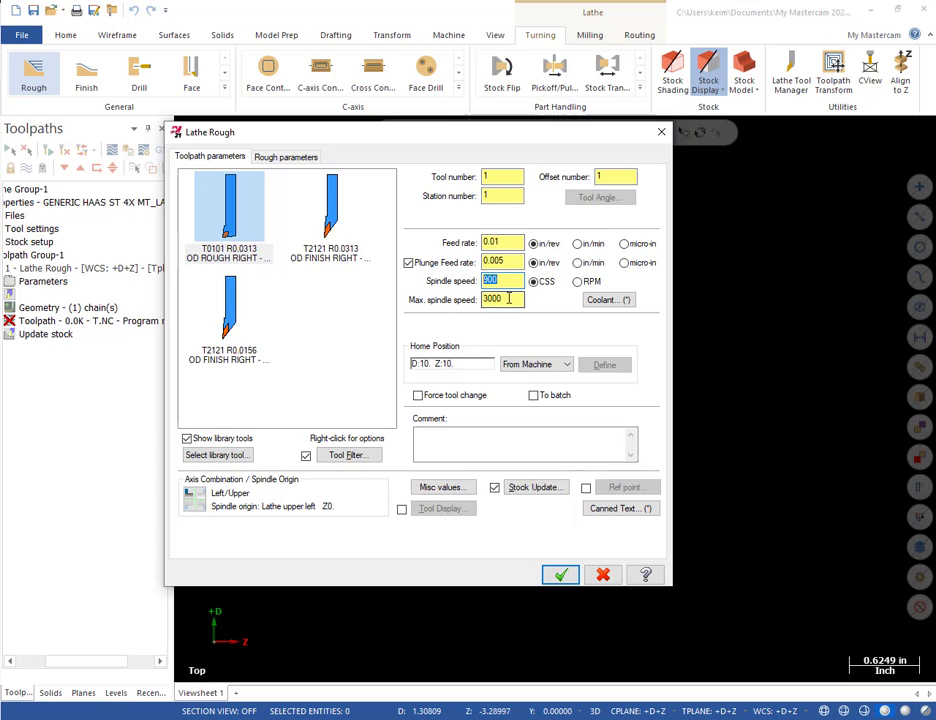
{"action": "left_click", "coordinate": [330, 207]}
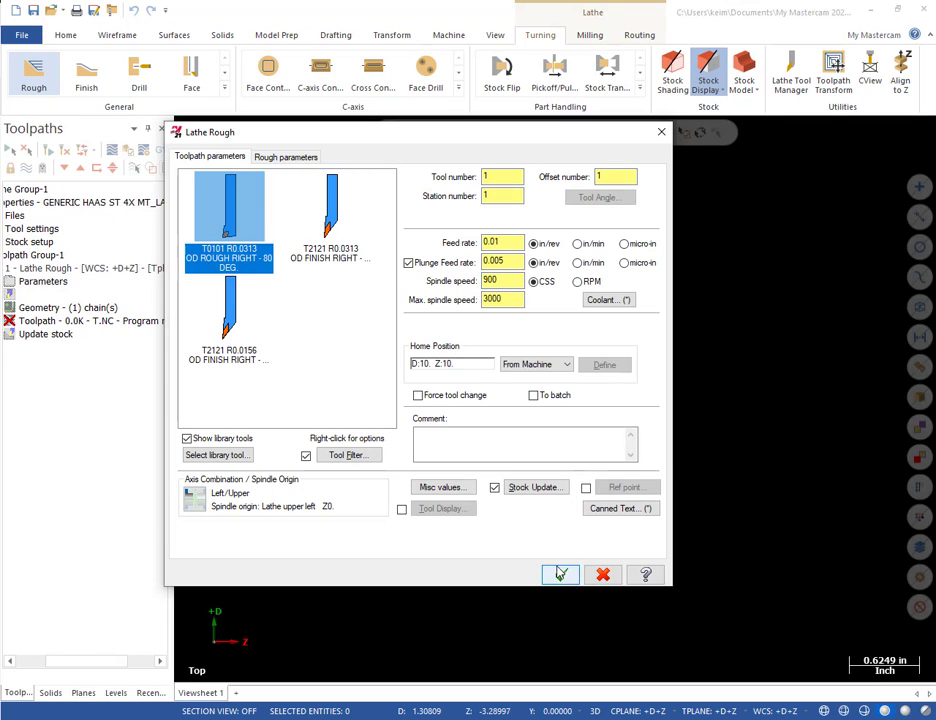
{"action": "left_click", "coordinate": [559, 574]}
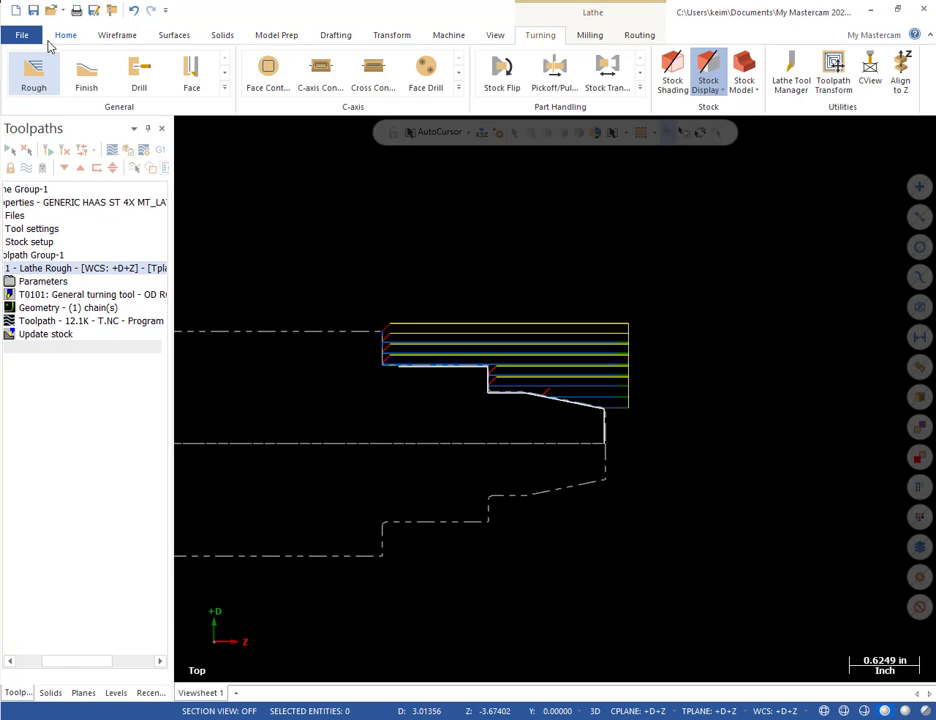
Finish-turn the profile with the OD finish right 35° .015R tool at 1000 spindle speed.
{"action": "left_click", "coordinate": [86, 74]}
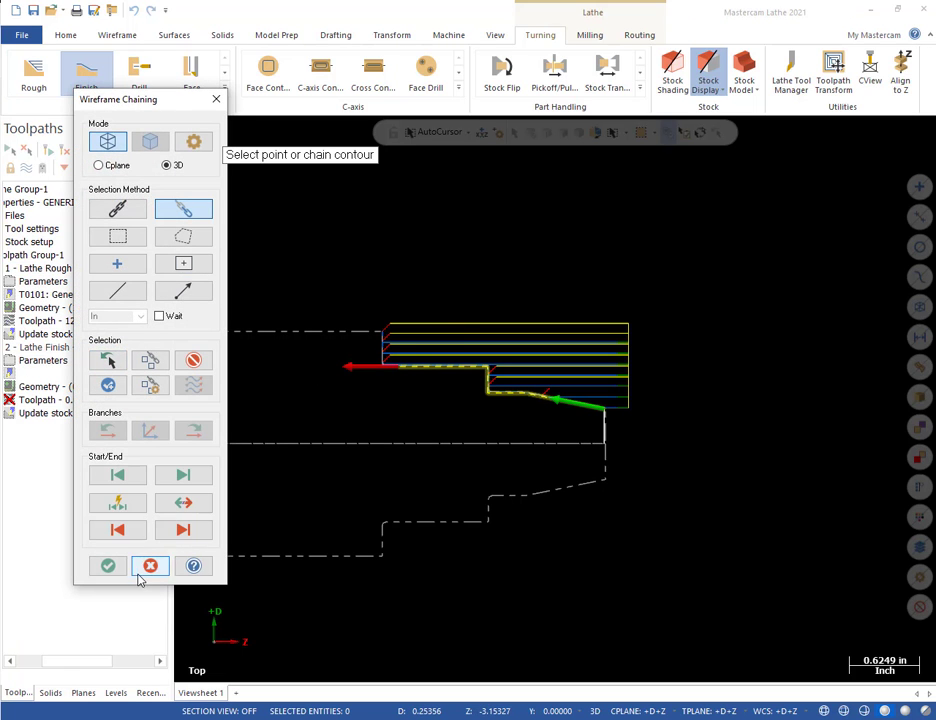
{"action": "left_click", "coordinate": [108, 566]}
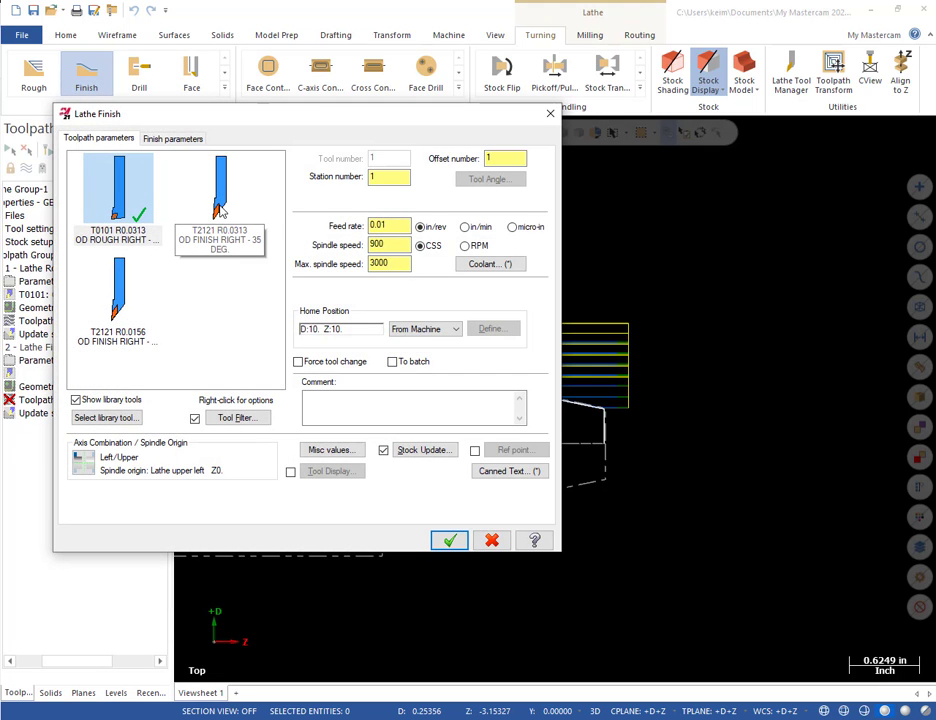
{"action": "left_click", "coordinate": [220, 190]}
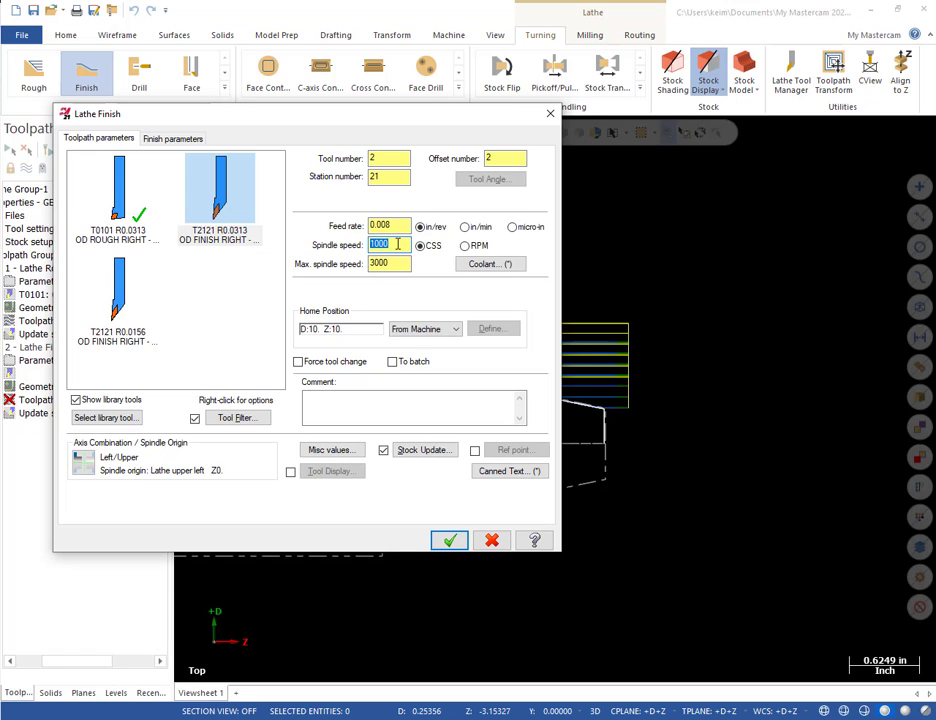
{"action": "left_click", "coordinate": [388, 245]}
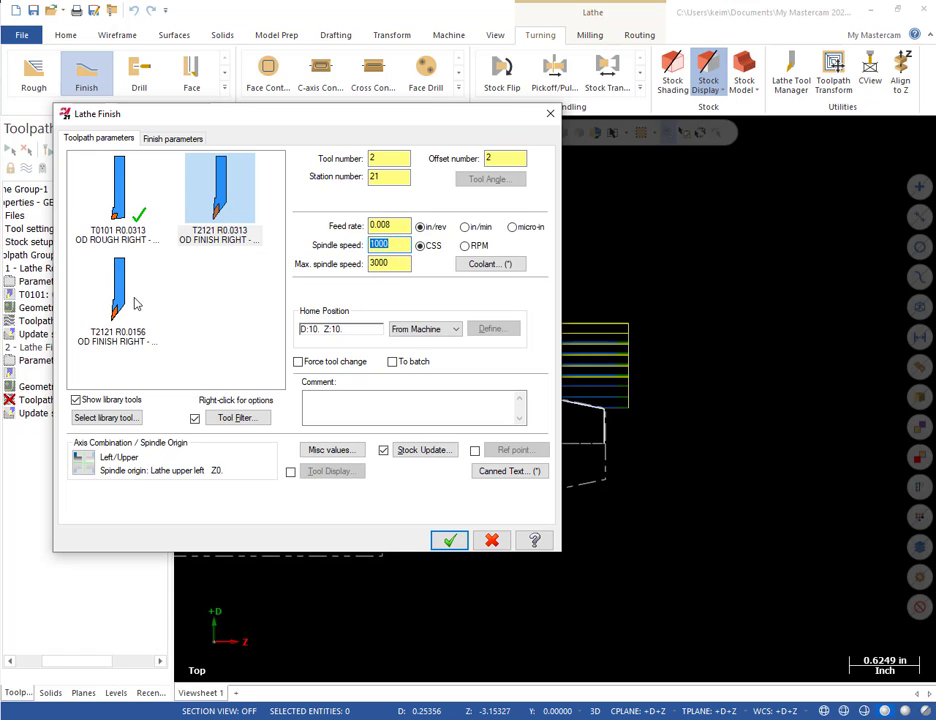
{"action": "left_click", "coordinate": [117, 290]}
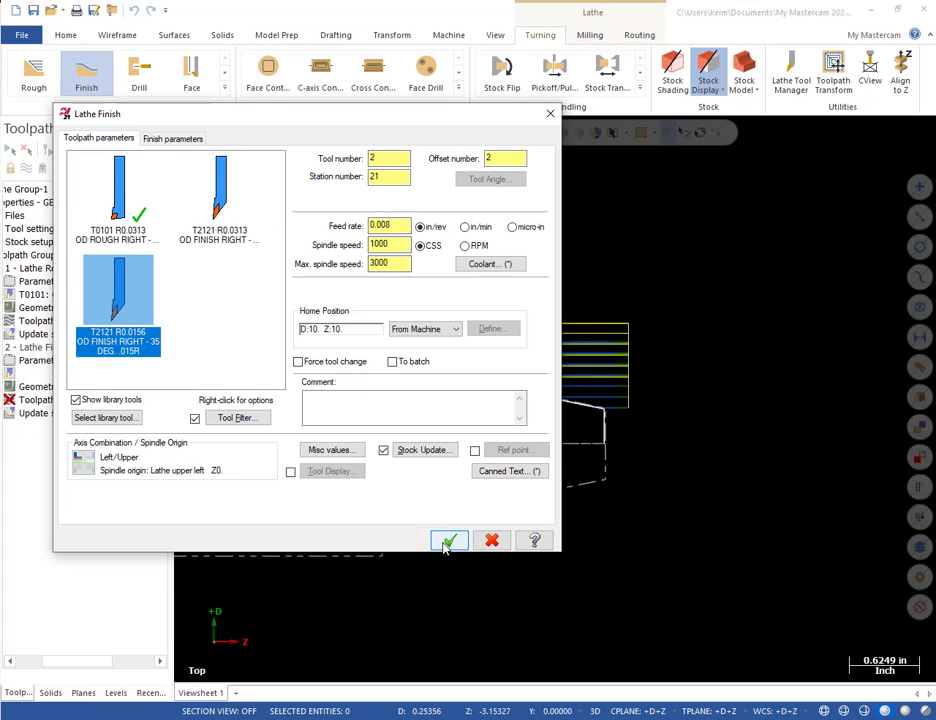
{"action": "left_click", "coordinate": [172, 138]}
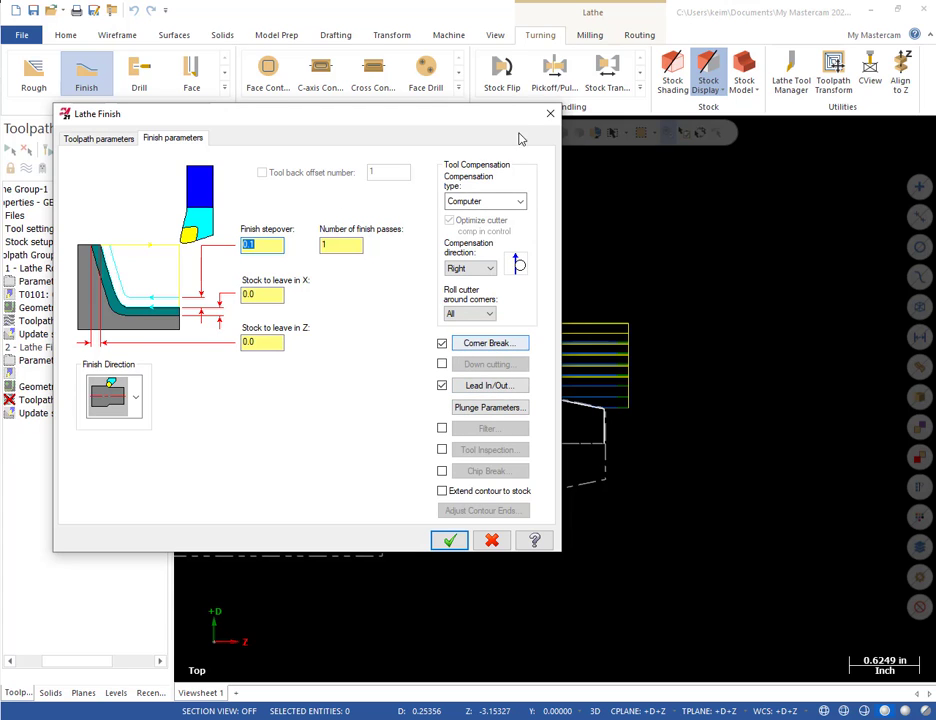
{"action": "left_click", "coordinate": [449, 540]}
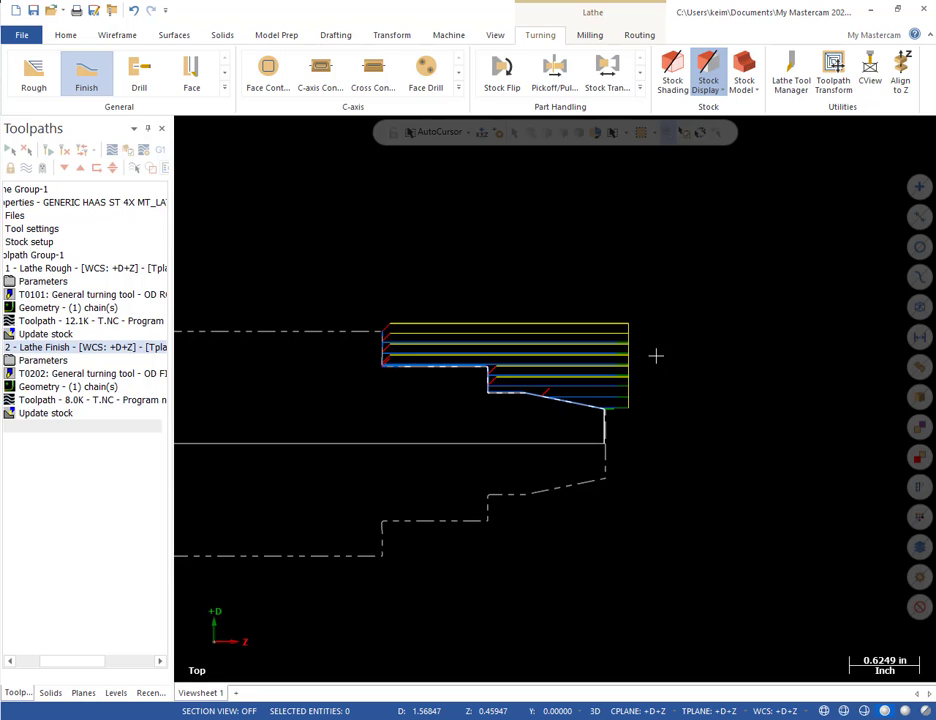
{"action": "mouse_move", "coordinate": [640, 361]}
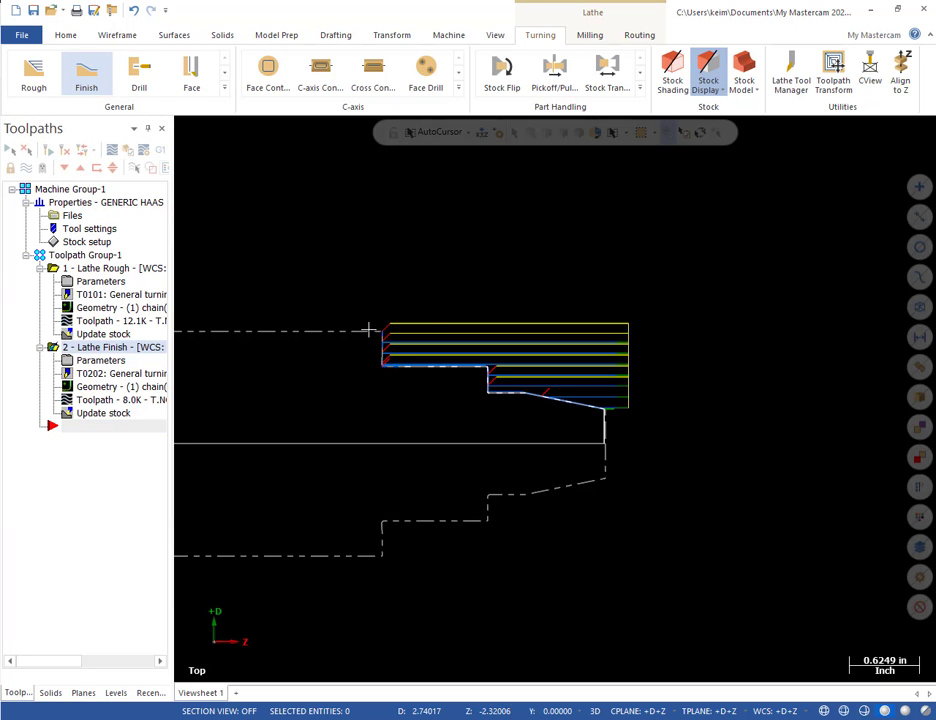
{"action": "mouse_move", "coordinate": [235, 464]}
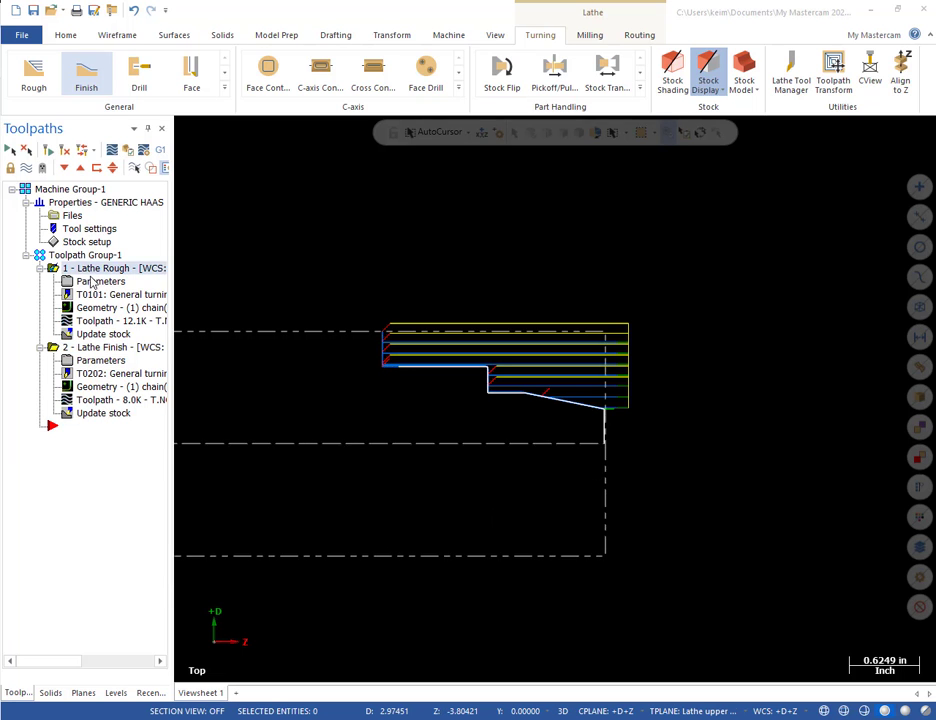
Review the rough toolpath parameters, then bring up the Lathe Tool Manager.
{"action": "double_click", "coordinate": [100, 281]}
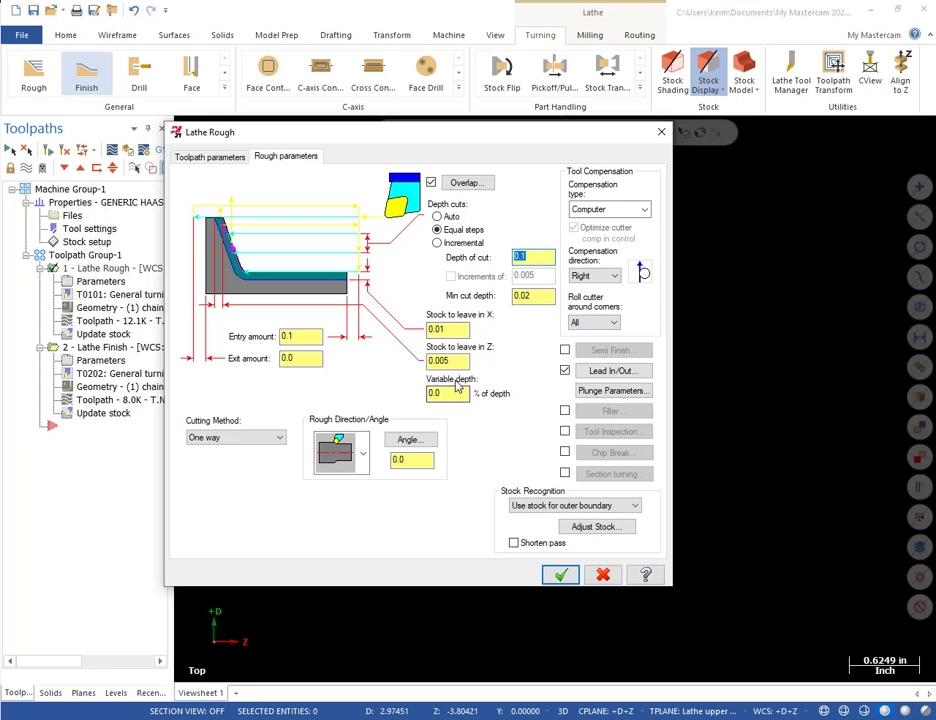
{"action": "mouse_move", "coordinate": [462, 425]}
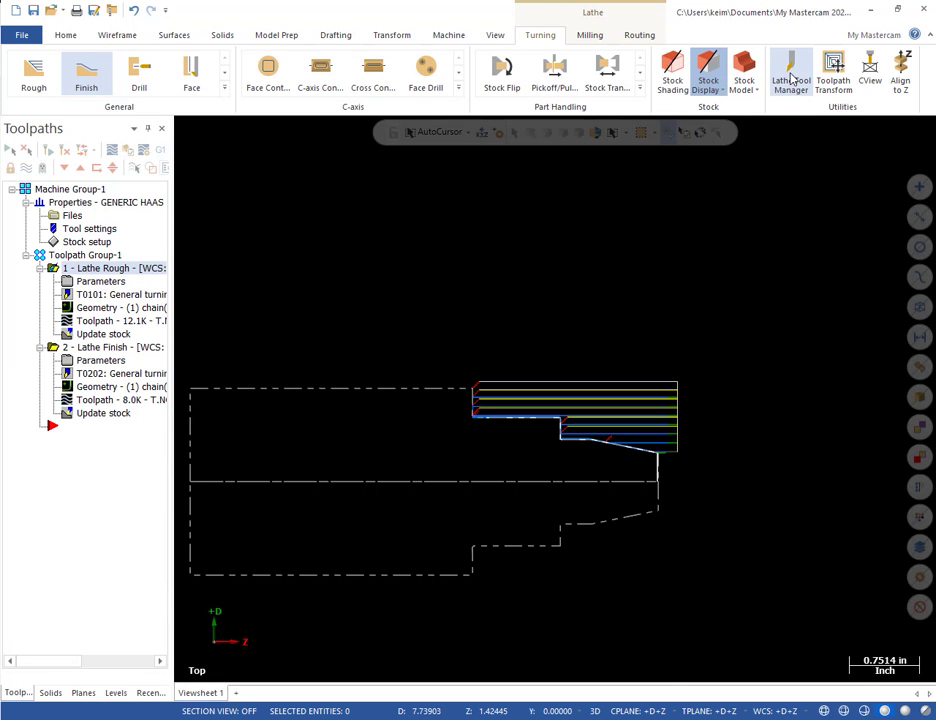
{"action": "left_click", "coordinate": [790, 72]}
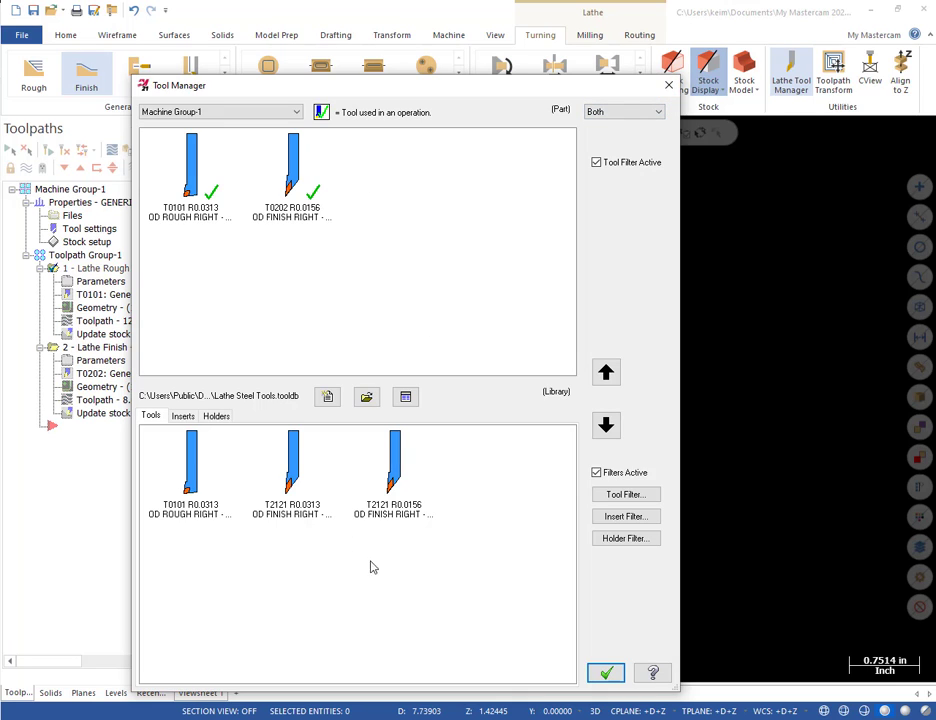
{"action": "mouse_move", "coordinate": [366, 413]}
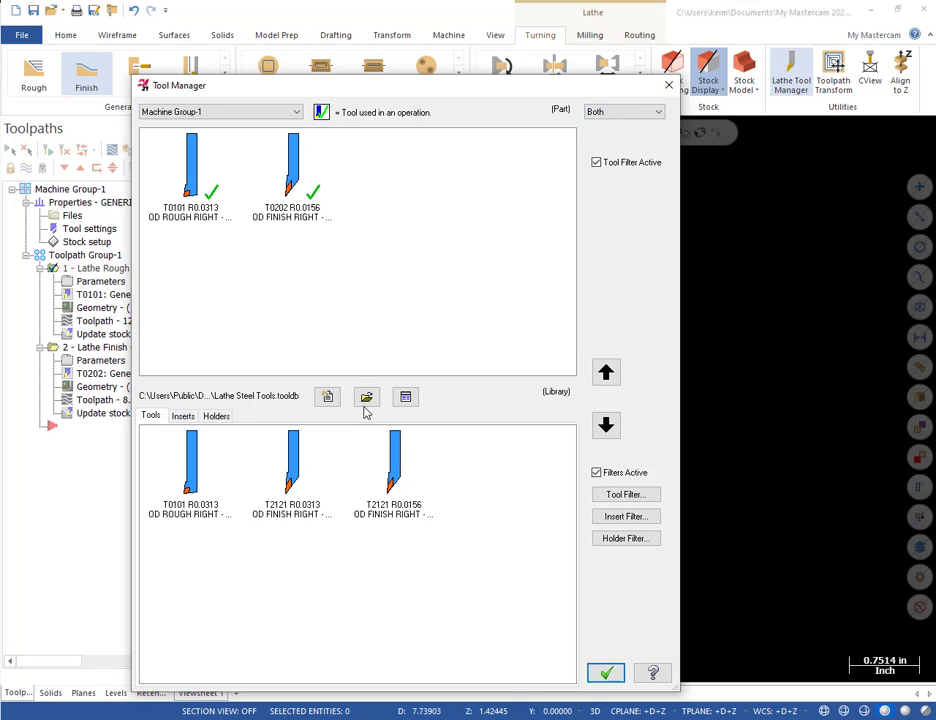
Load Lathe_Inch.tooldb and open the T4444 OD groove right narrow tool's definition.
{"action": "left_click", "coordinate": [366, 397]}
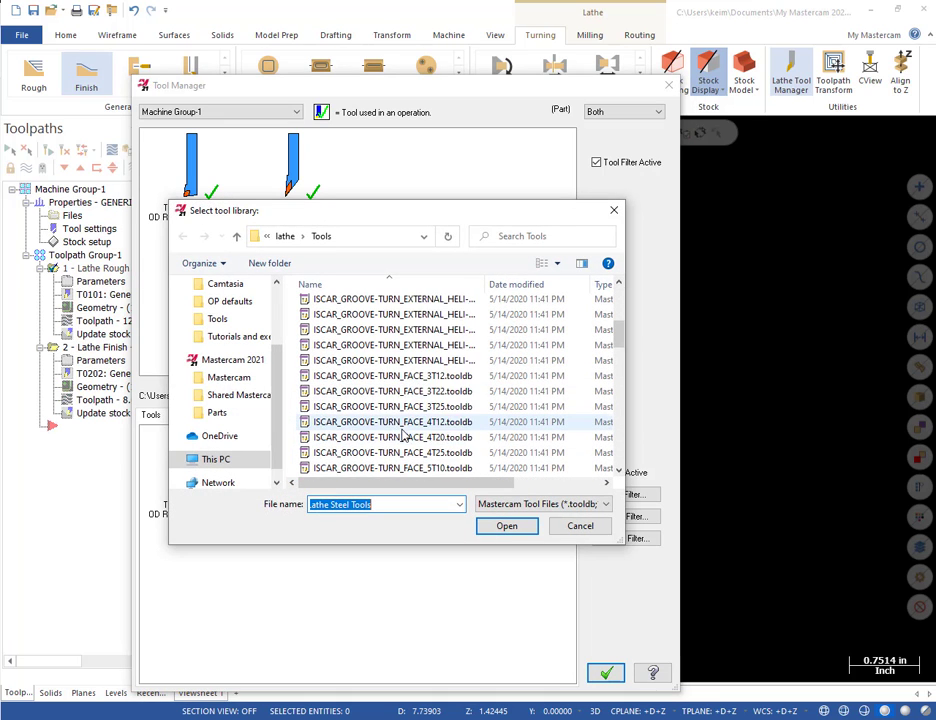
{"action": "scroll", "scroll_direction": "down", "scroll_amount": 3}
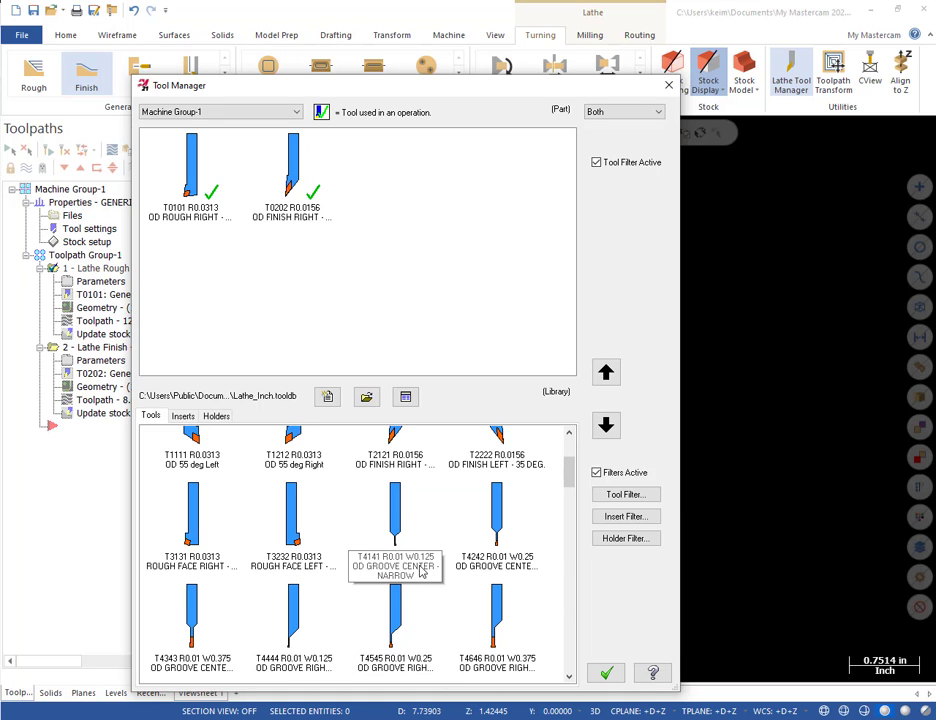
{"action": "scroll", "scroll_direction": "down", "scroll_amount": 3}
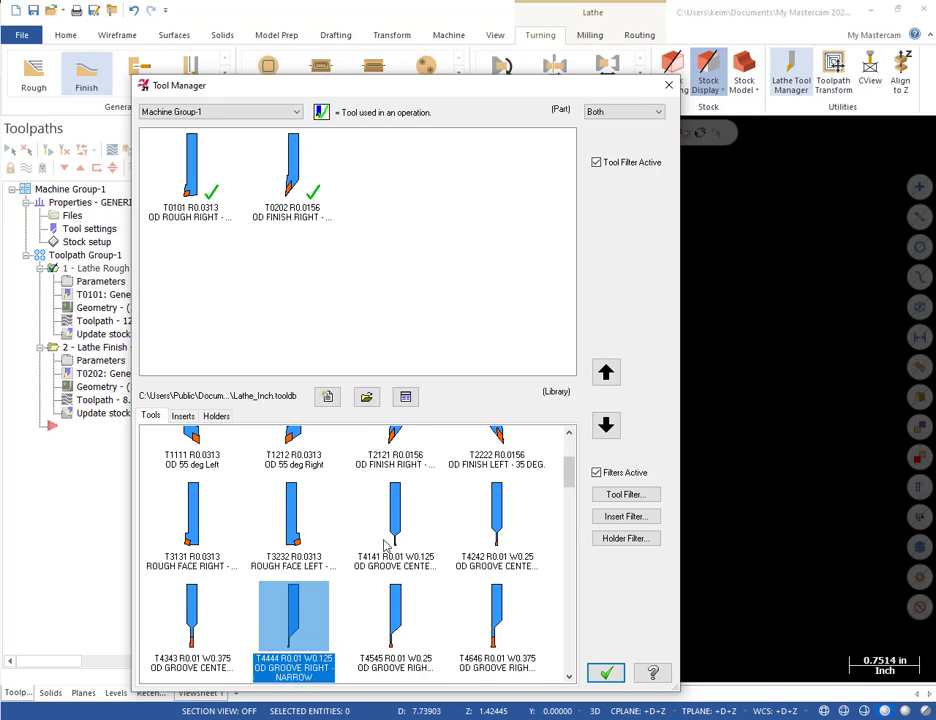
{"action": "scroll", "scroll_direction": "down", "scroll_amount": 3}
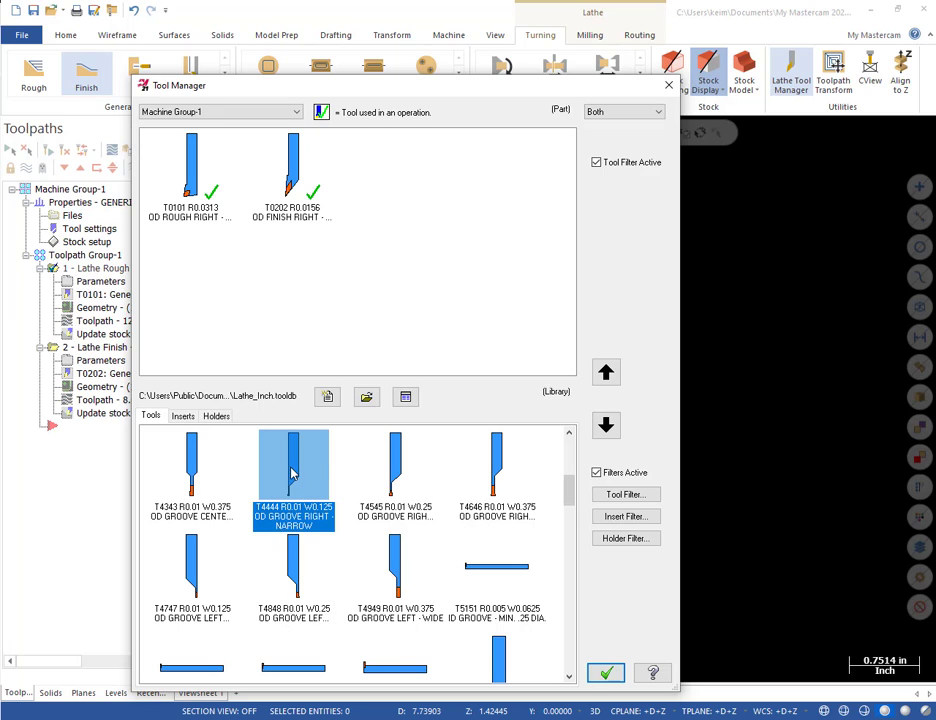
{"action": "double_click", "coordinate": [293, 470]}
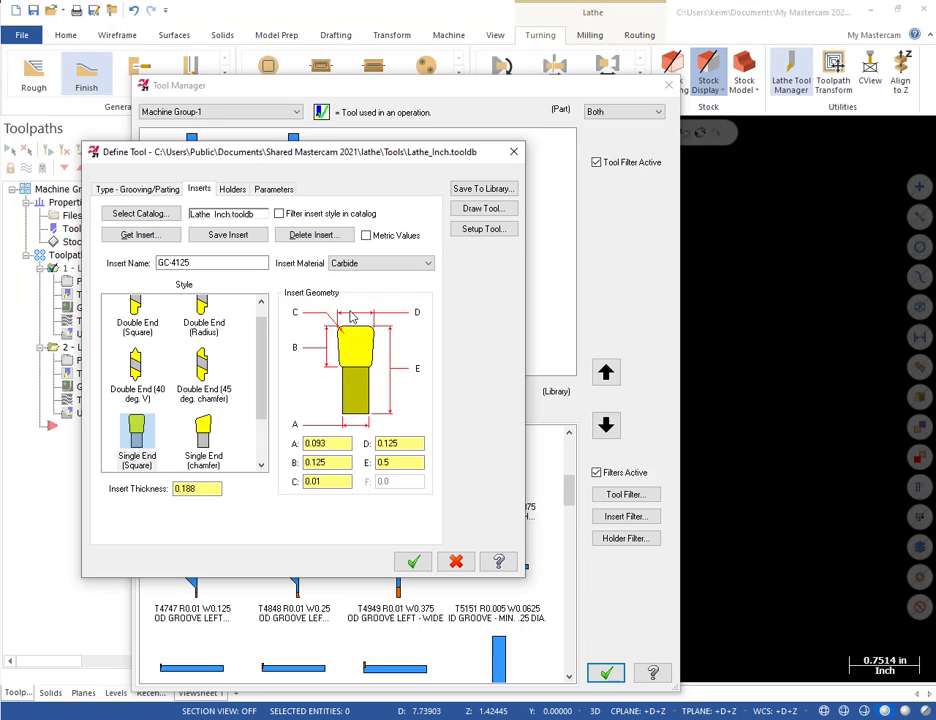
{"action": "mouse_move", "coordinate": [420, 230]}
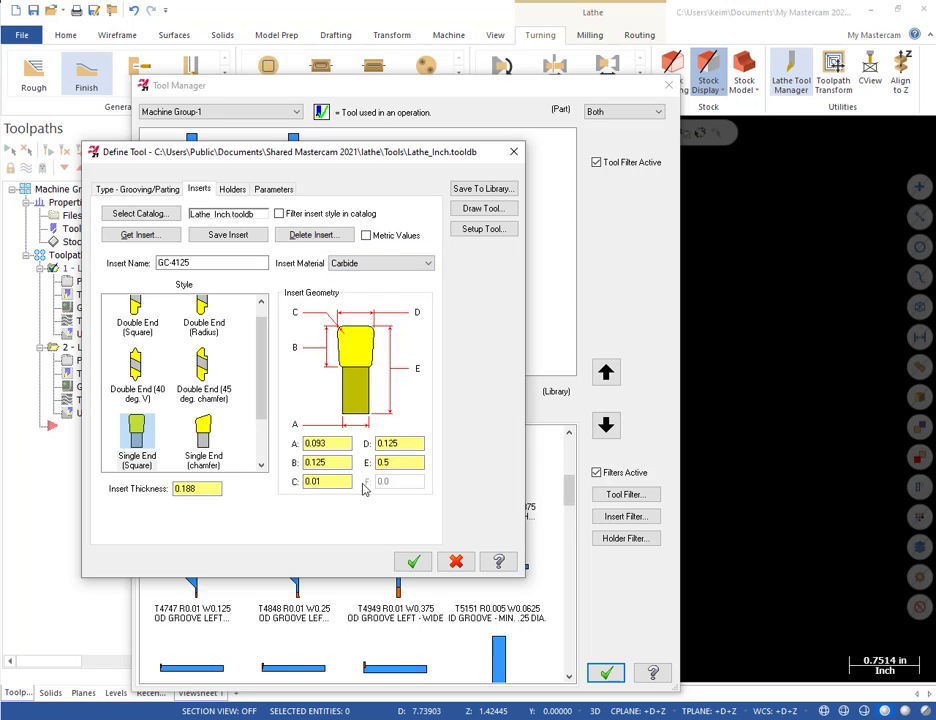
Enter 3000 as the T4444 groove tool's spindle speed and choose Save To Library.
{"action": "left_click", "coordinate": [273, 189]}
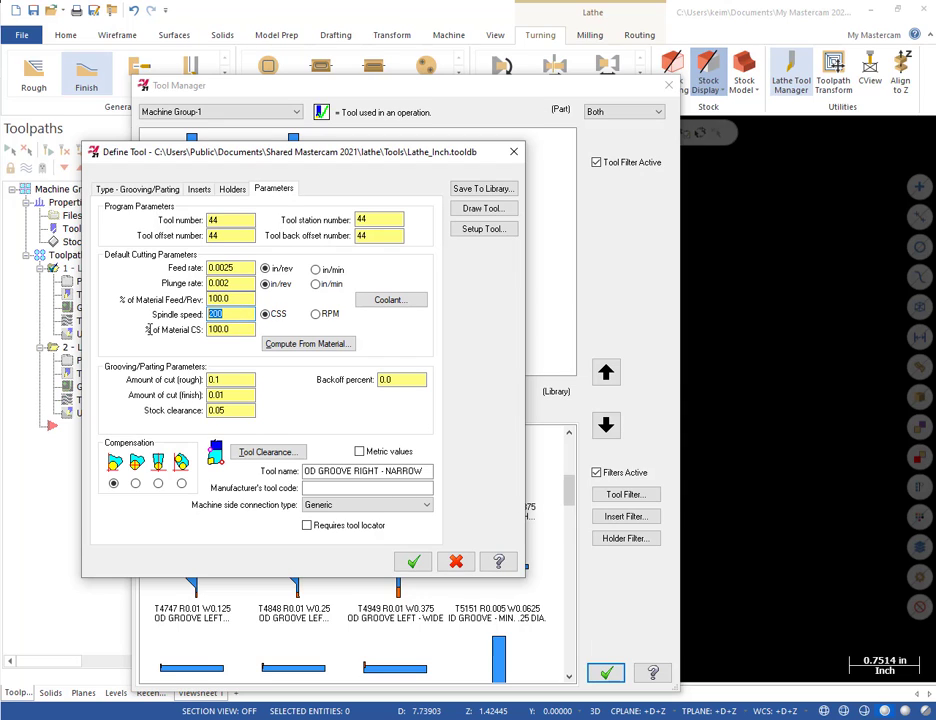
{"action": "type", "text": "3000"}
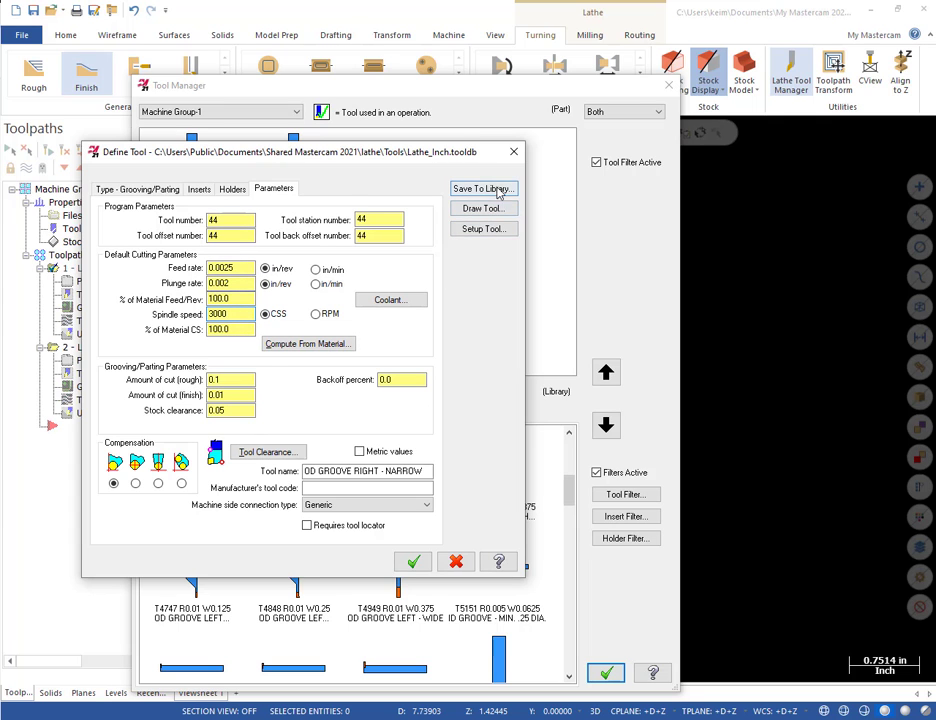
{"action": "left_click", "coordinate": [483, 189]}
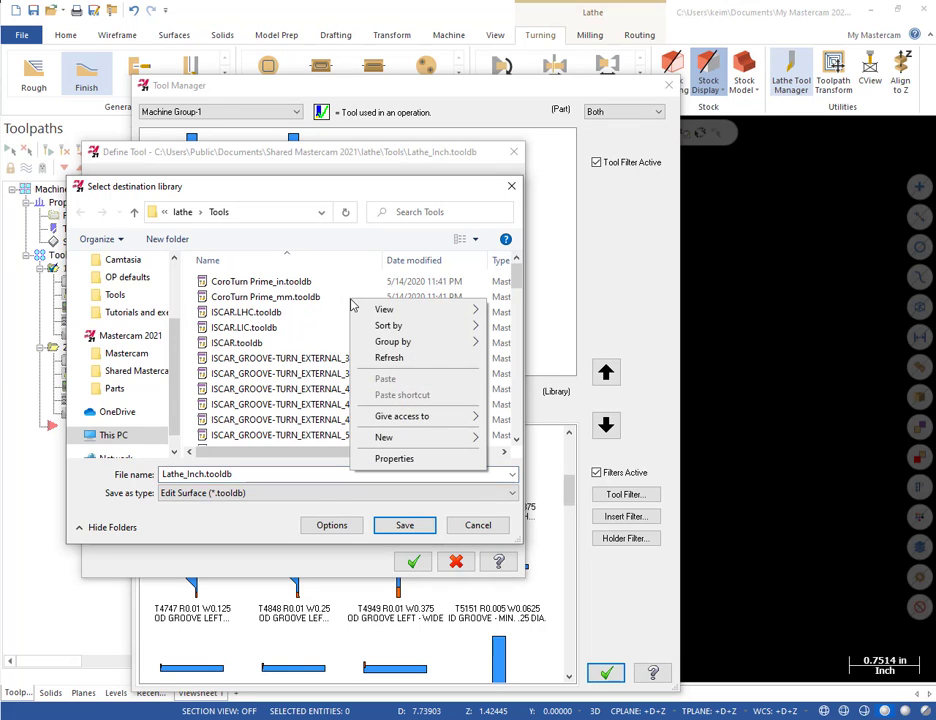
Save T4444 into a new 'Lathe Aluminum Tools.tooldb' library and close Define Tool.
{"action": "left_click", "coordinate": [383, 437]}
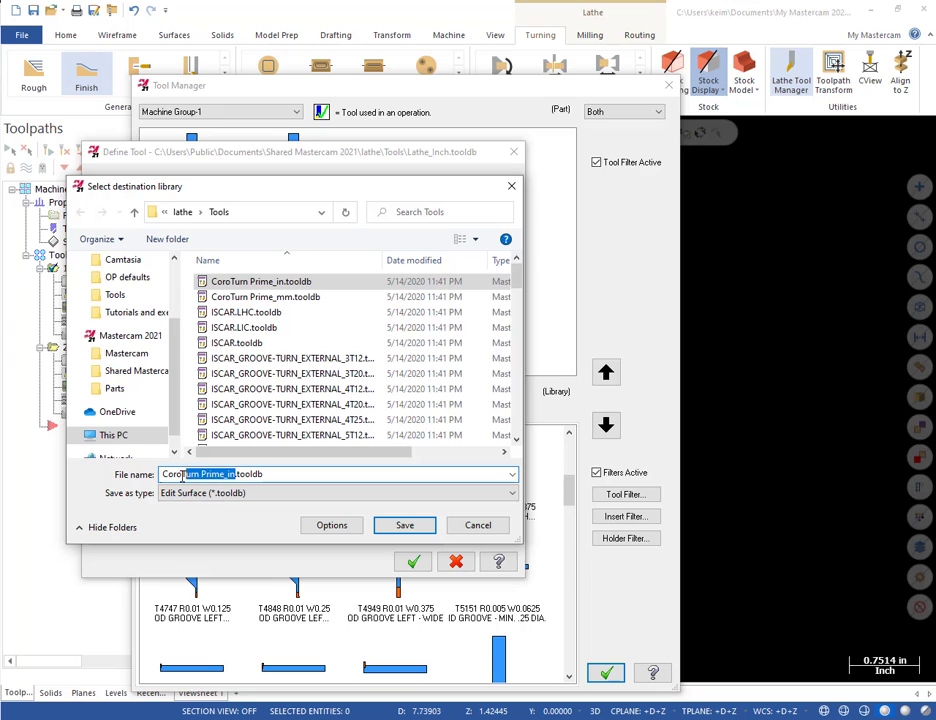
{"action": "scroll", "scroll_direction": "down", "scroll_amount": 3}
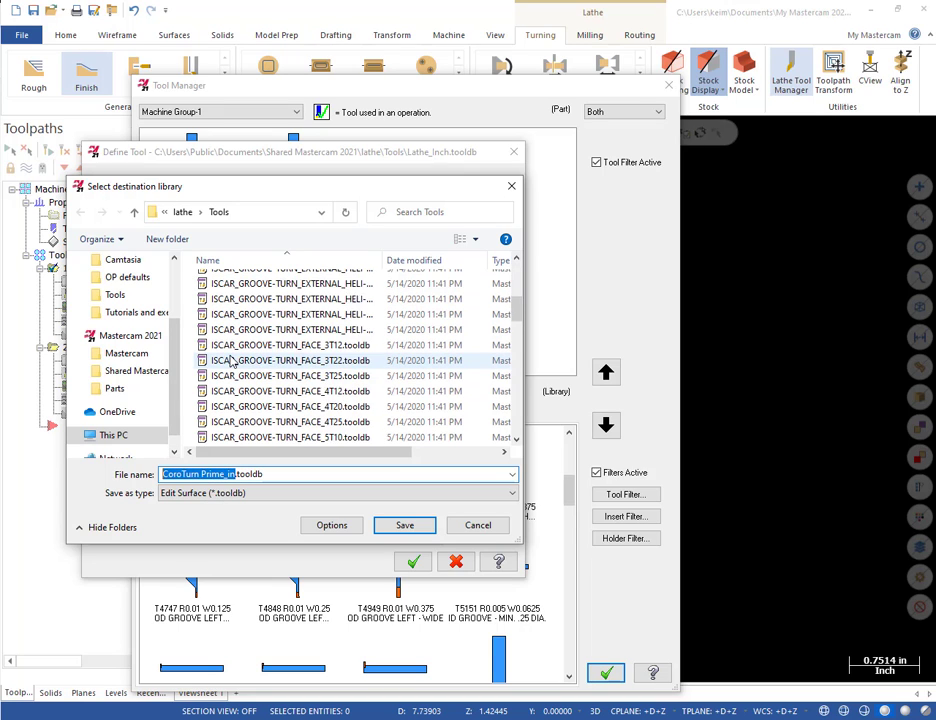
{"action": "scroll", "scroll_direction": "down", "scroll_amount": 3}
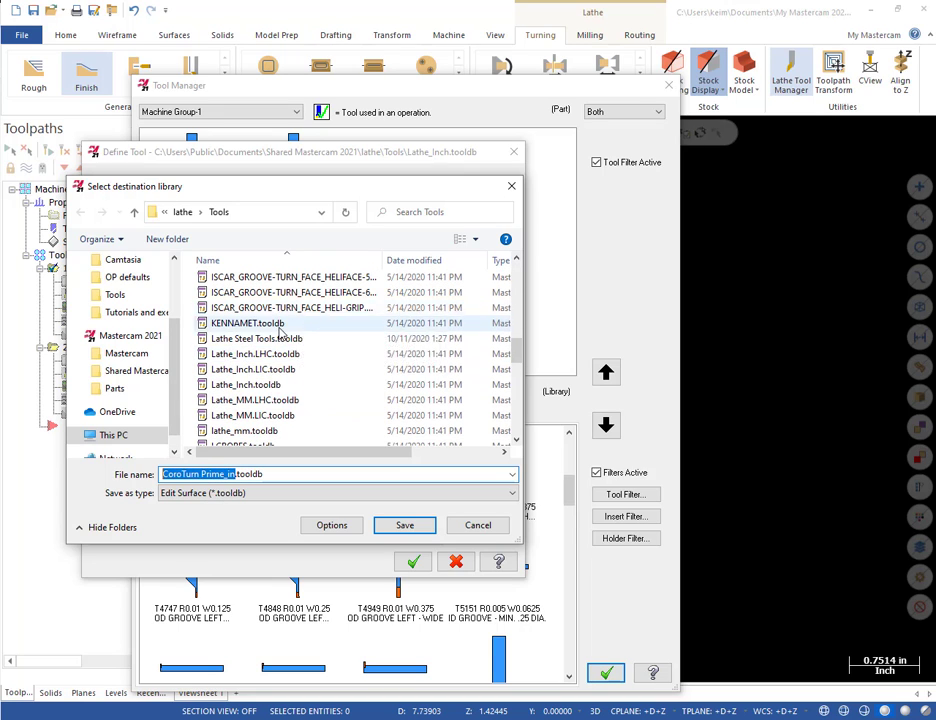
{"action": "left_click", "coordinate": [256, 338]}
{"action": "type", "text": "Lathe Aluminum Tools"}
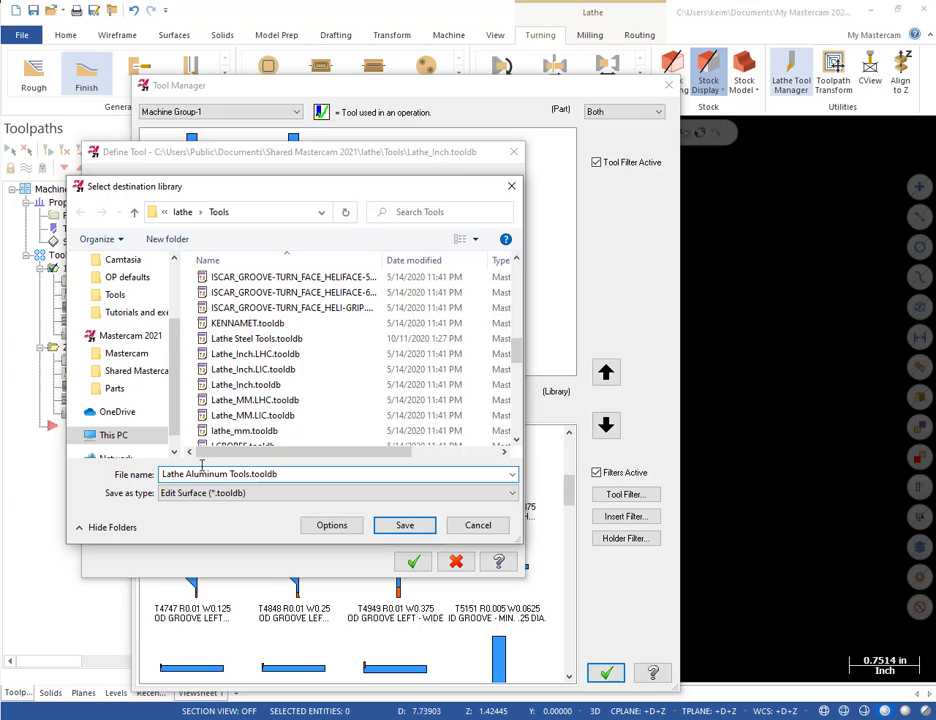
{"action": "left_click", "coordinate": [404, 525]}
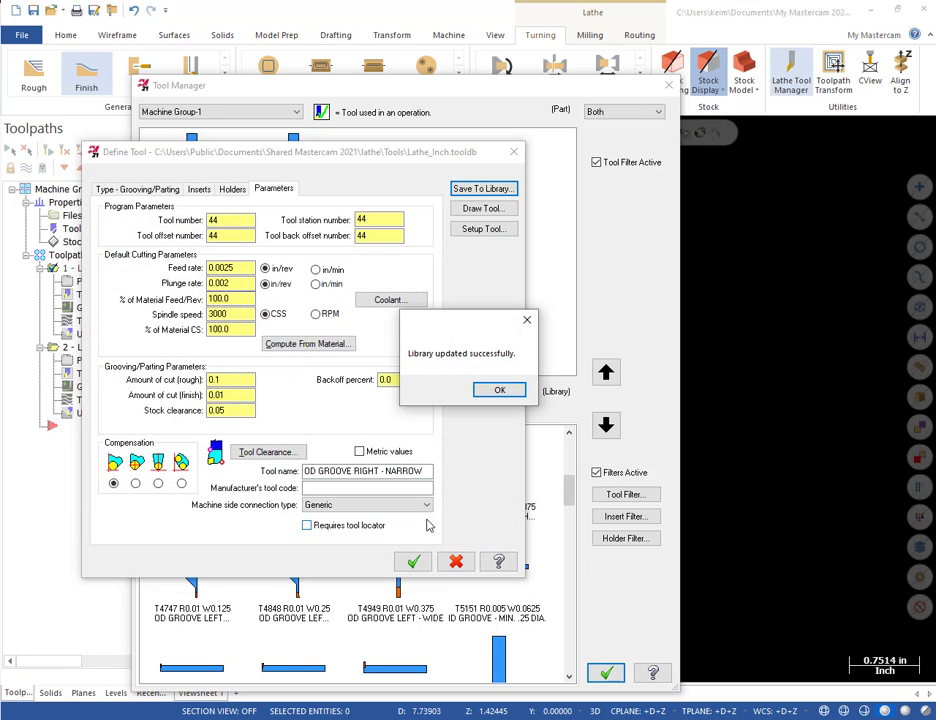
{"action": "left_click", "coordinate": [500, 389]}
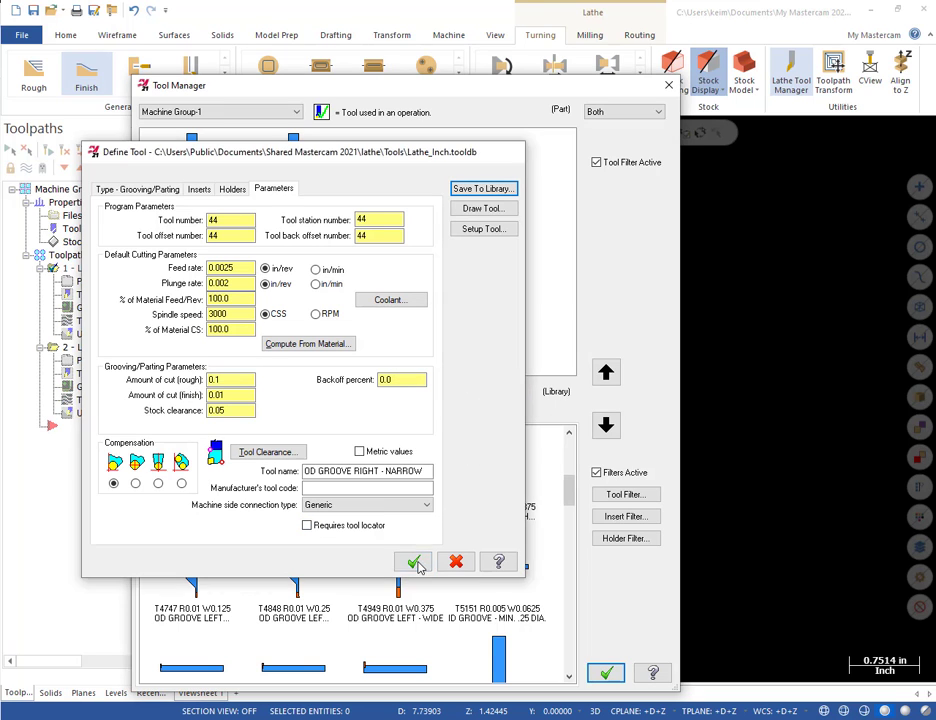
{"action": "left_click", "coordinate": [414, 561]}
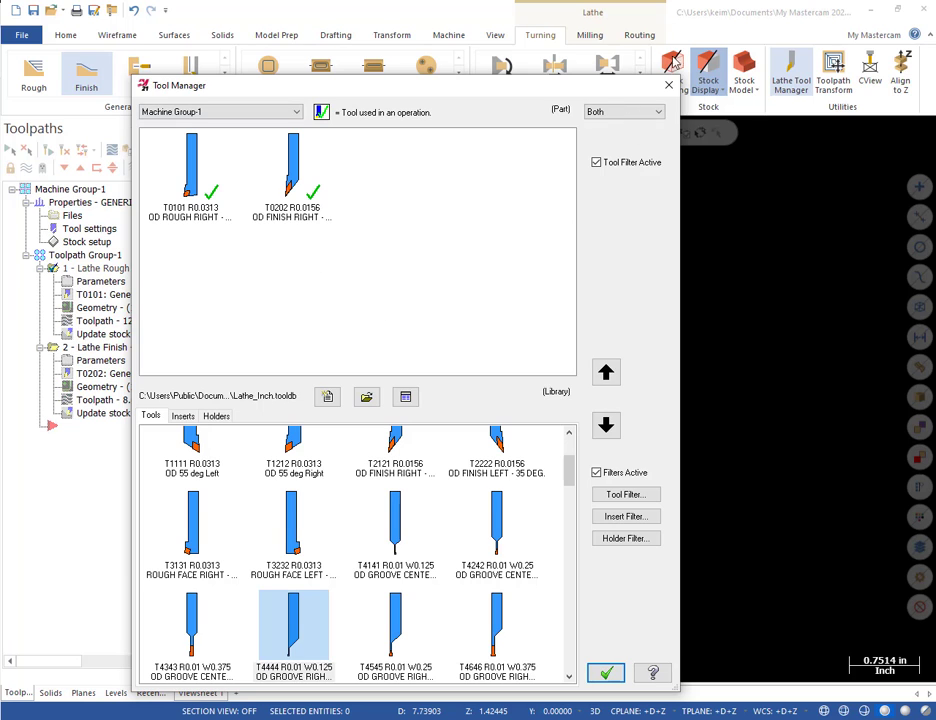
Open Lathe Aluminum Tools.tooldb, answer the unsaved-changes prompt, and select T4444.
{"action": "left_click", "coordinate": [367, 397]}
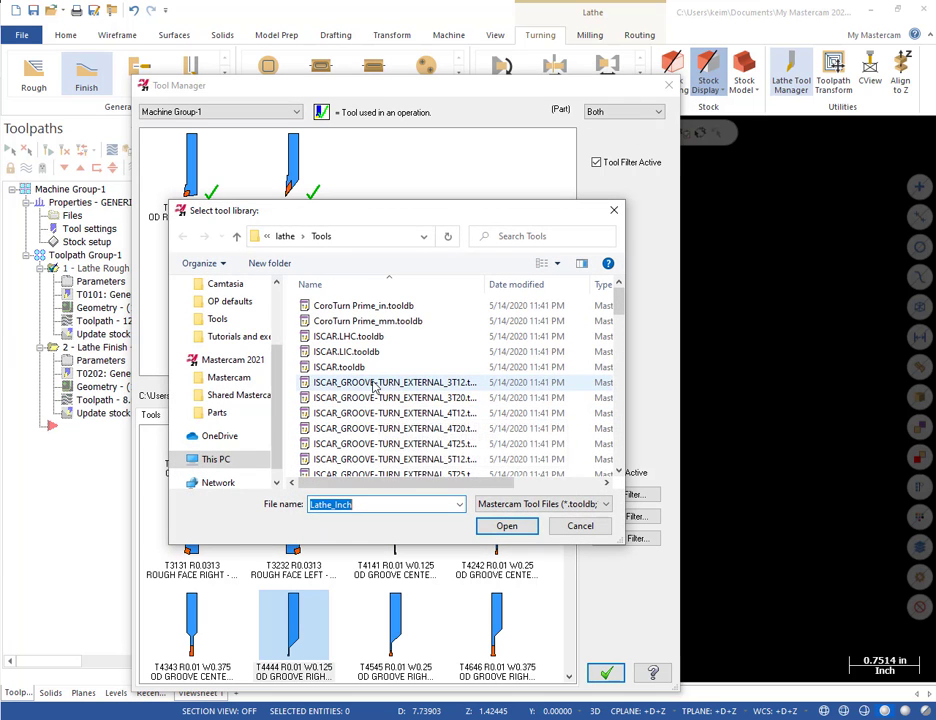
{"action": "scroll", "scroll_direction": "down", "scroll_amount": 3}
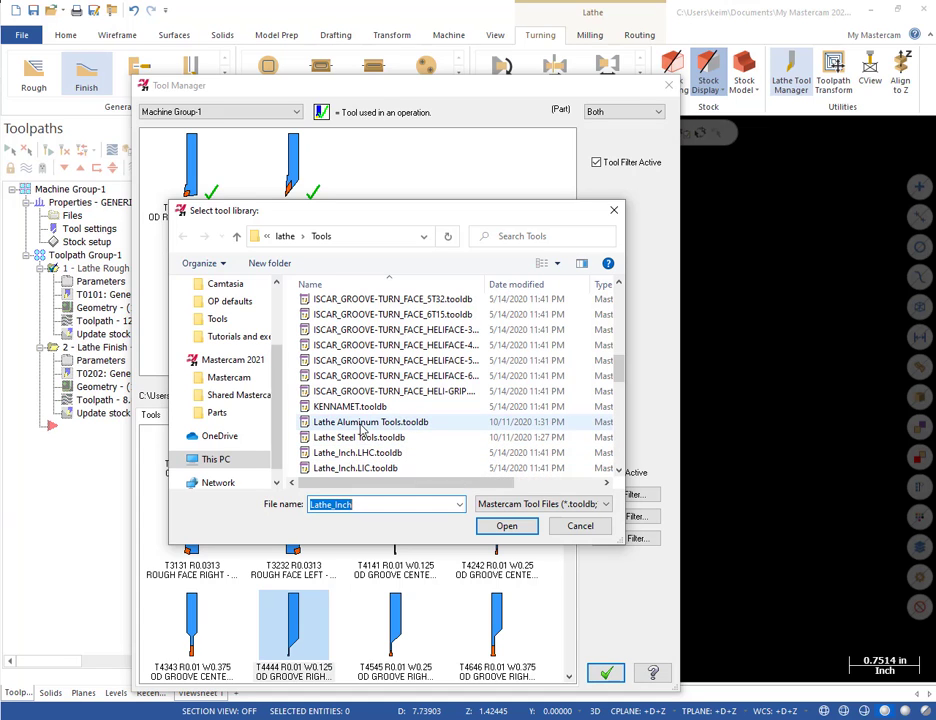
{"action": "left_click", "coordinate": [507, 526]}
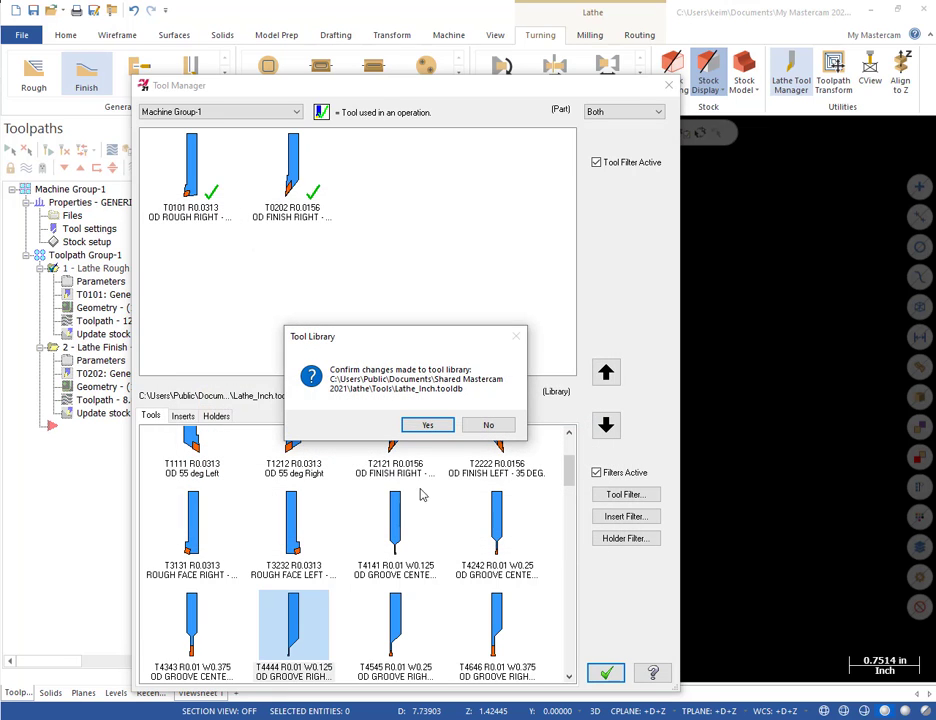
{"action": "left_click", "coordinate": [428, 424]}
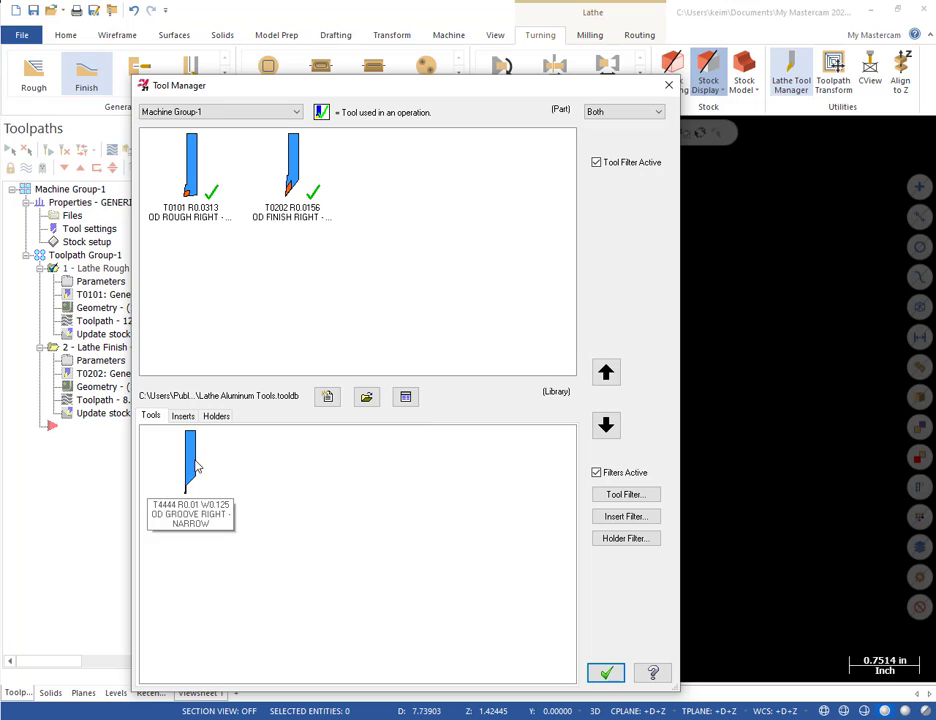
{"action": "left_click", "coordinate": [190, 465]}
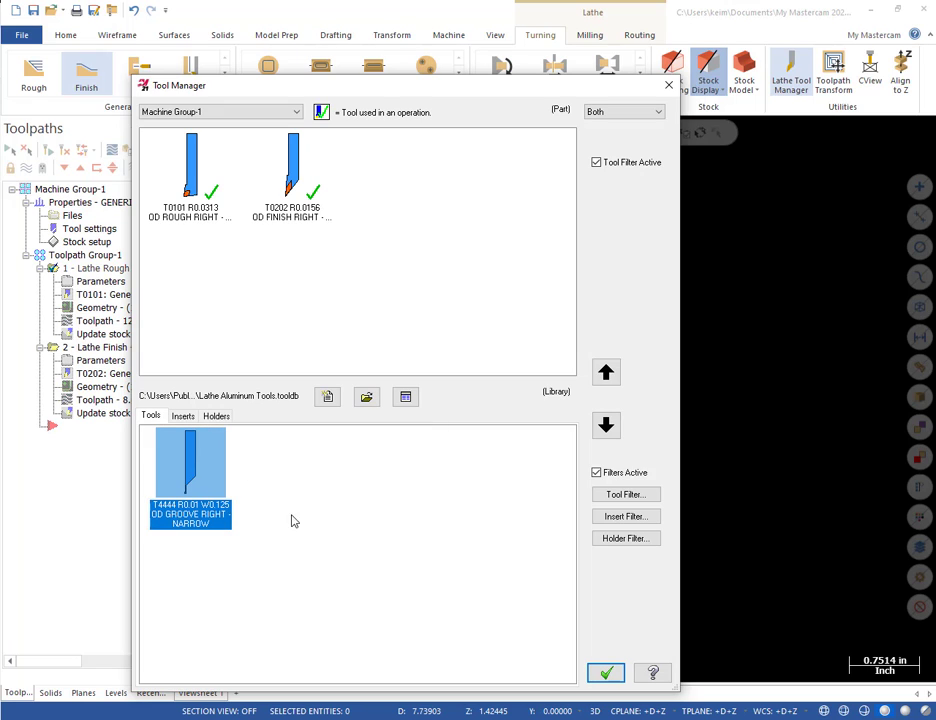
{"action": "mouse_move", "coordinate": [285, 513]}
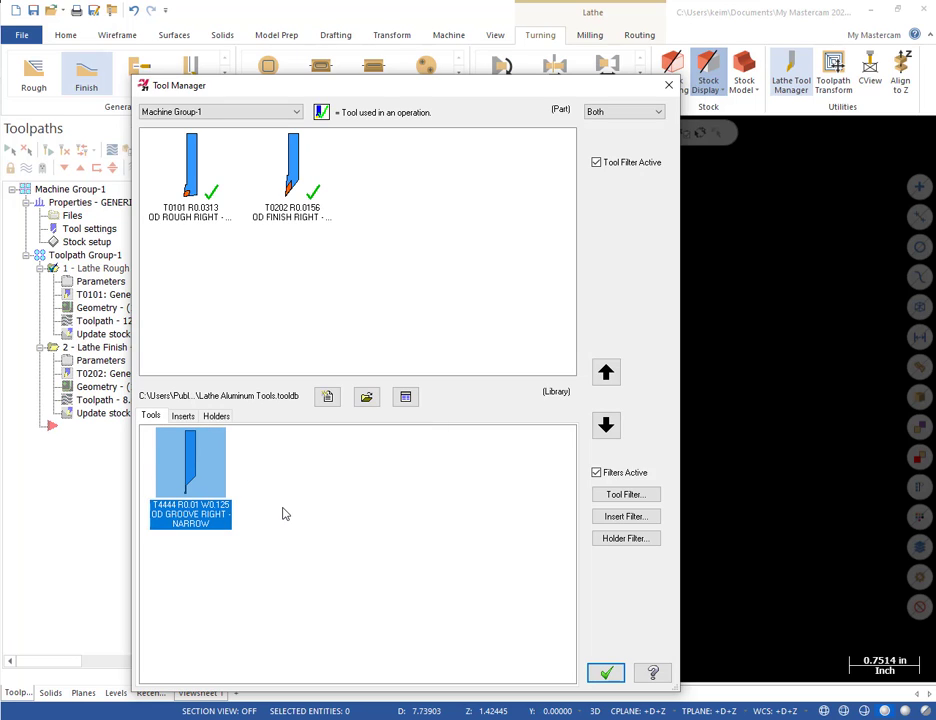
{"action": "mouse_move", "coordinate": [315, 503]}
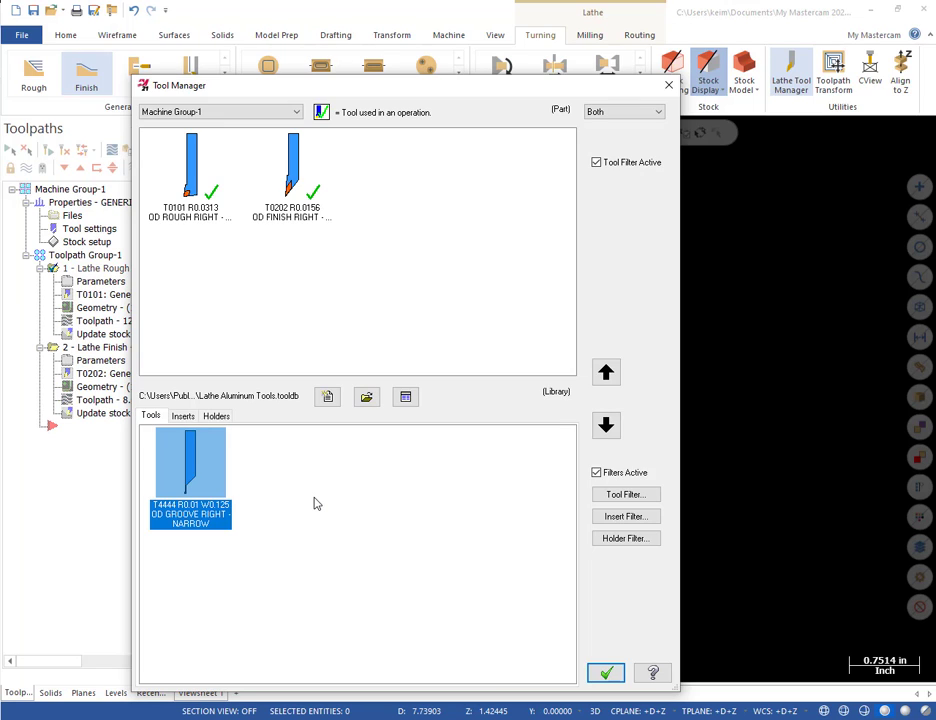
{"action": "mouse_move", "coordinate": [668, 85]}
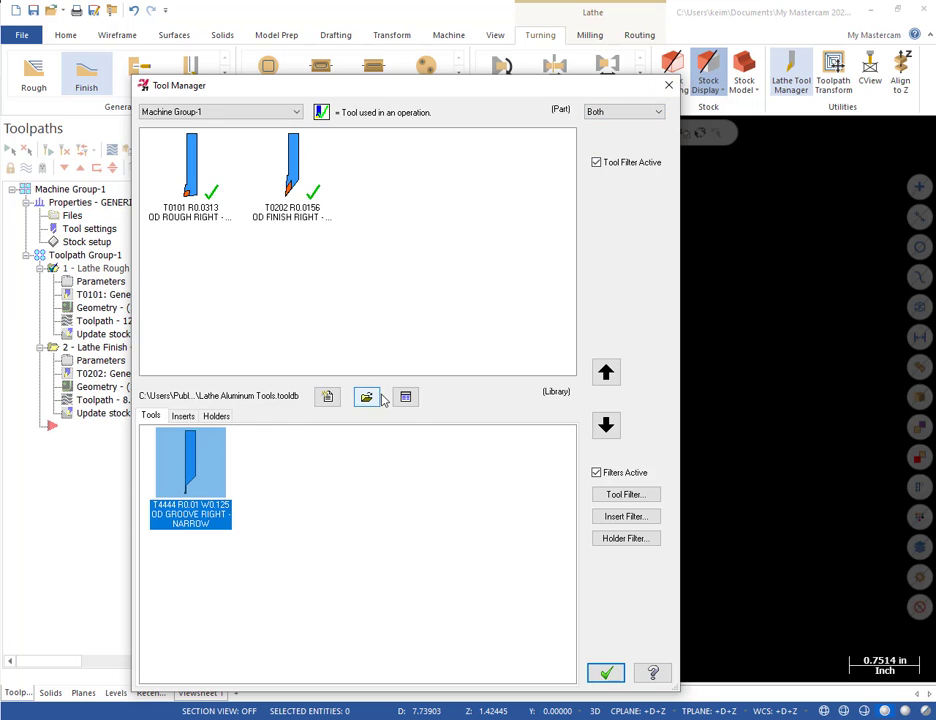
Set the T4444 groove tool's spindle speed to 600 and choose Save To Library.
{"action": "left_click", "coordinate": [367, 397]}
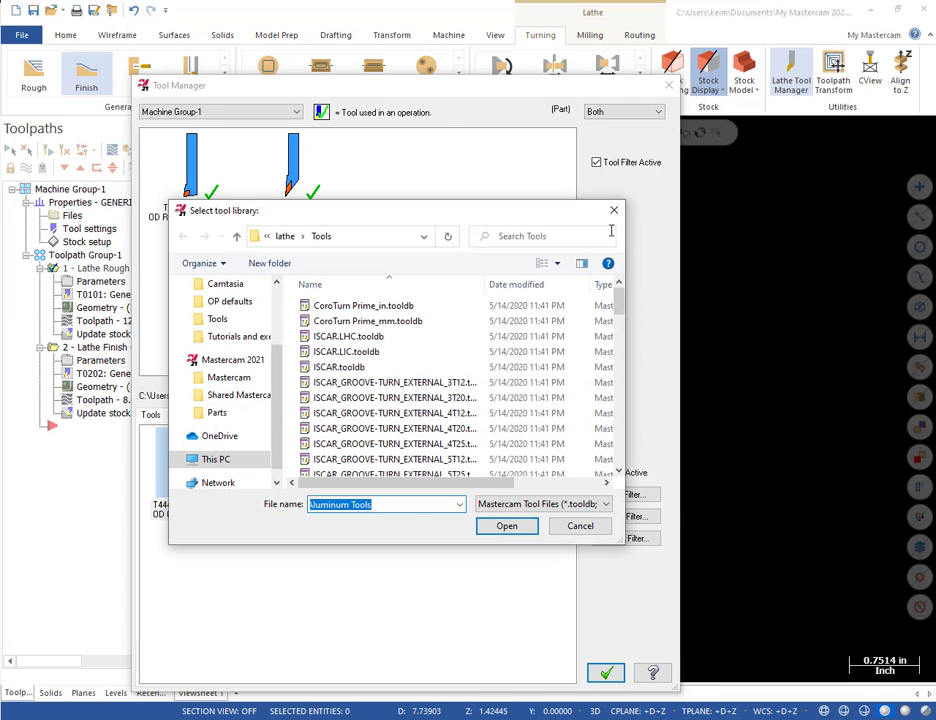
{"action": "left_click", "coordinate": [506, 526]}
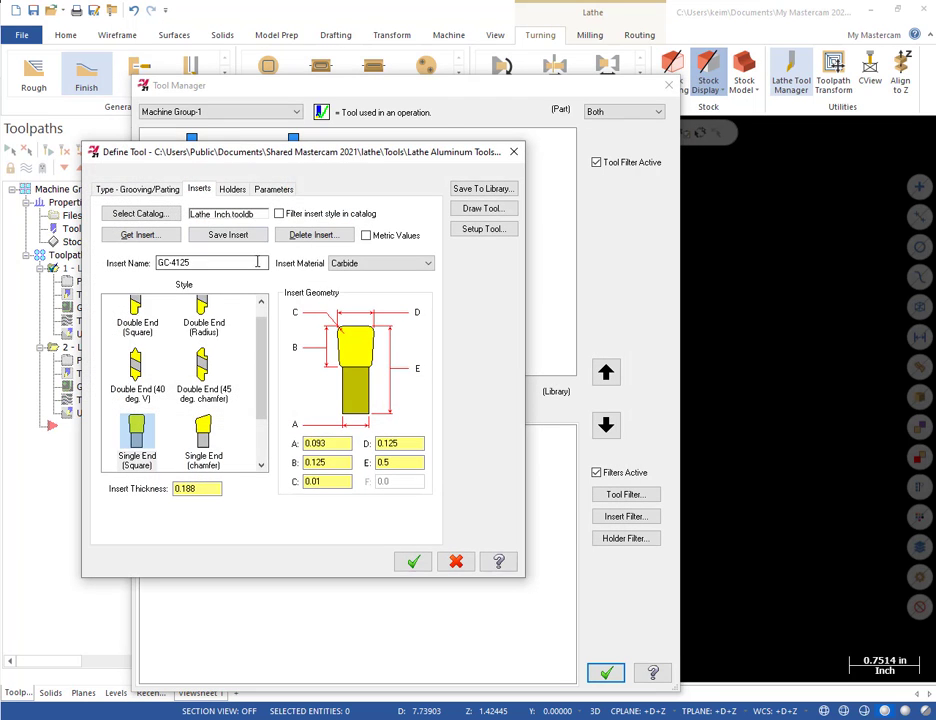
{"action": "left_click", "coordinate": [274, 189]}
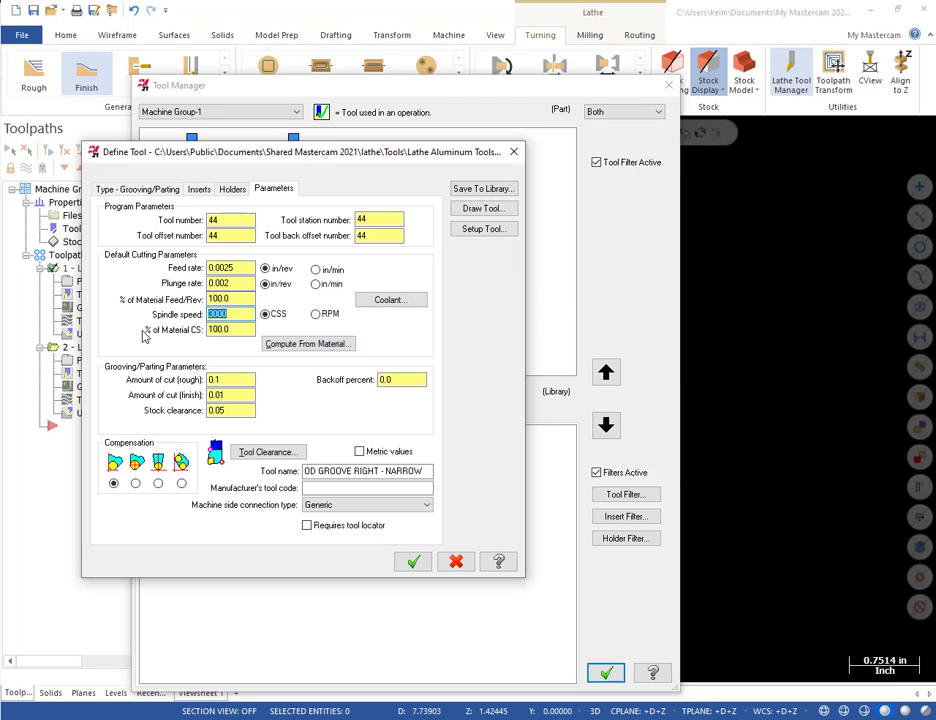
{"action": "type", "text": "600"}
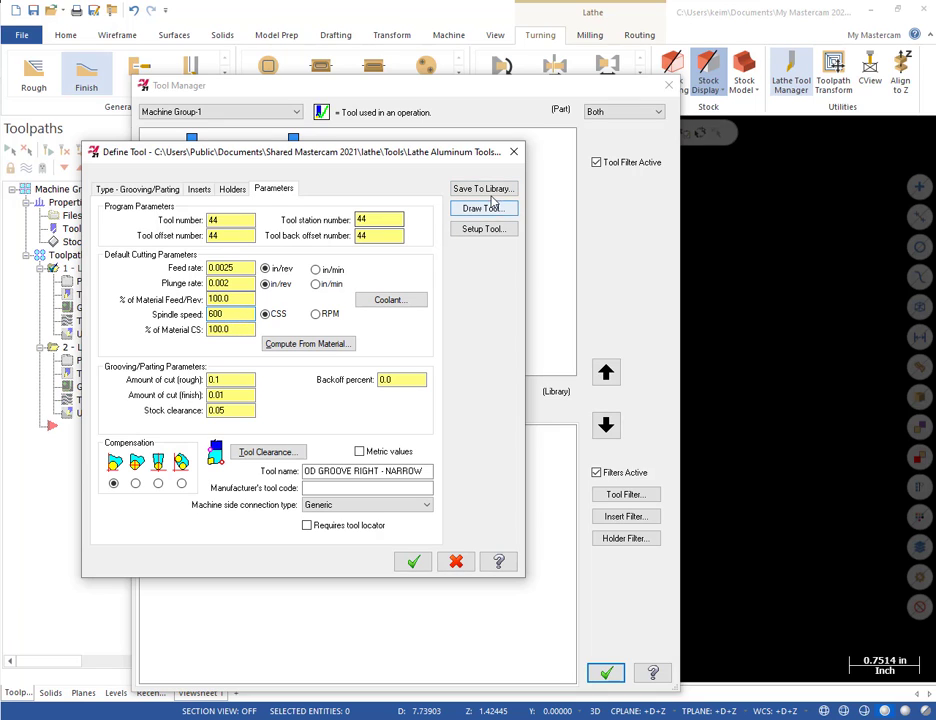
{"action": "left_click", "coordinate": [483, 189]}
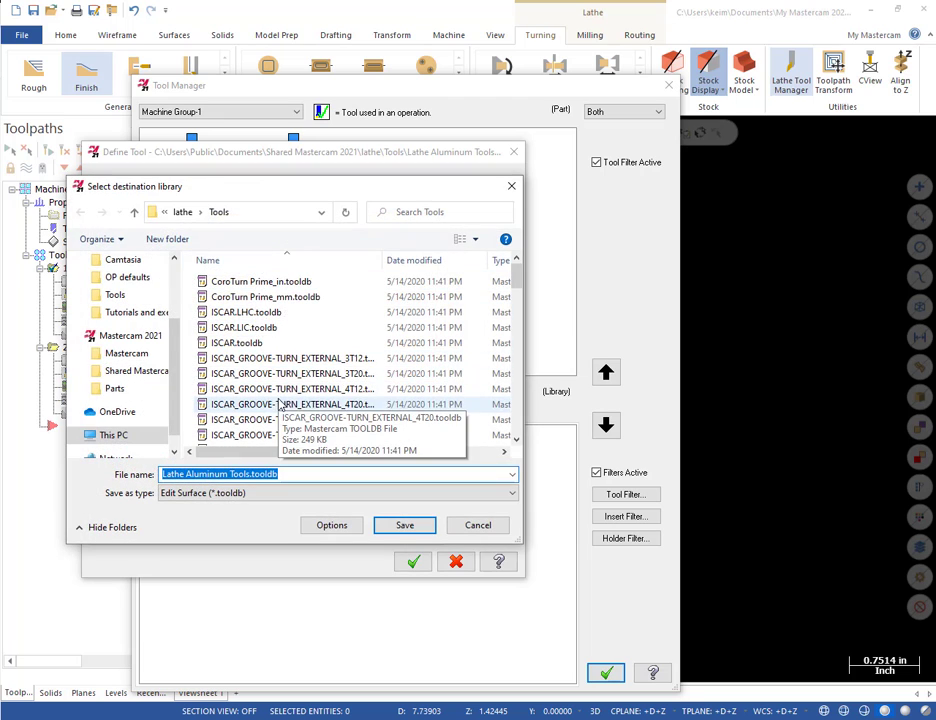
Save T4444 into Lathe Steel Tools.tooldb, confirming the replace, and close Define Tool.
{"action": "scroll", "scroll_direction": "down", "scroll_amount": 3}
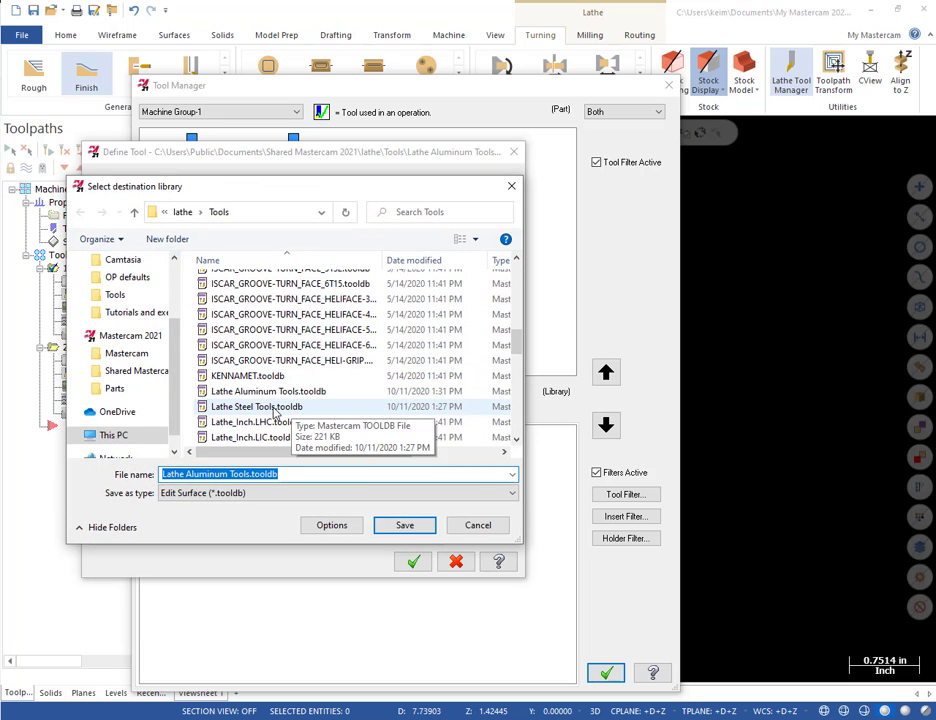
{"action": "left_click", "coordinate": [256, 406]}
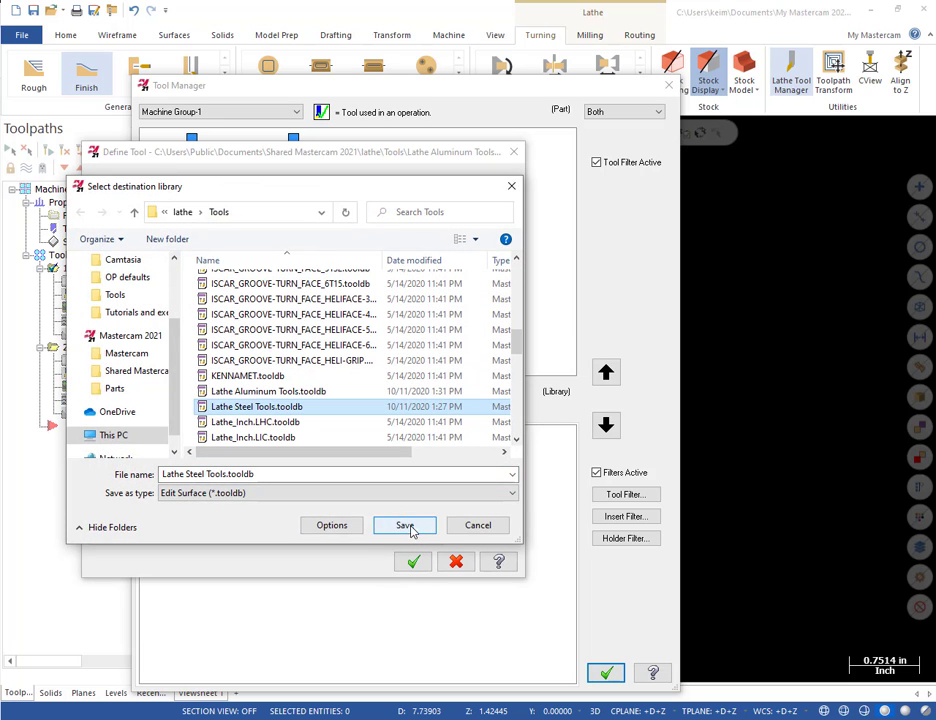
{"action": "left_click", "coordinate": [404, 525]}
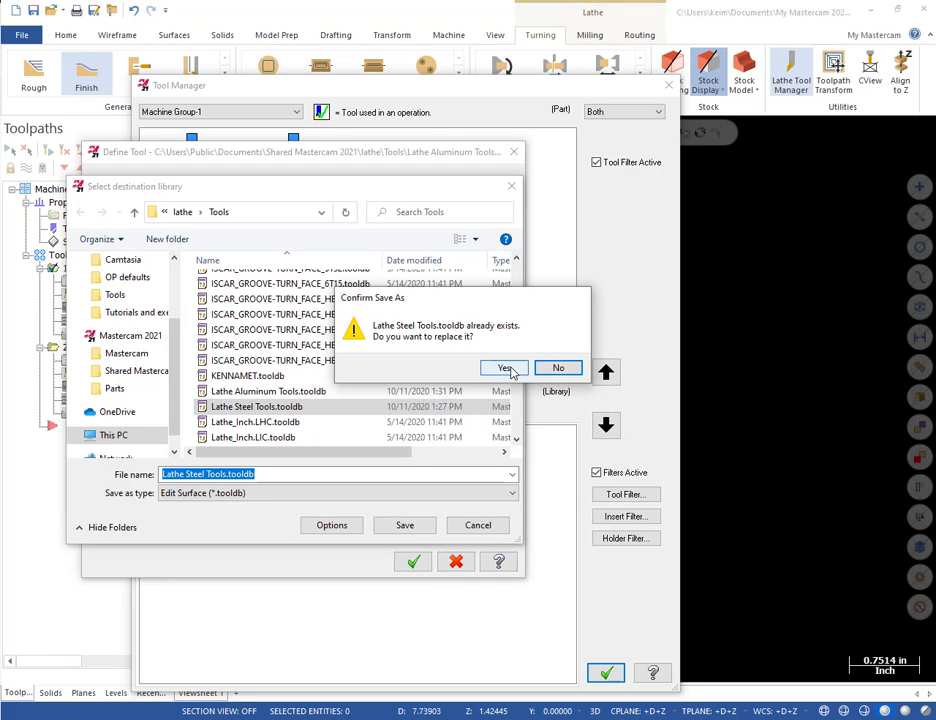
{"action": "left_click", "coordinate": [505, 368]}
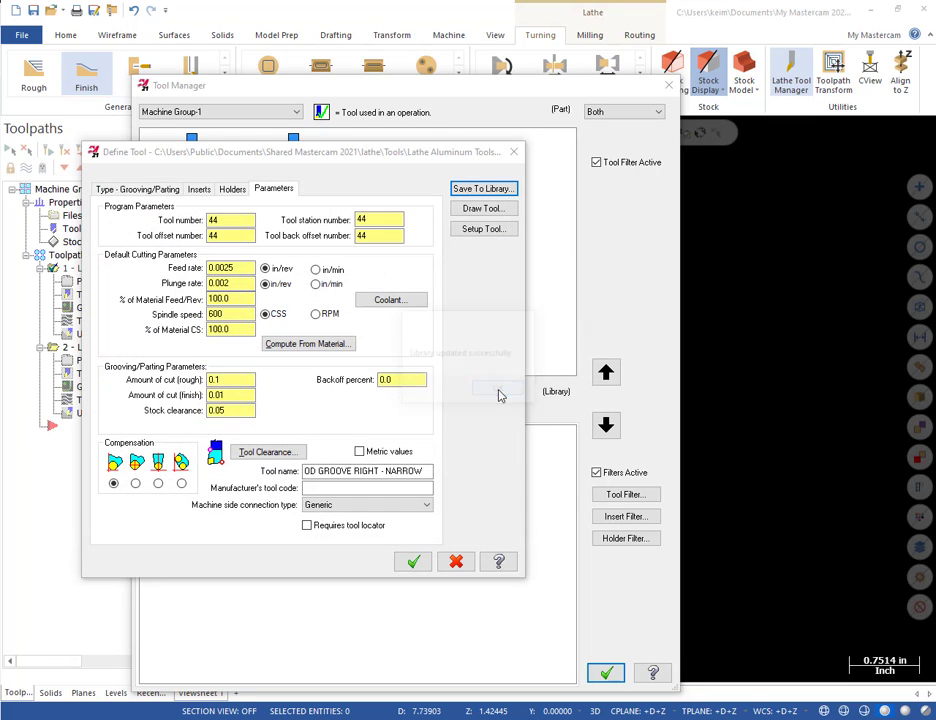
{"action": "left_click", "coordinate": [413, 561]}
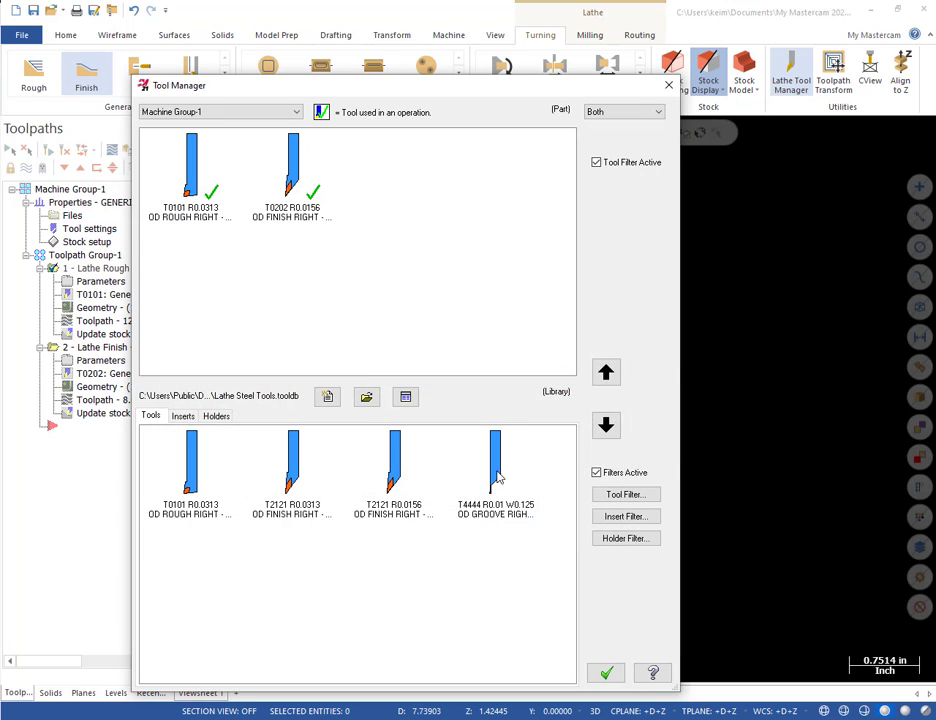
{"action": "mouse_move", "coordinate": [498, 475]}
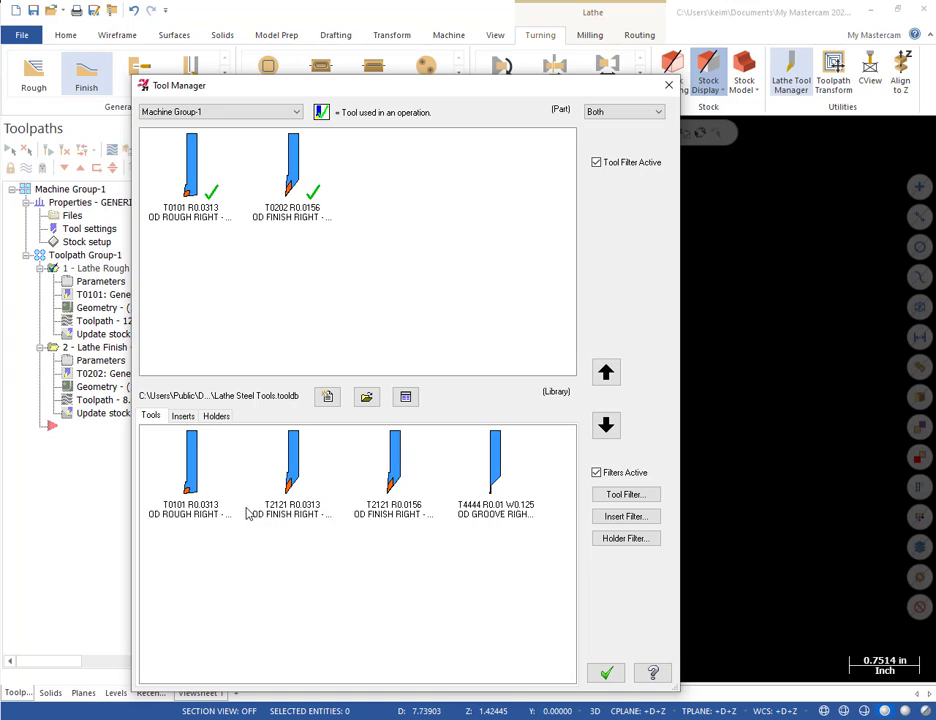
{"action": "mouse_move", "coordinate": [495, 460]}
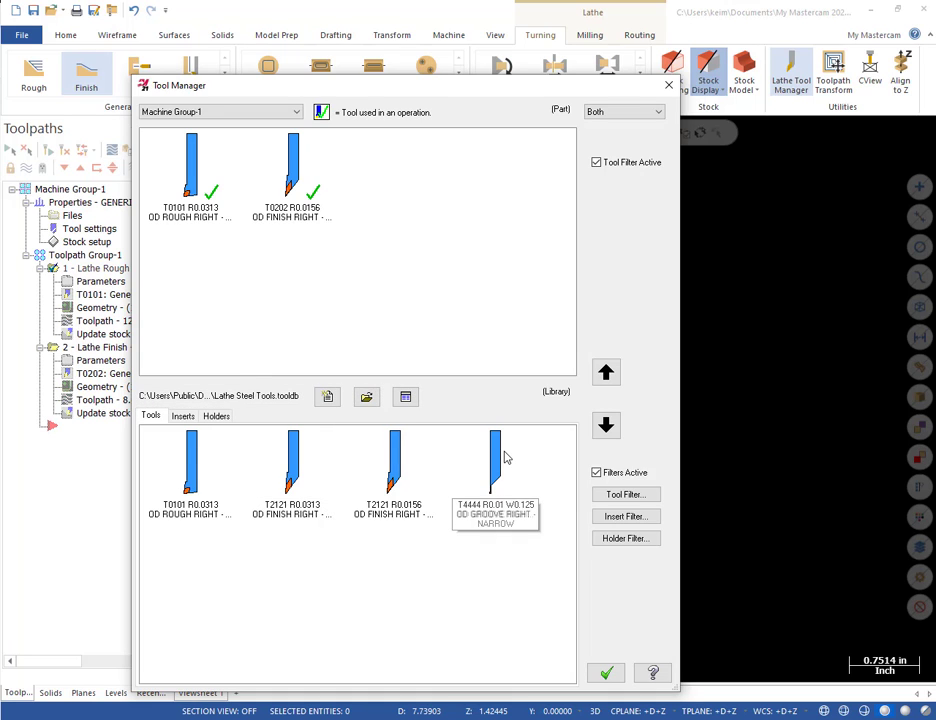
{"action": "mouse_move", "coordinate": [465, 473]}
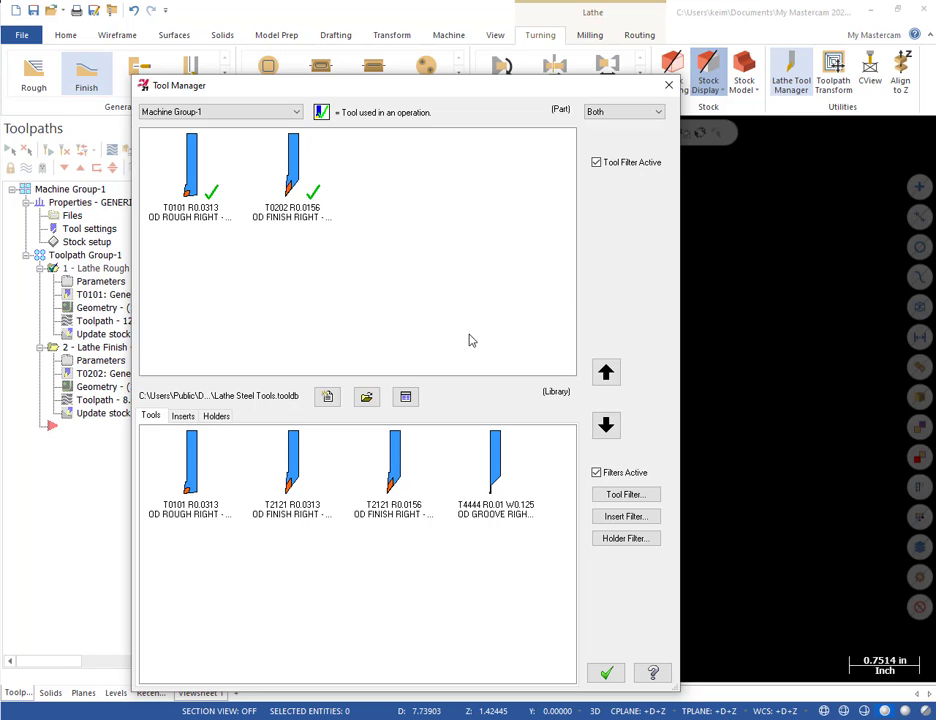
{"action": "left_click", "coordinate": [292, 463]}
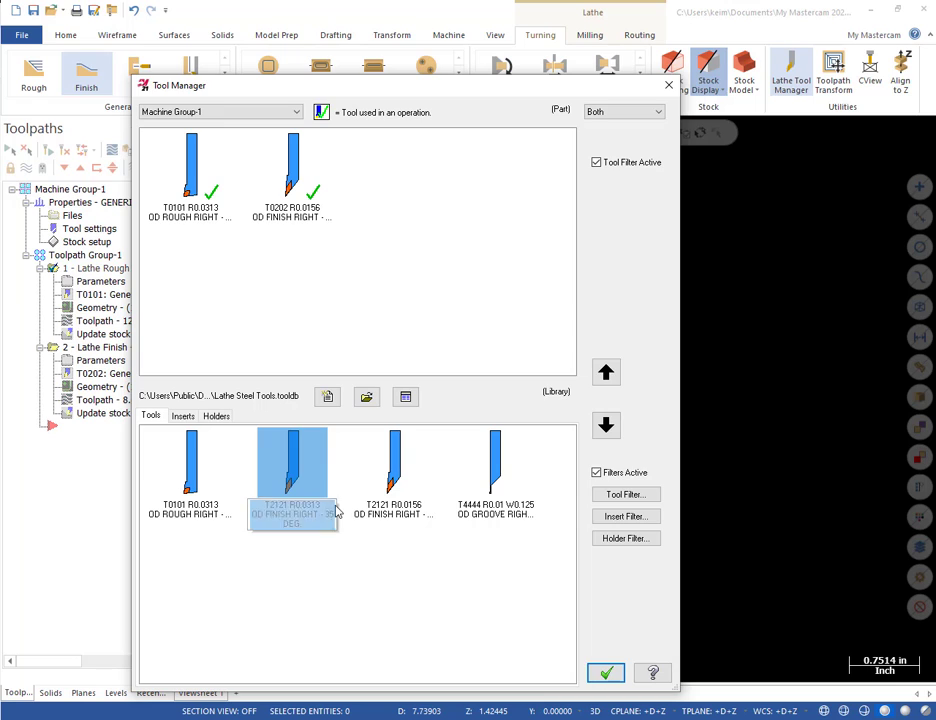
{"action": "left_click", "coordinate": [292, 470]}
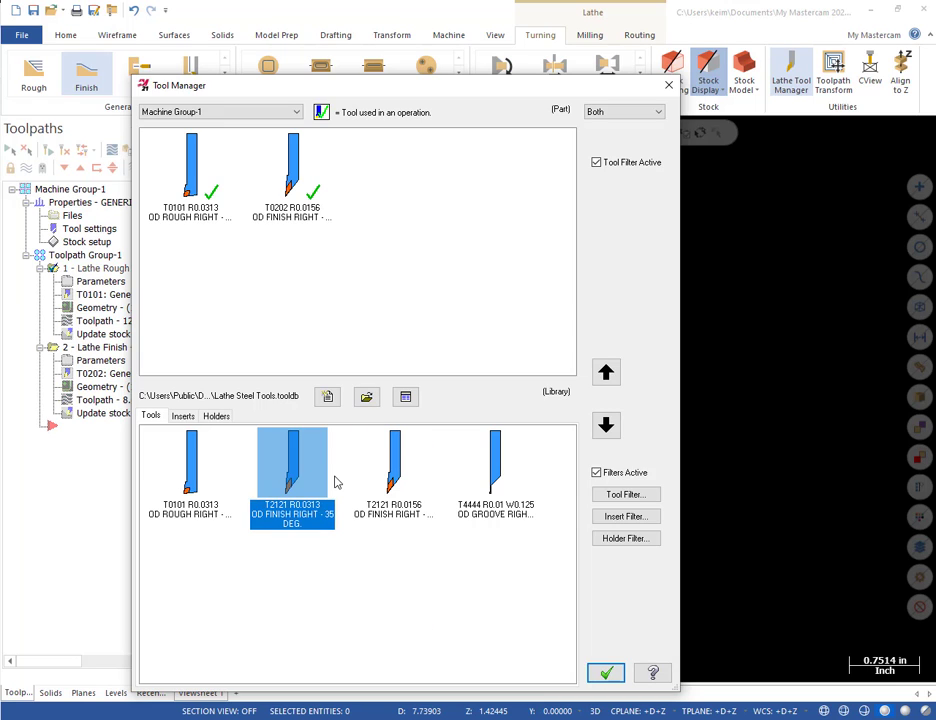
{"action": "mouse_move", "coordinate": [310, 520]}
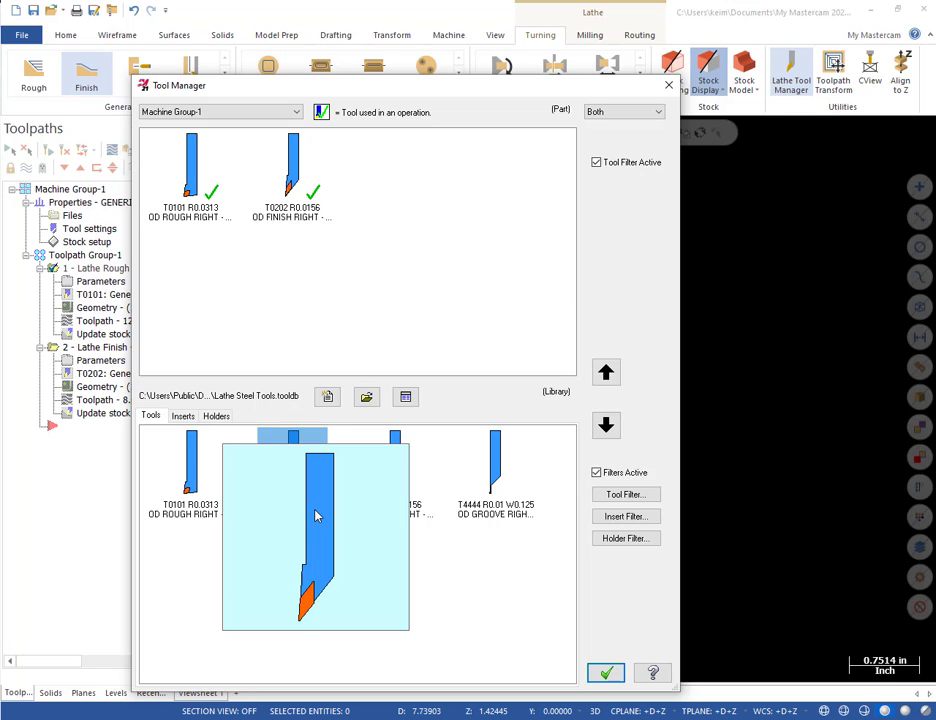
{"action": "left_click", "coordinate": [292, 465]}
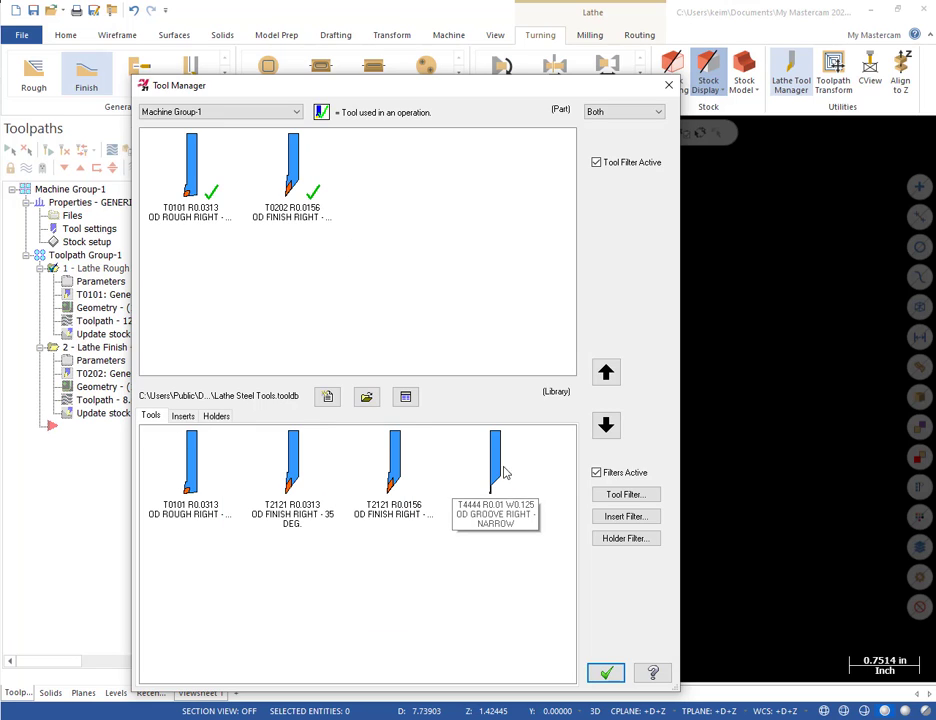
{"action": "mouse_move", "coordinate": [190, 465]}
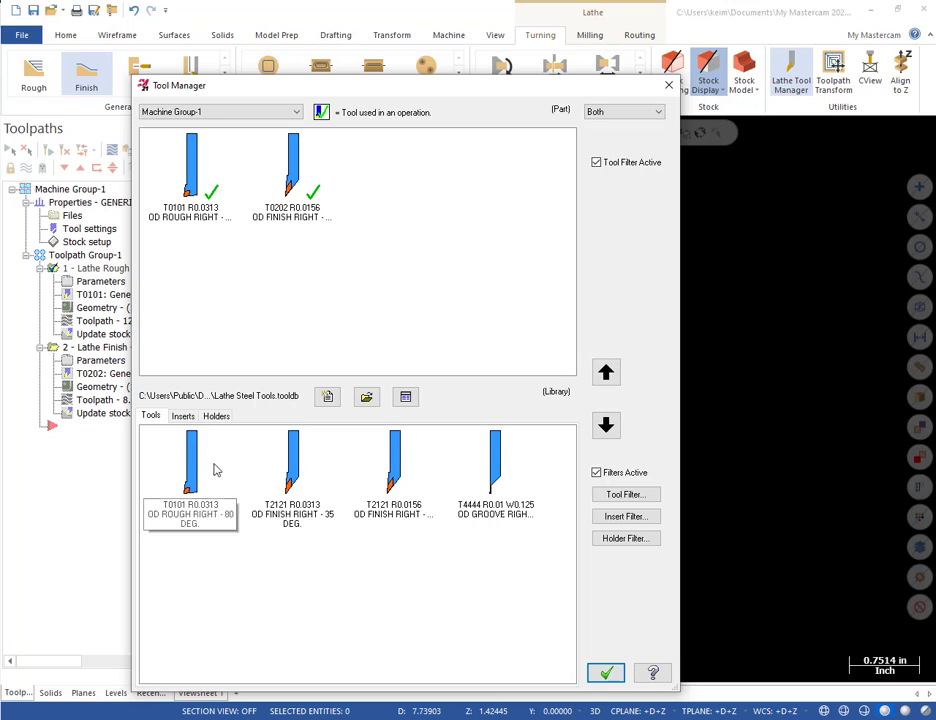